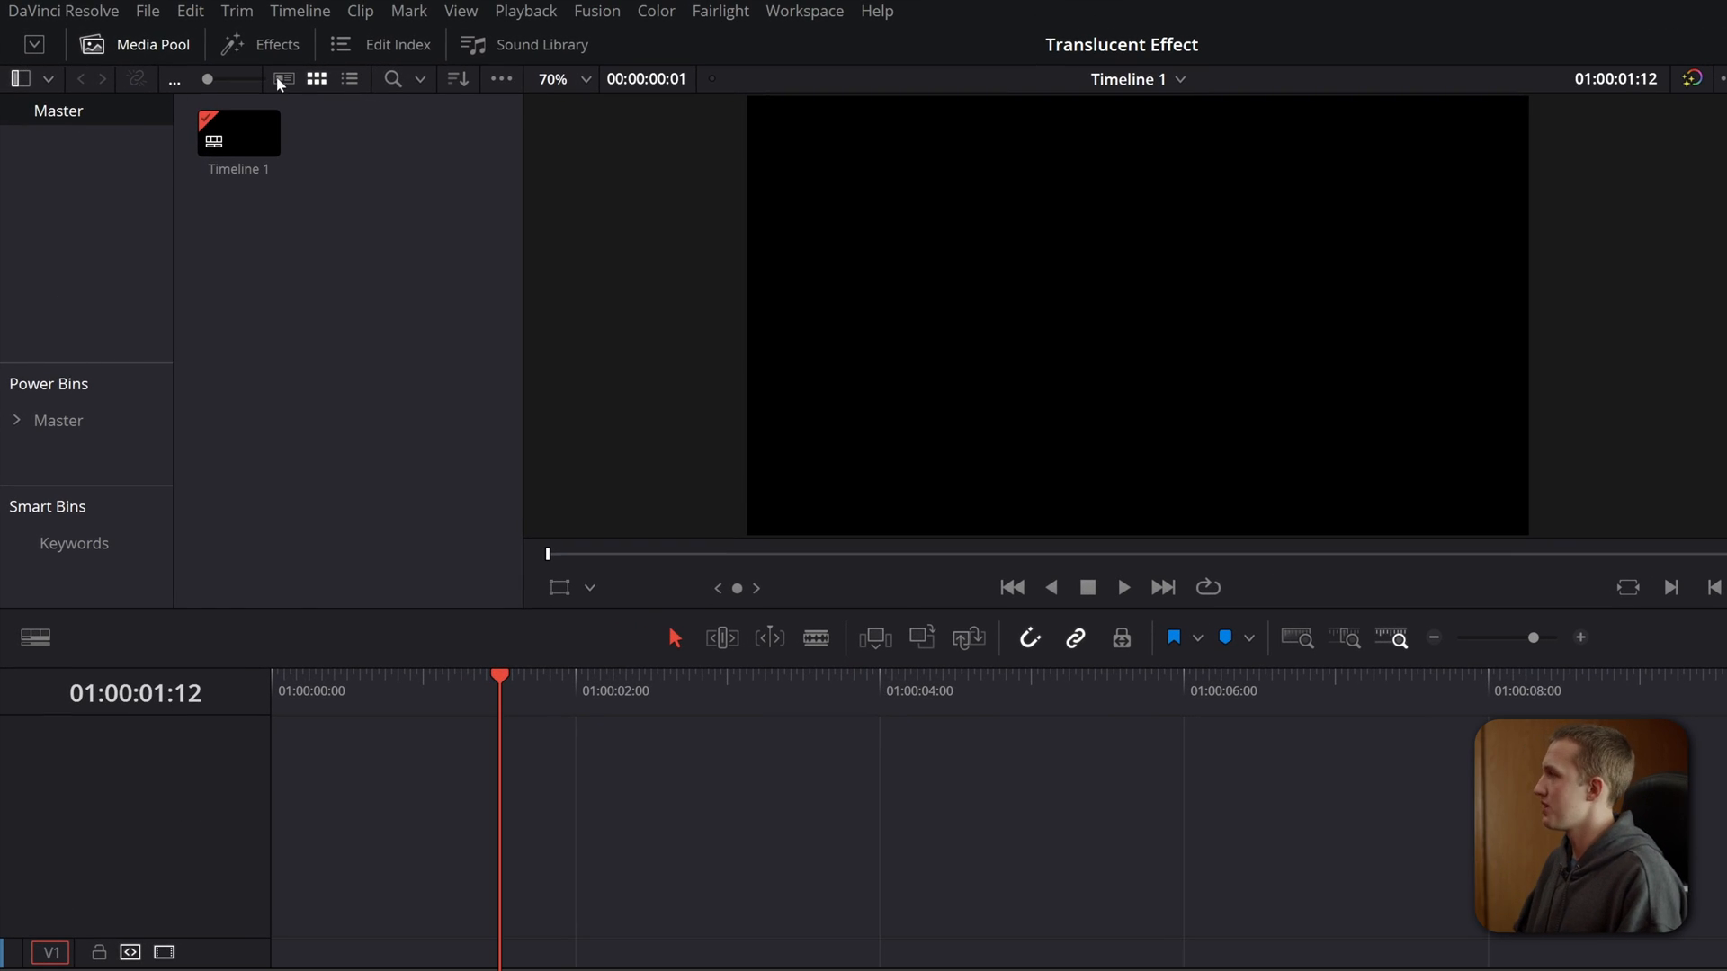
- Drag a Fusion Composition from the Titles effects onto track V1
click(261, 44)
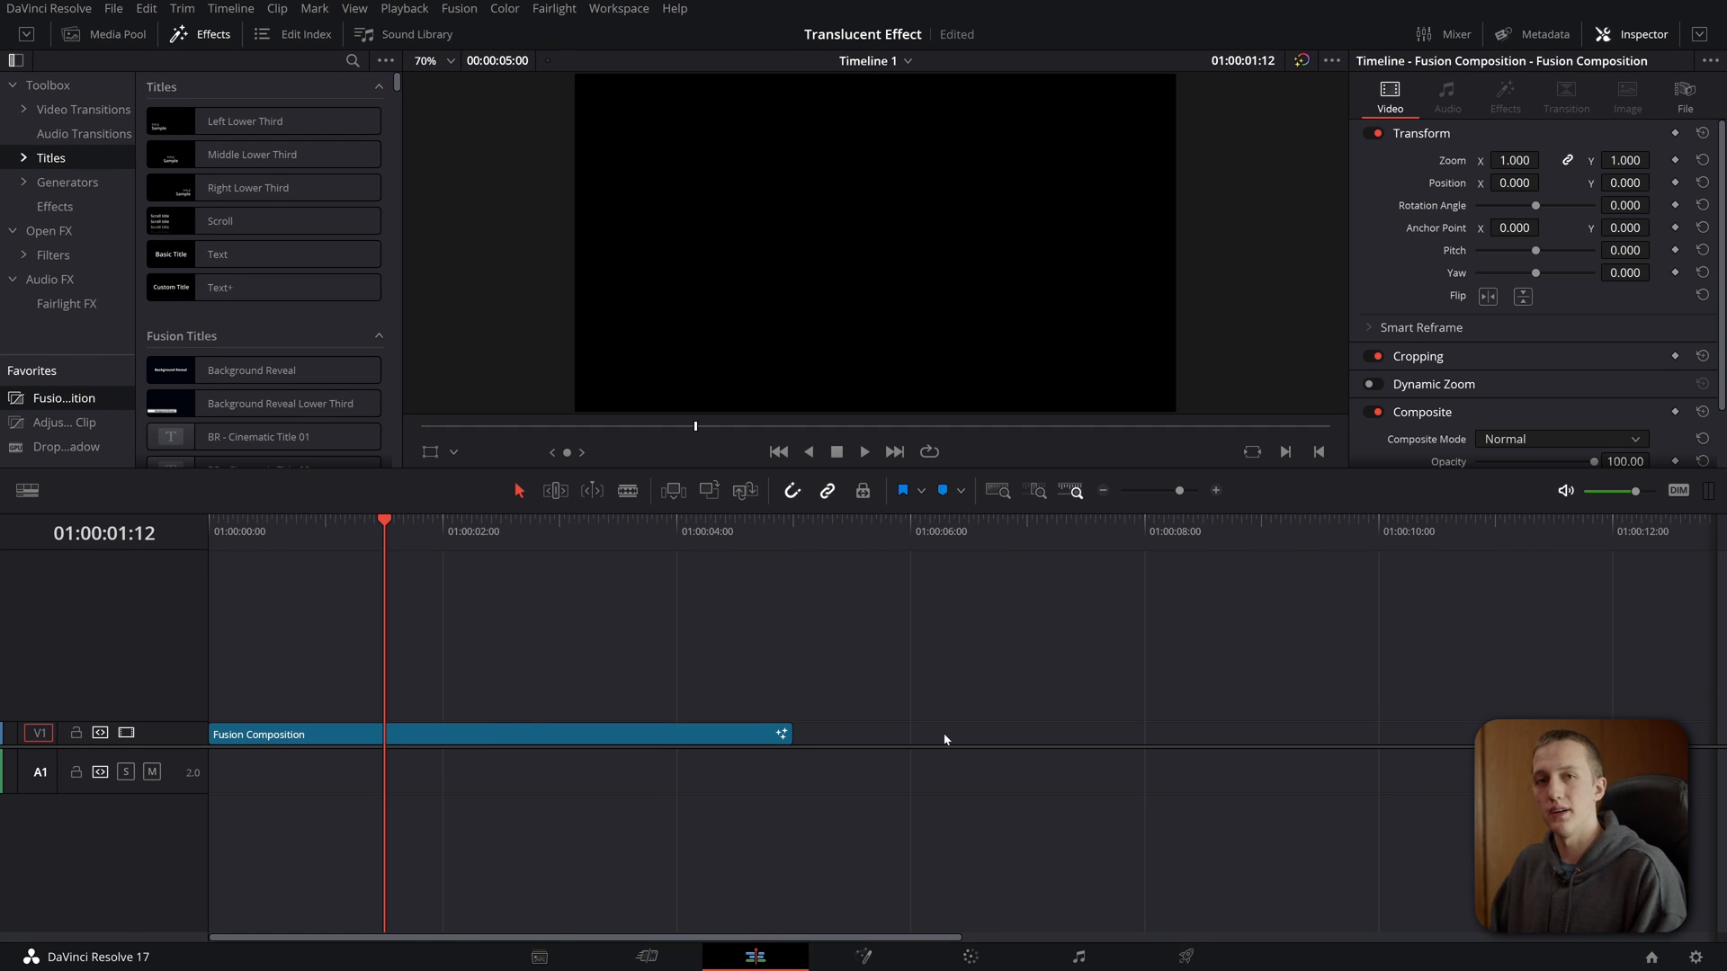
click(862, 956)
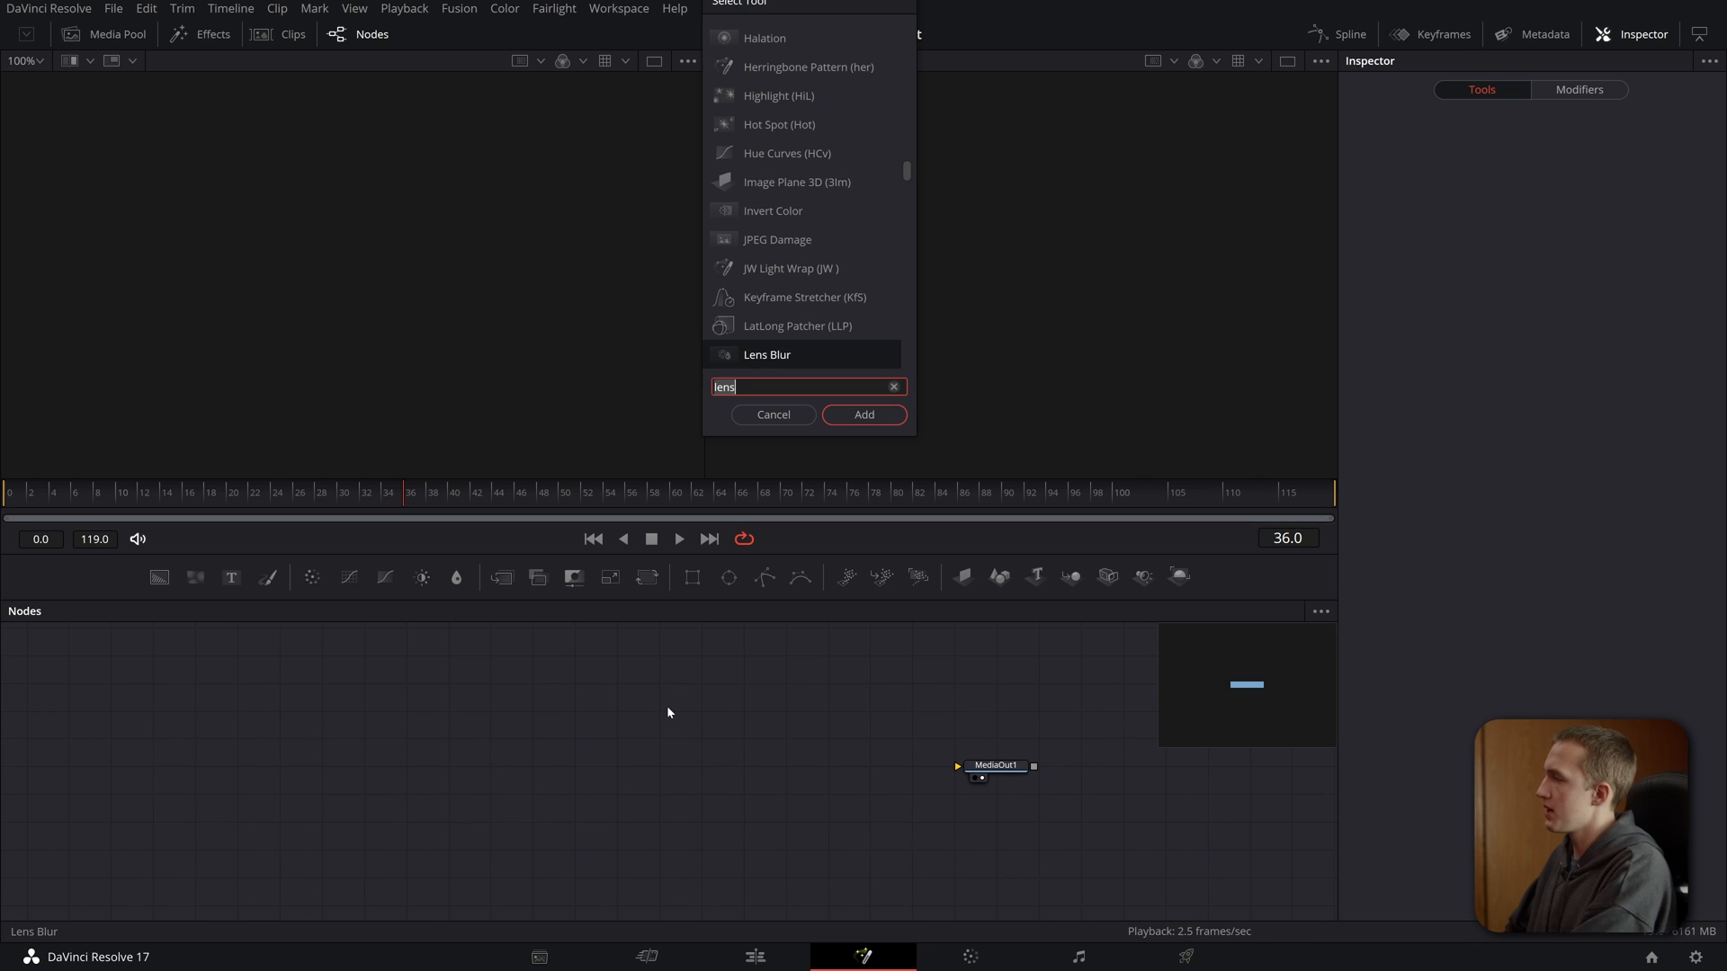
- Add an sEllipse connected to an sRender node and adjust the ellipse width
text(sel)
text(sre)
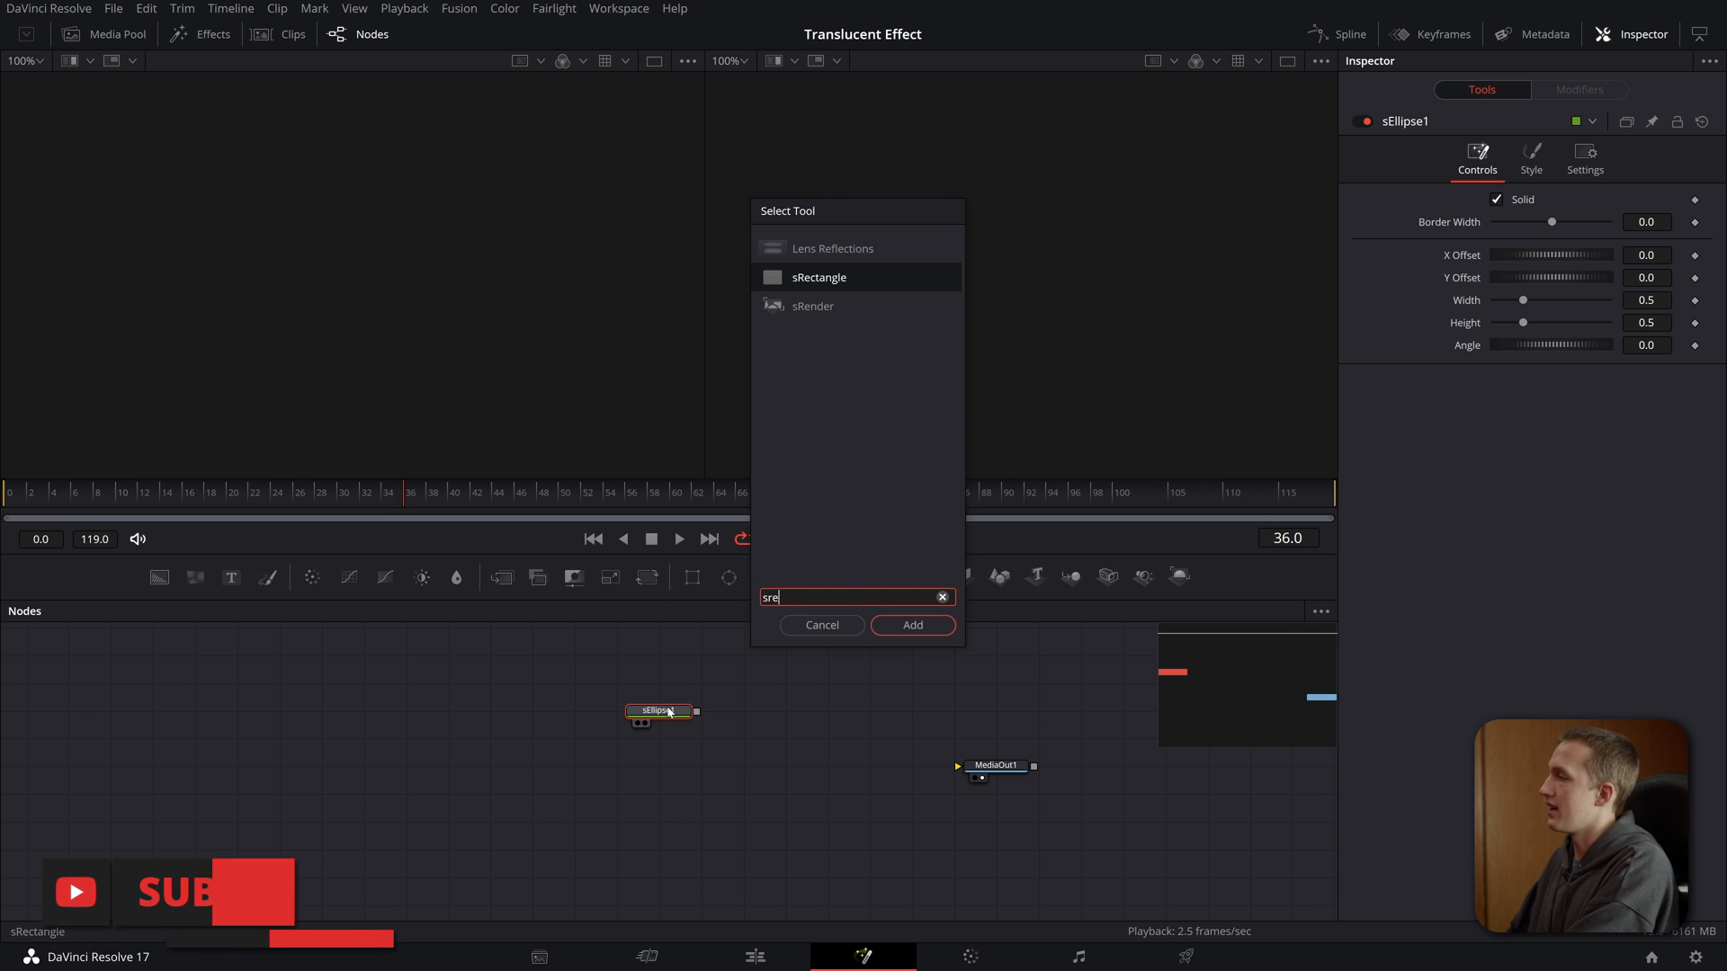
click(911, 624)
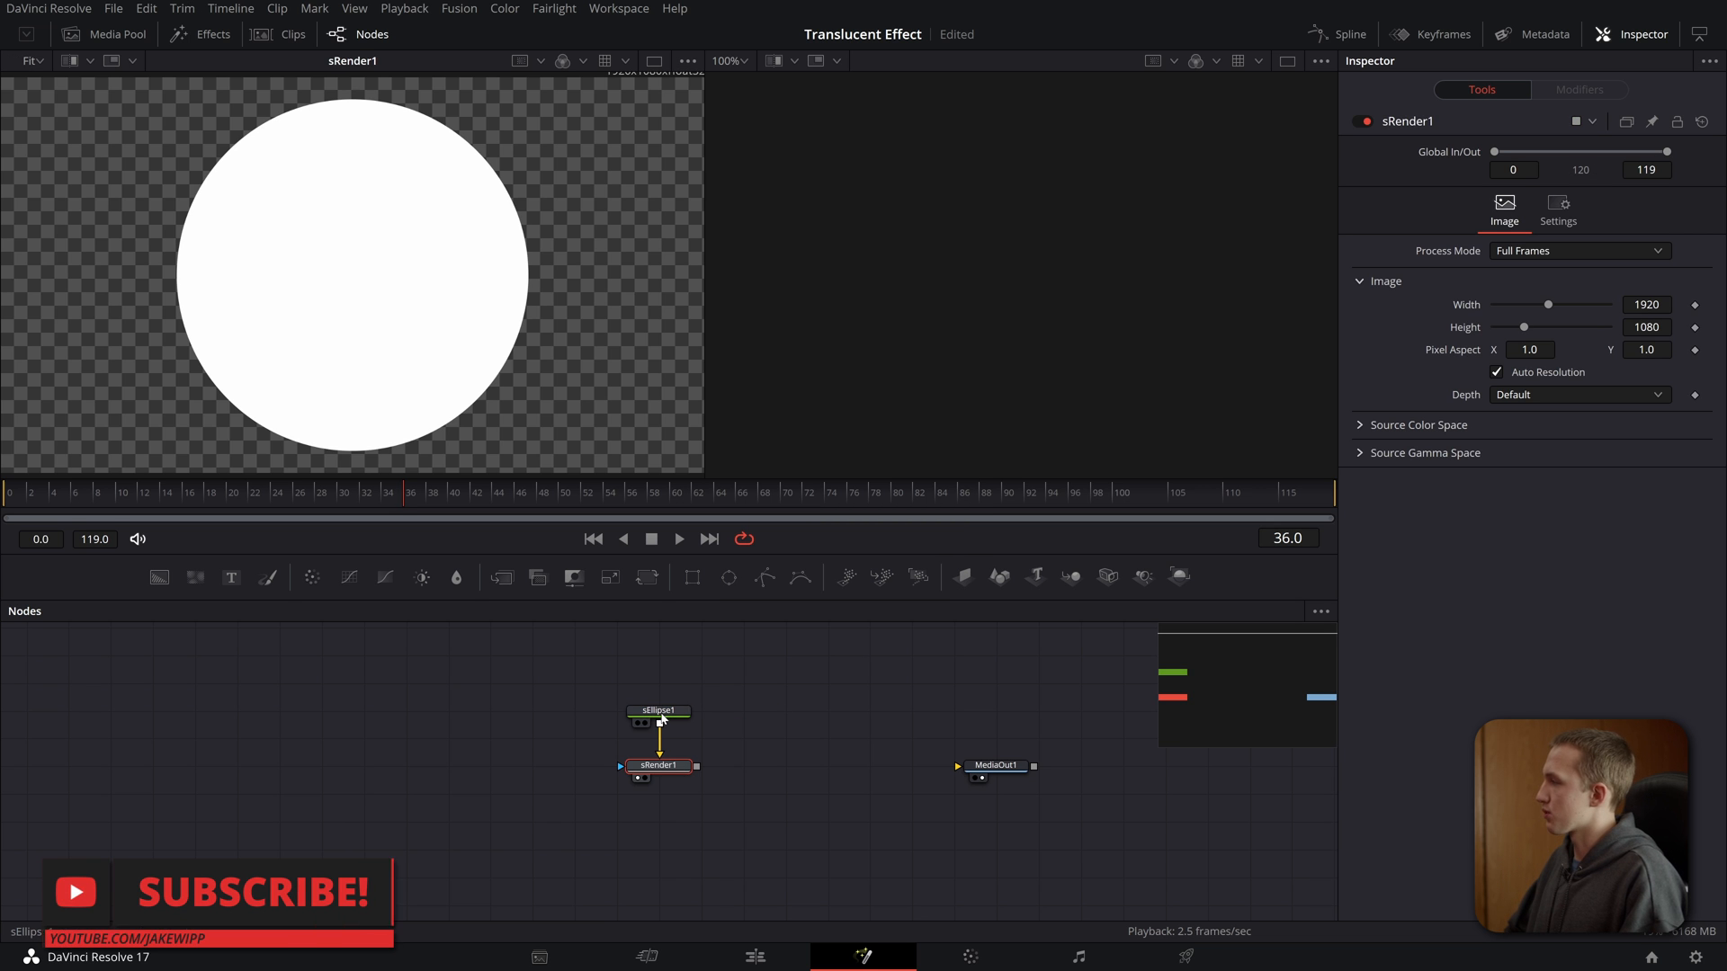
click(658, 710)
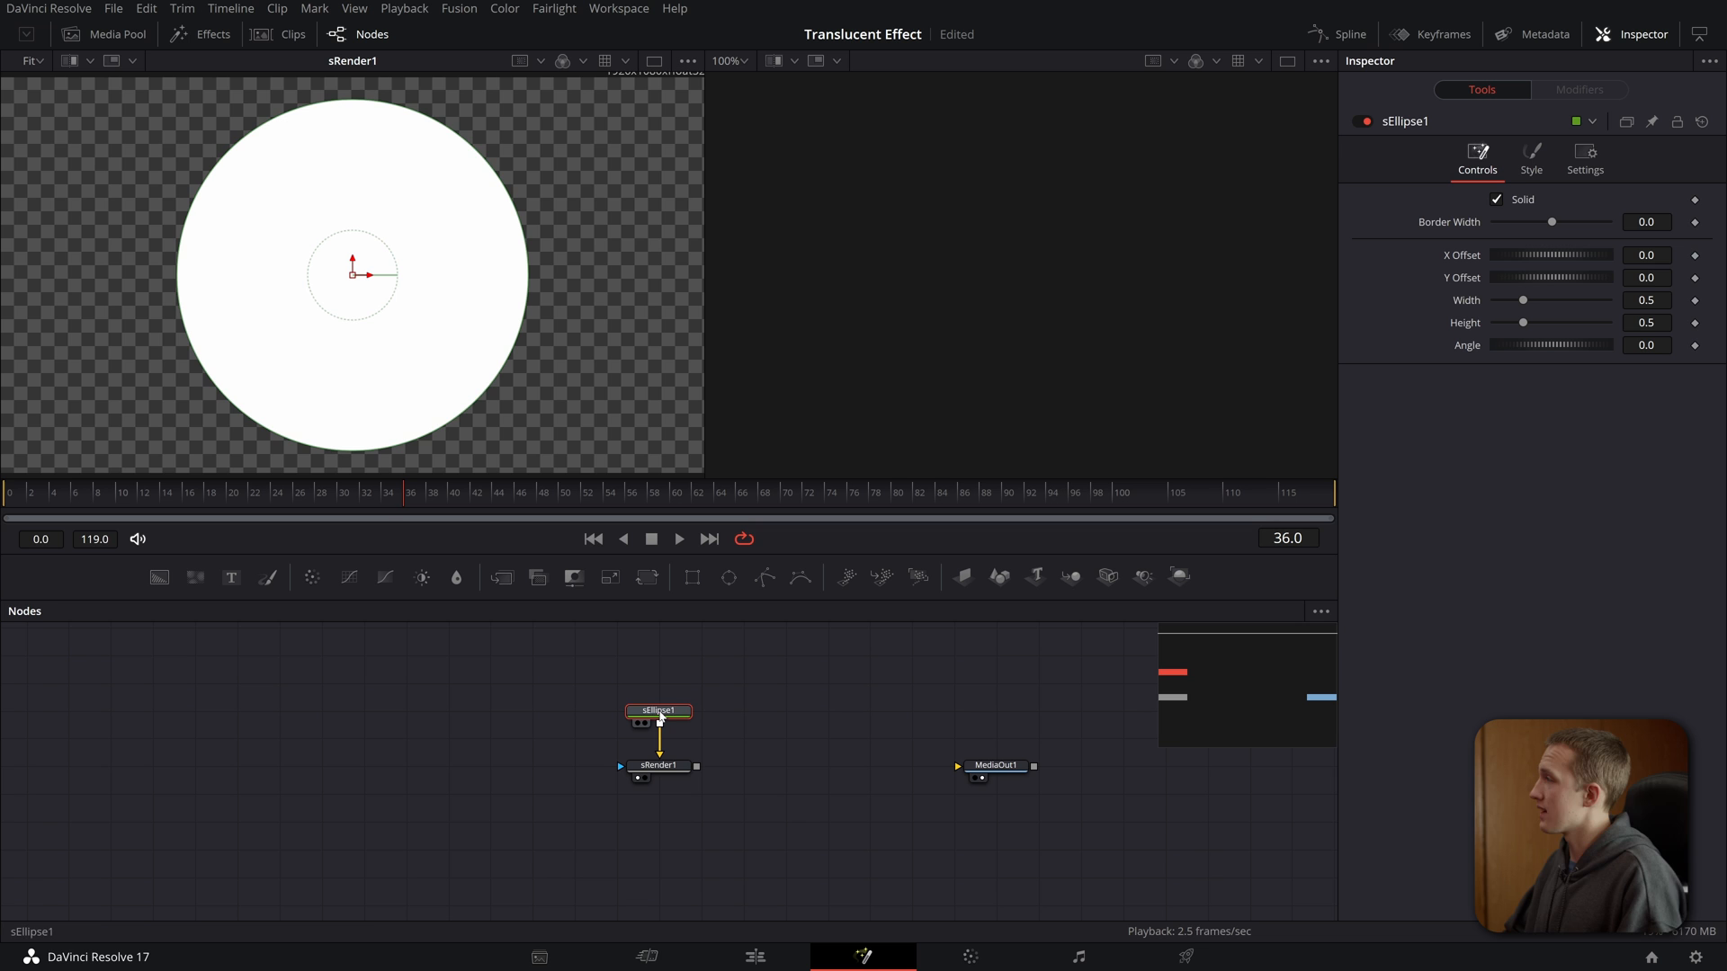
mouse_move(504, 211)
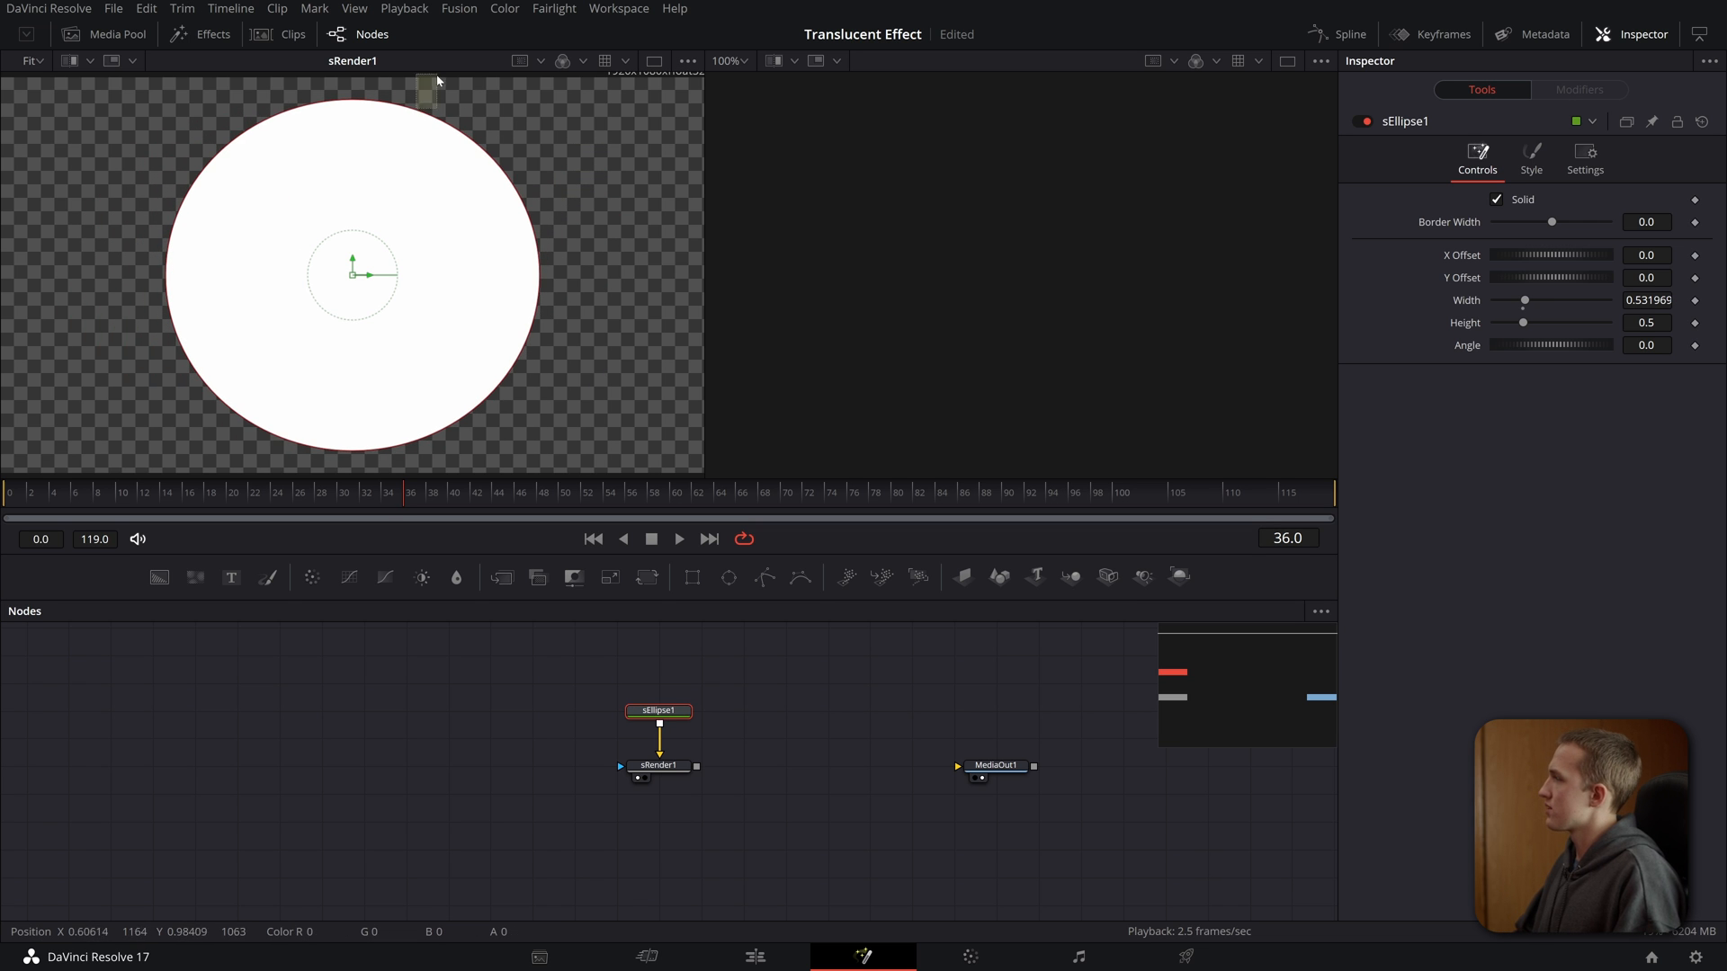
mouse_move(444, 114)
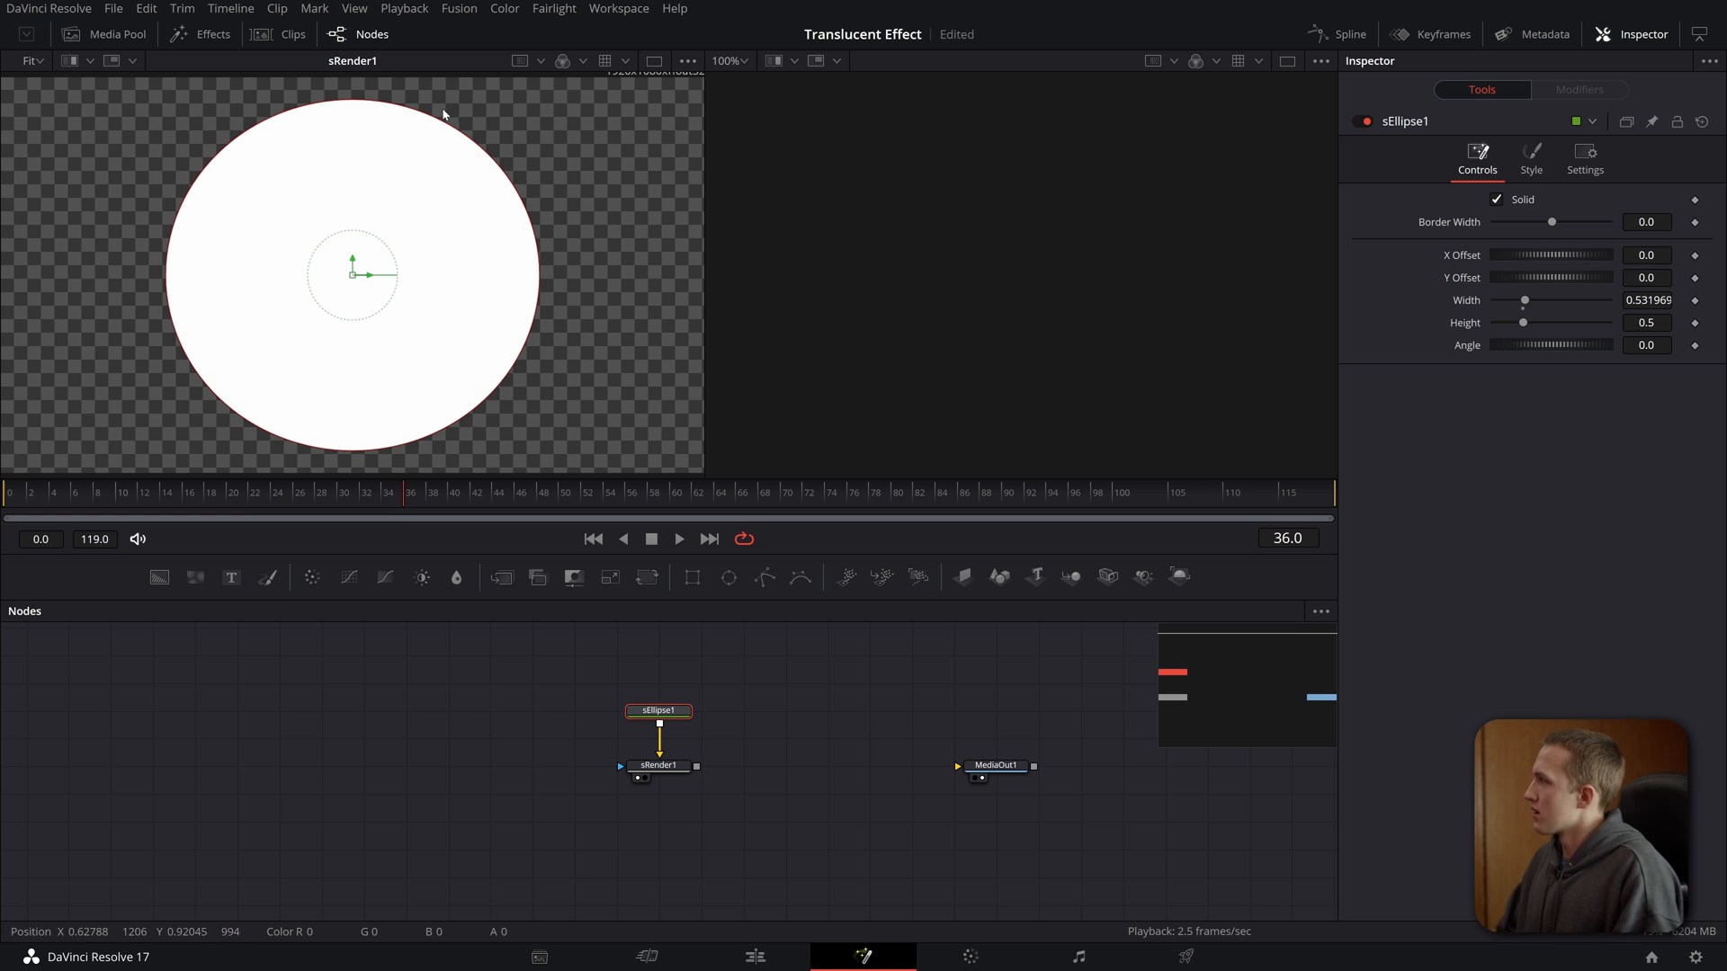
mouse_move(388, 101)
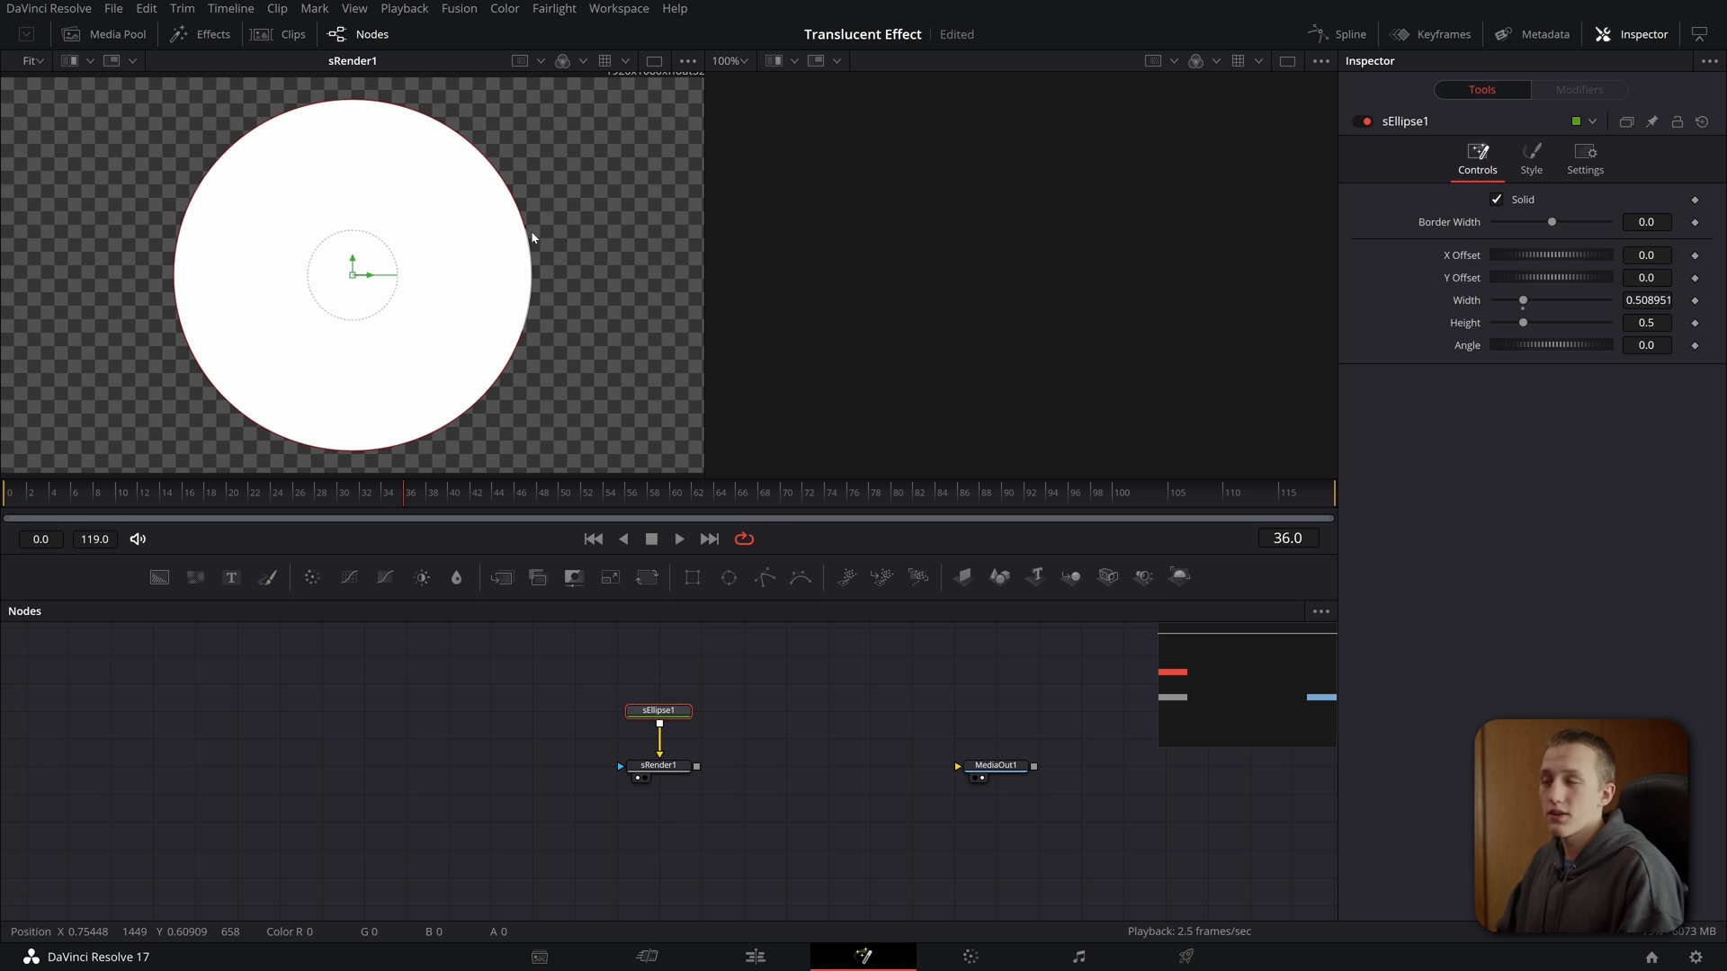
right_click(1551, 300)
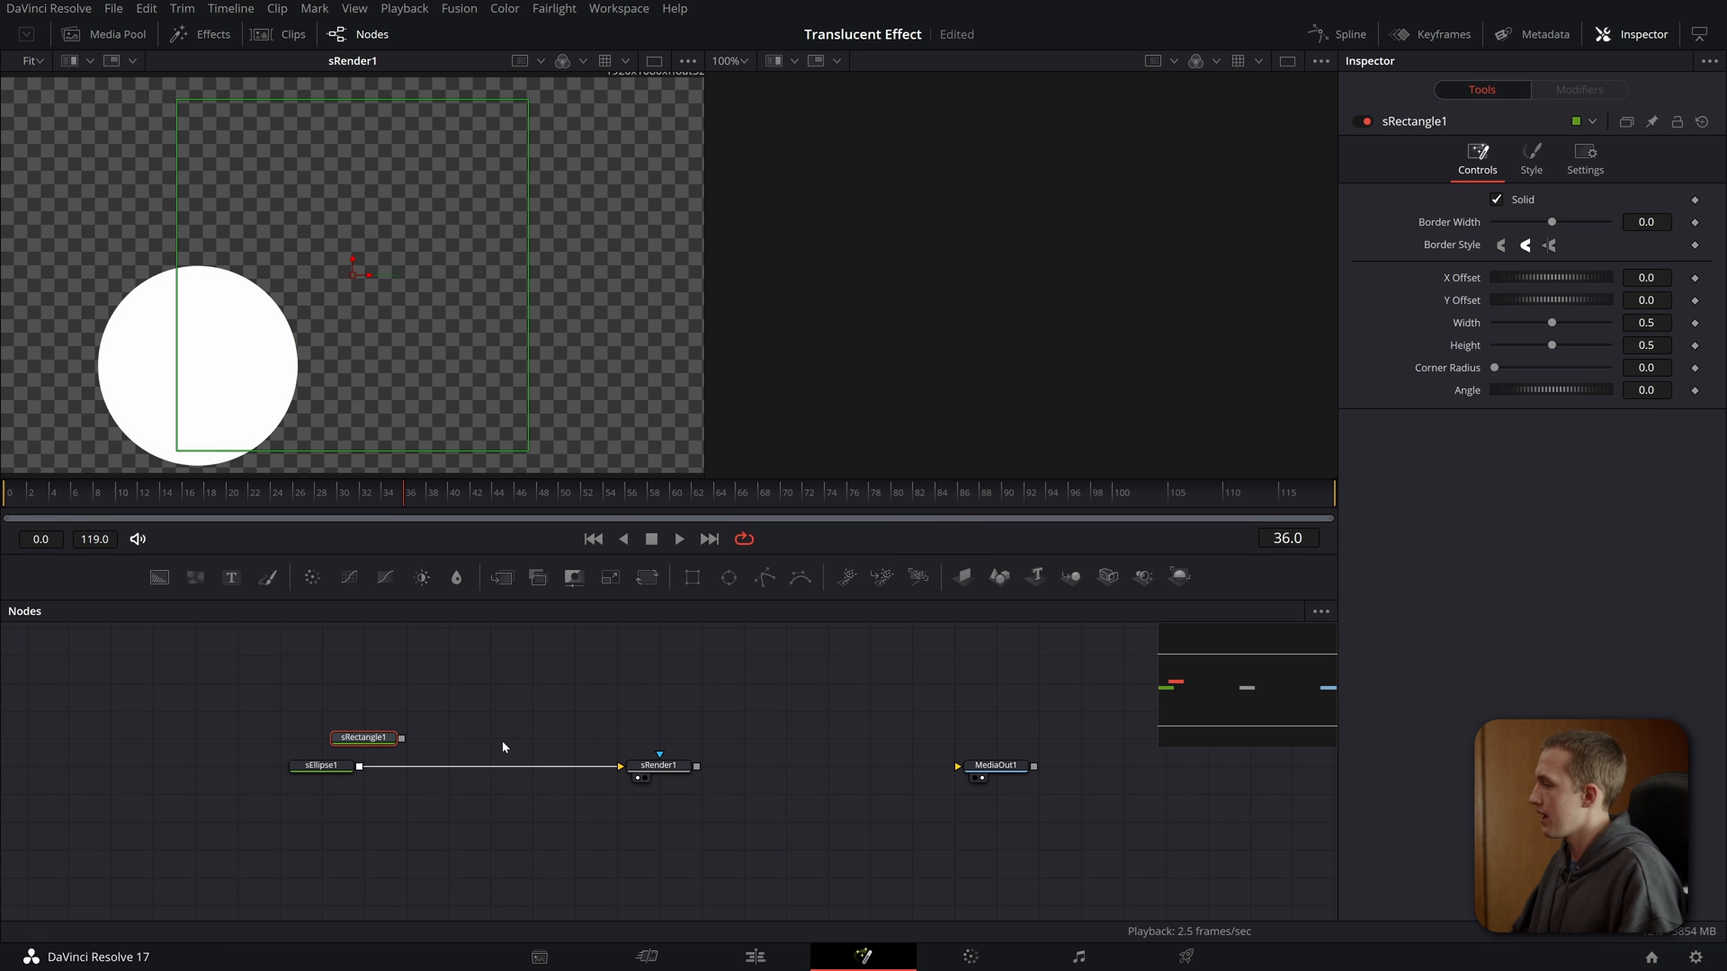
- Merge the magenta circle, blue triangle and green square over a new Background node
text(sme)
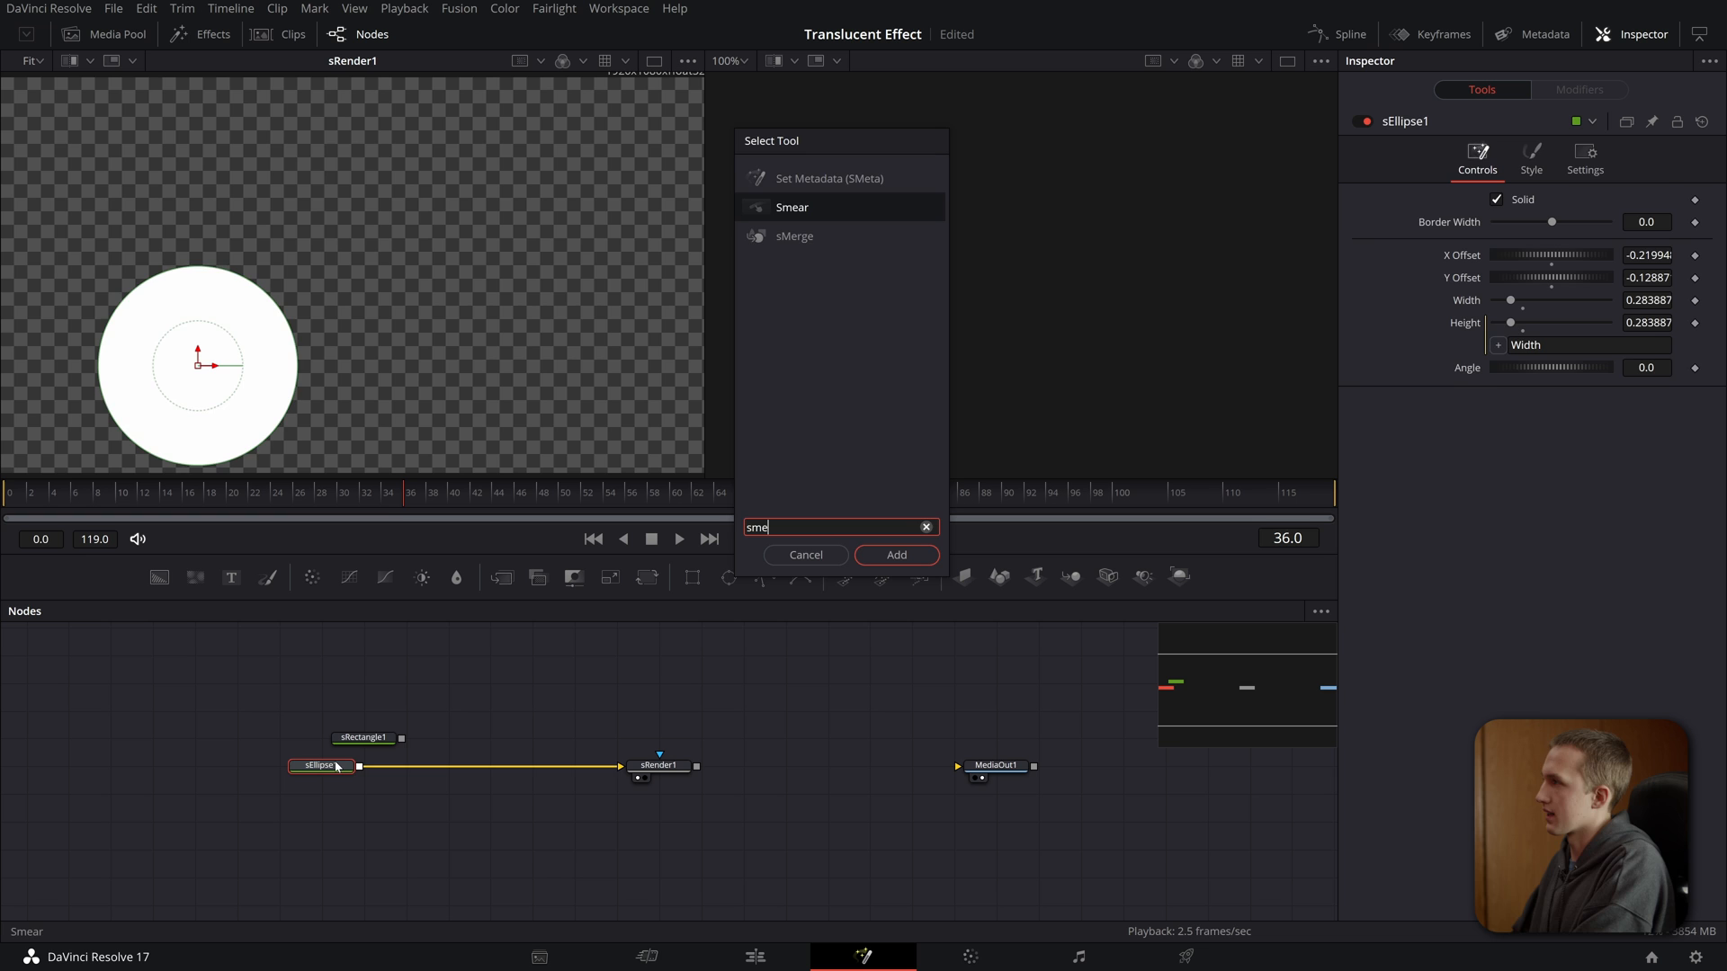
click(896, 554)
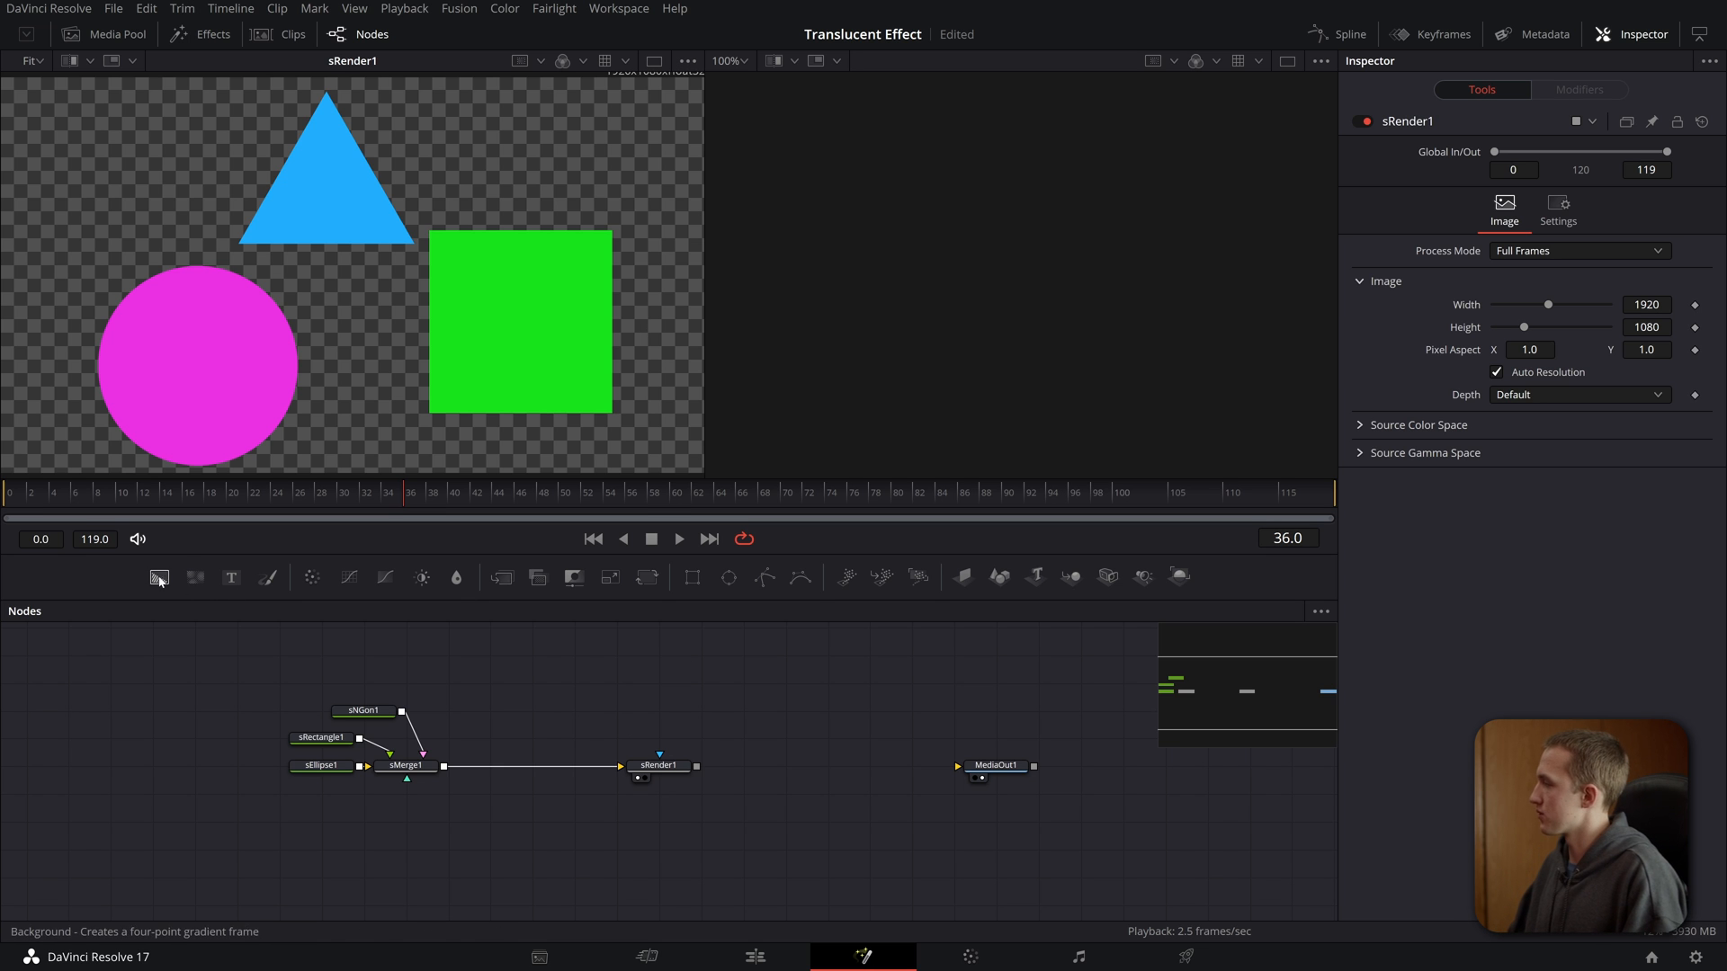
click(158, 576)
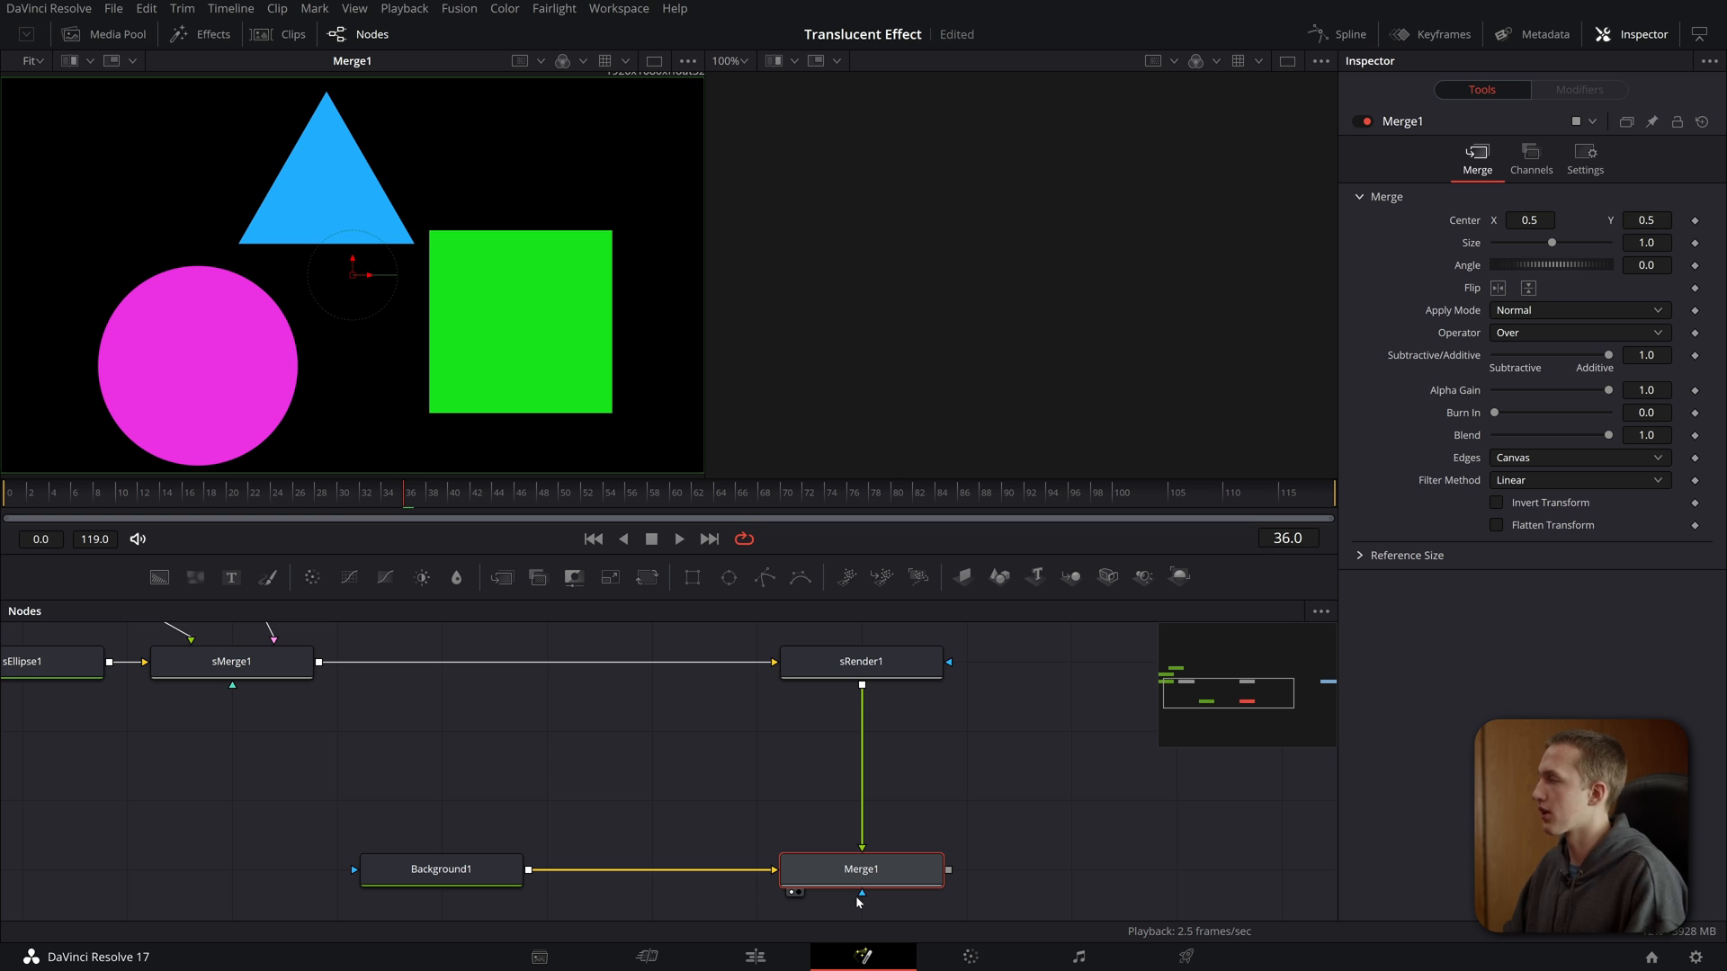
click(440, 868)
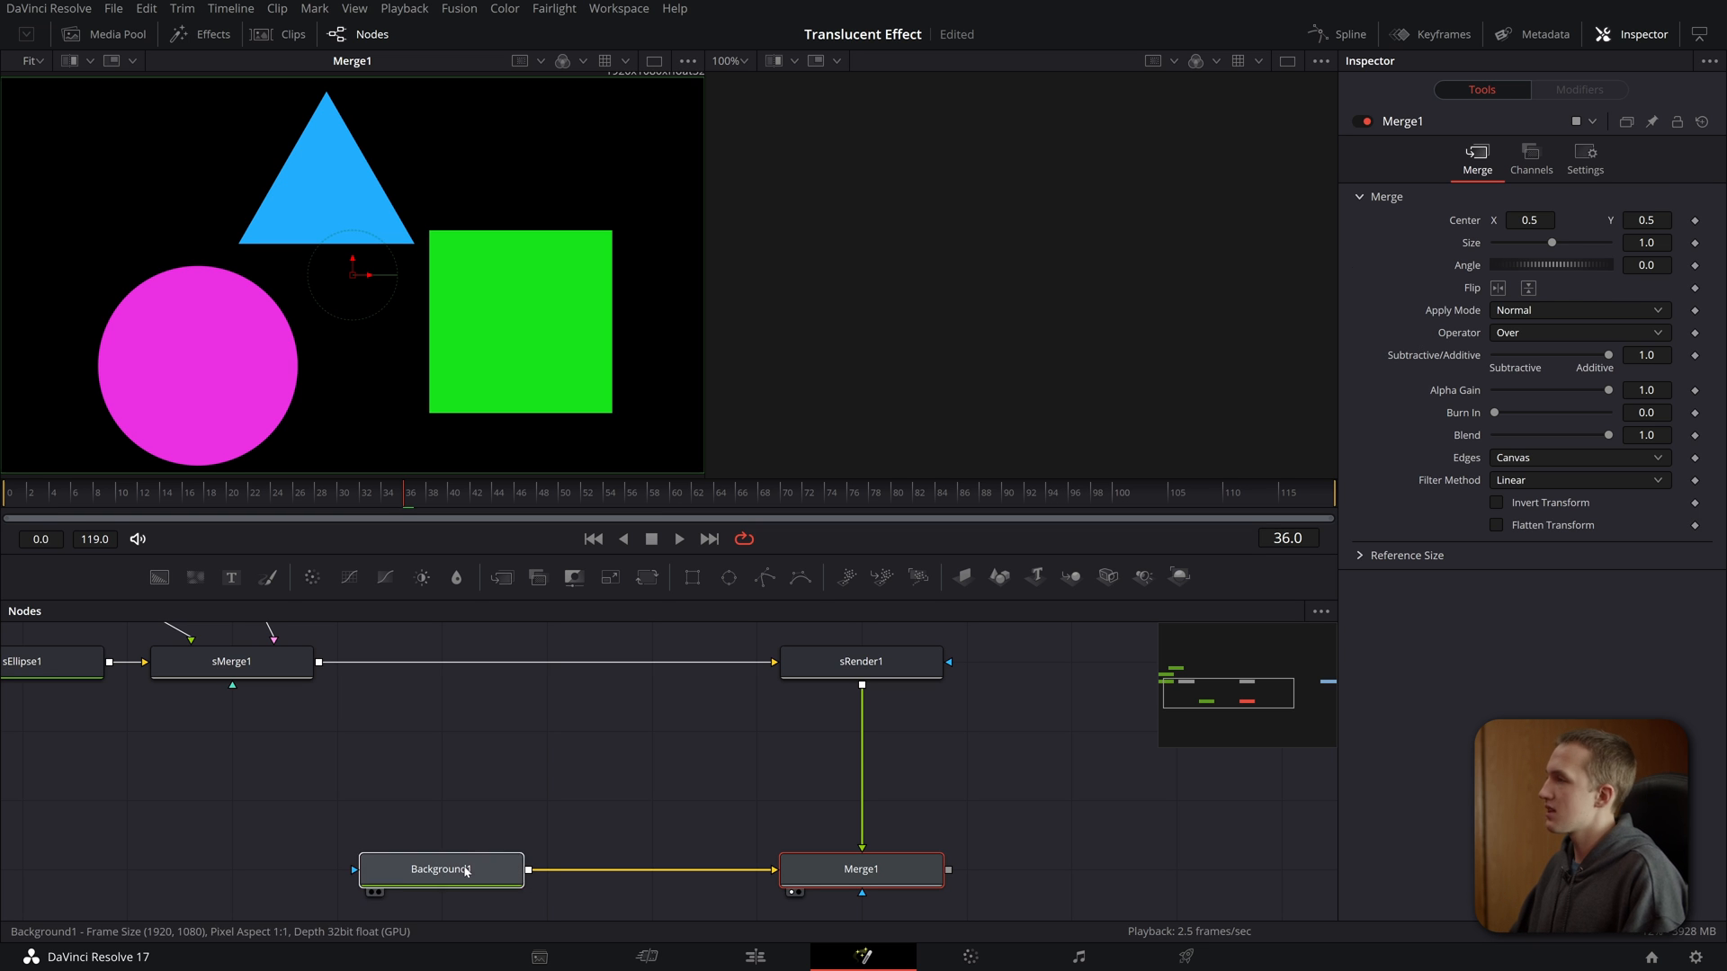
click(441, 869)
text(sng)
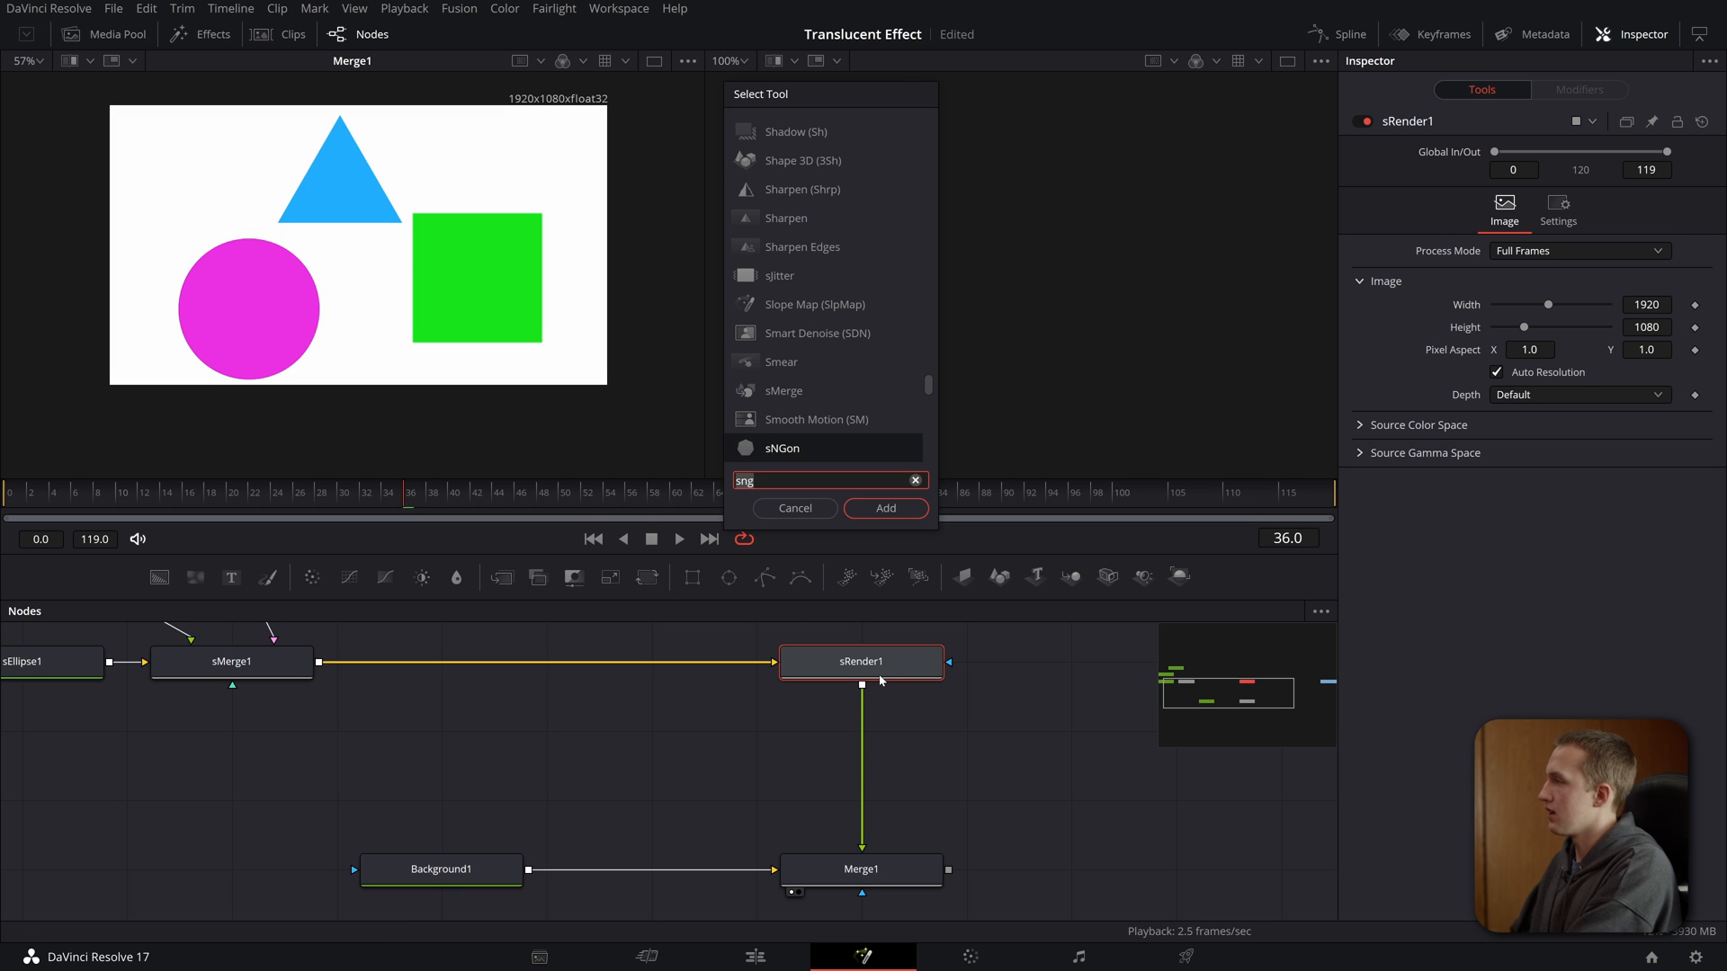
- Insert a Shadow node after sRender1, offsetting the shadow down and right
click(885, 508)
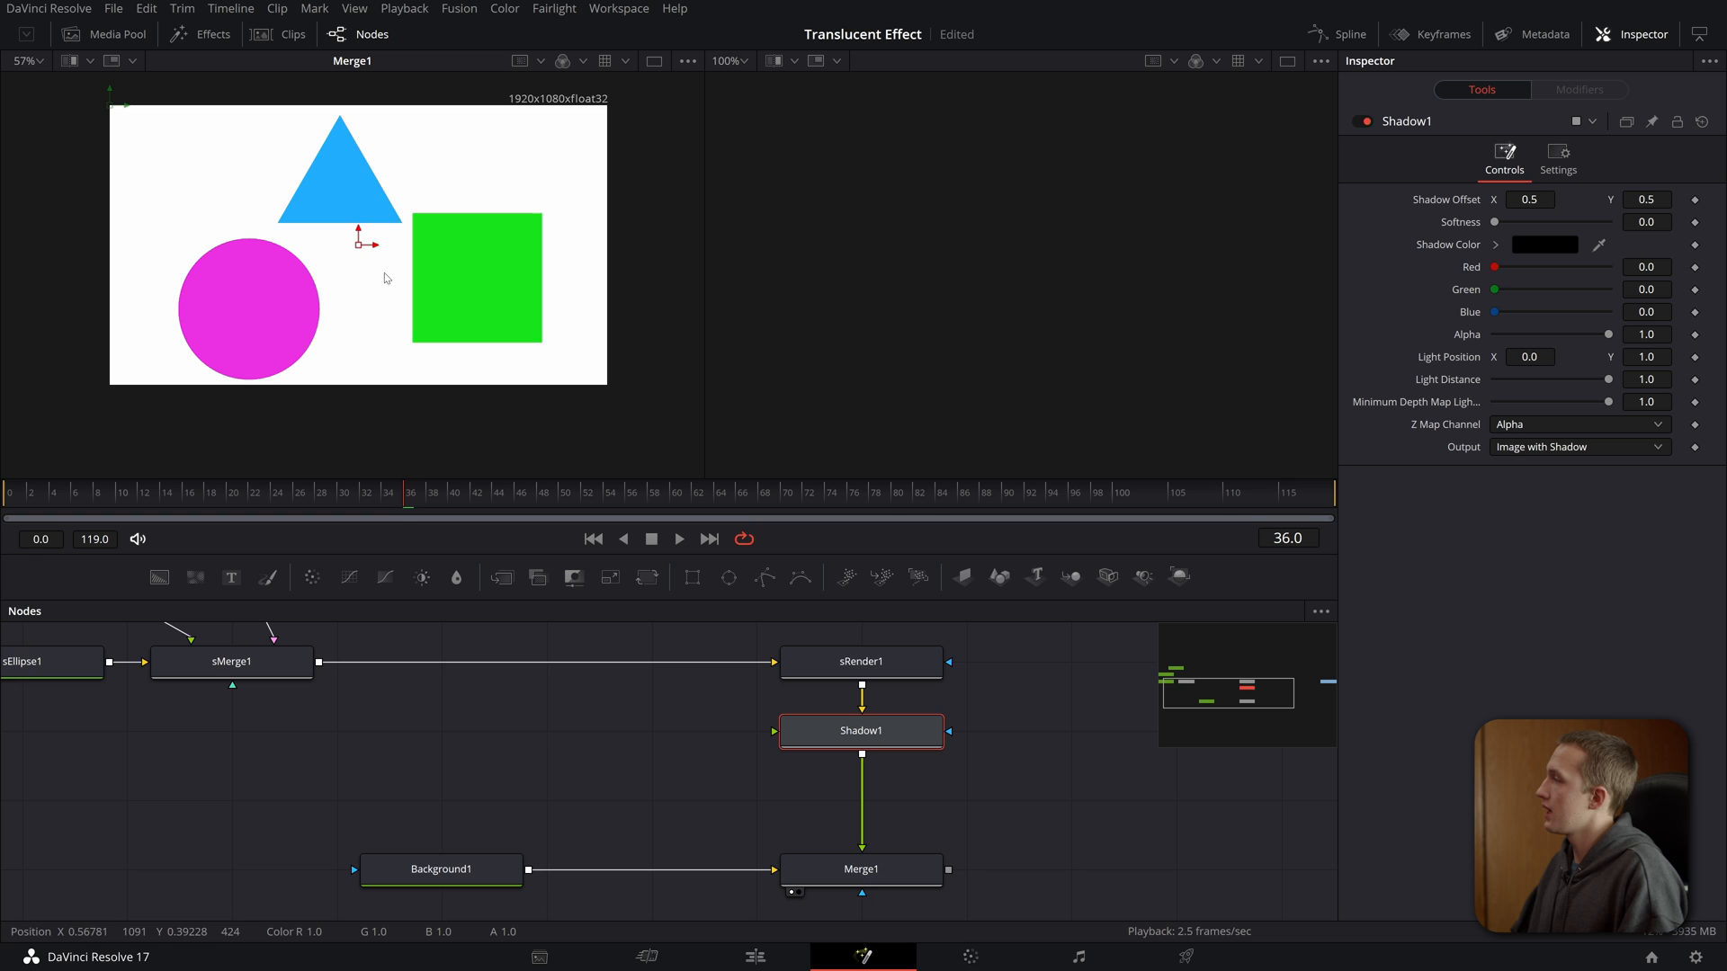
drag(369, 235, 363, 242)
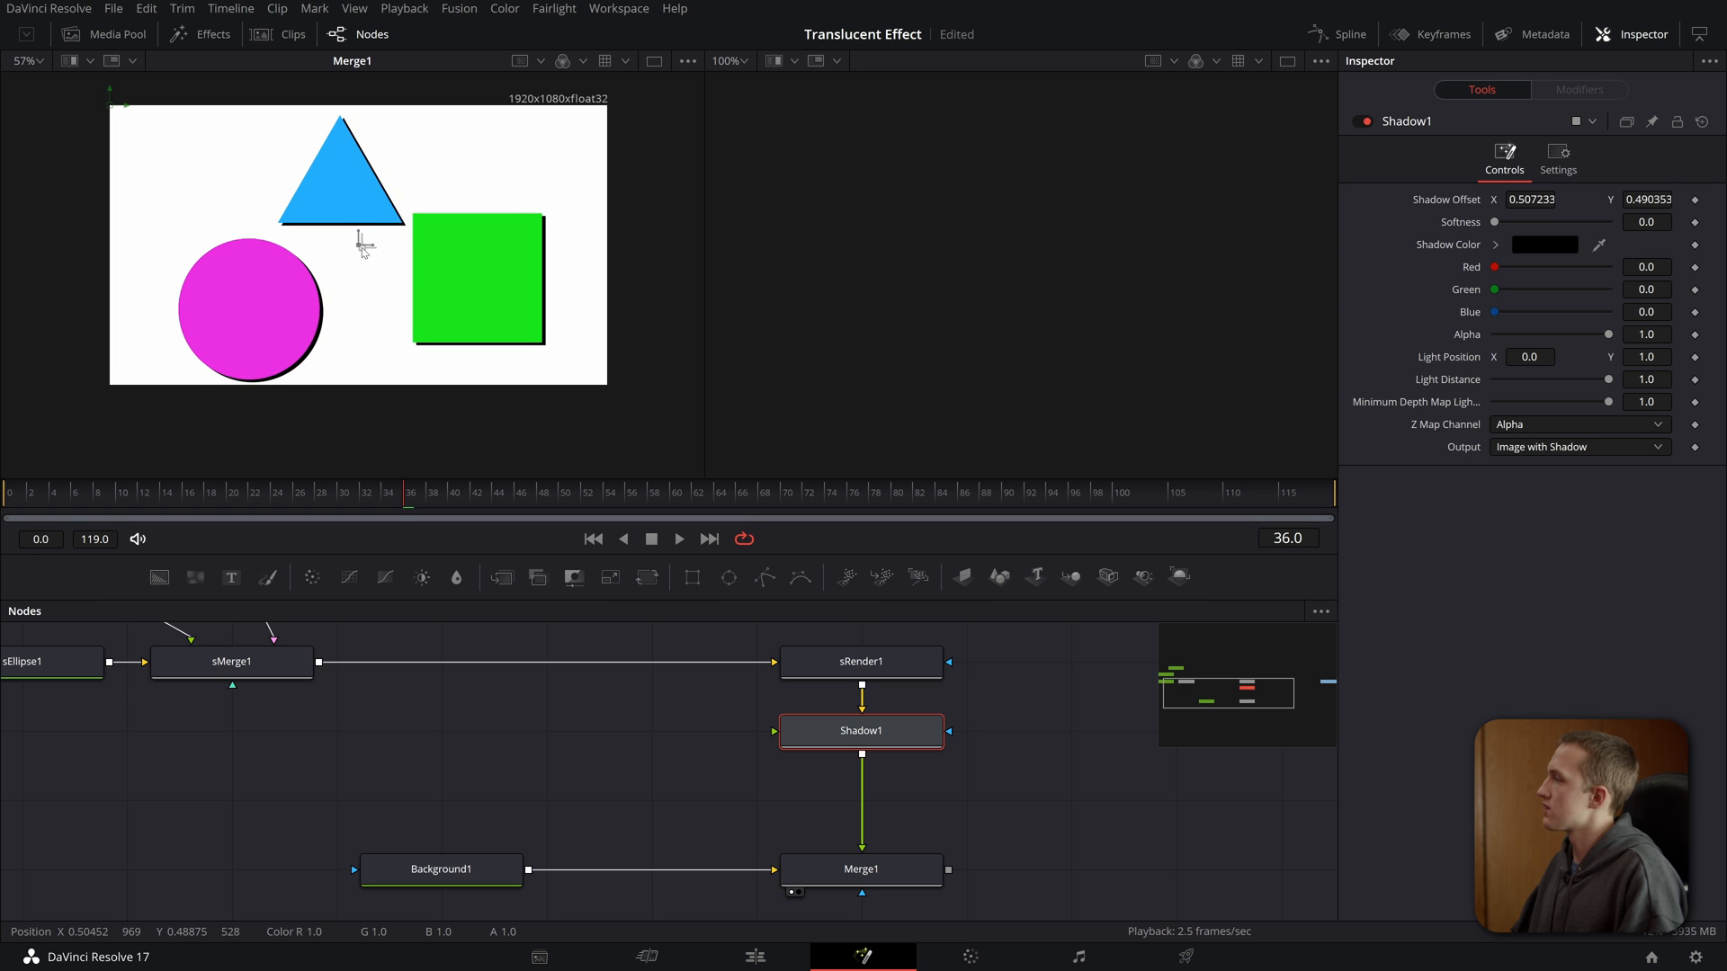
drag(364, 240, 372, 236)
text(srec)
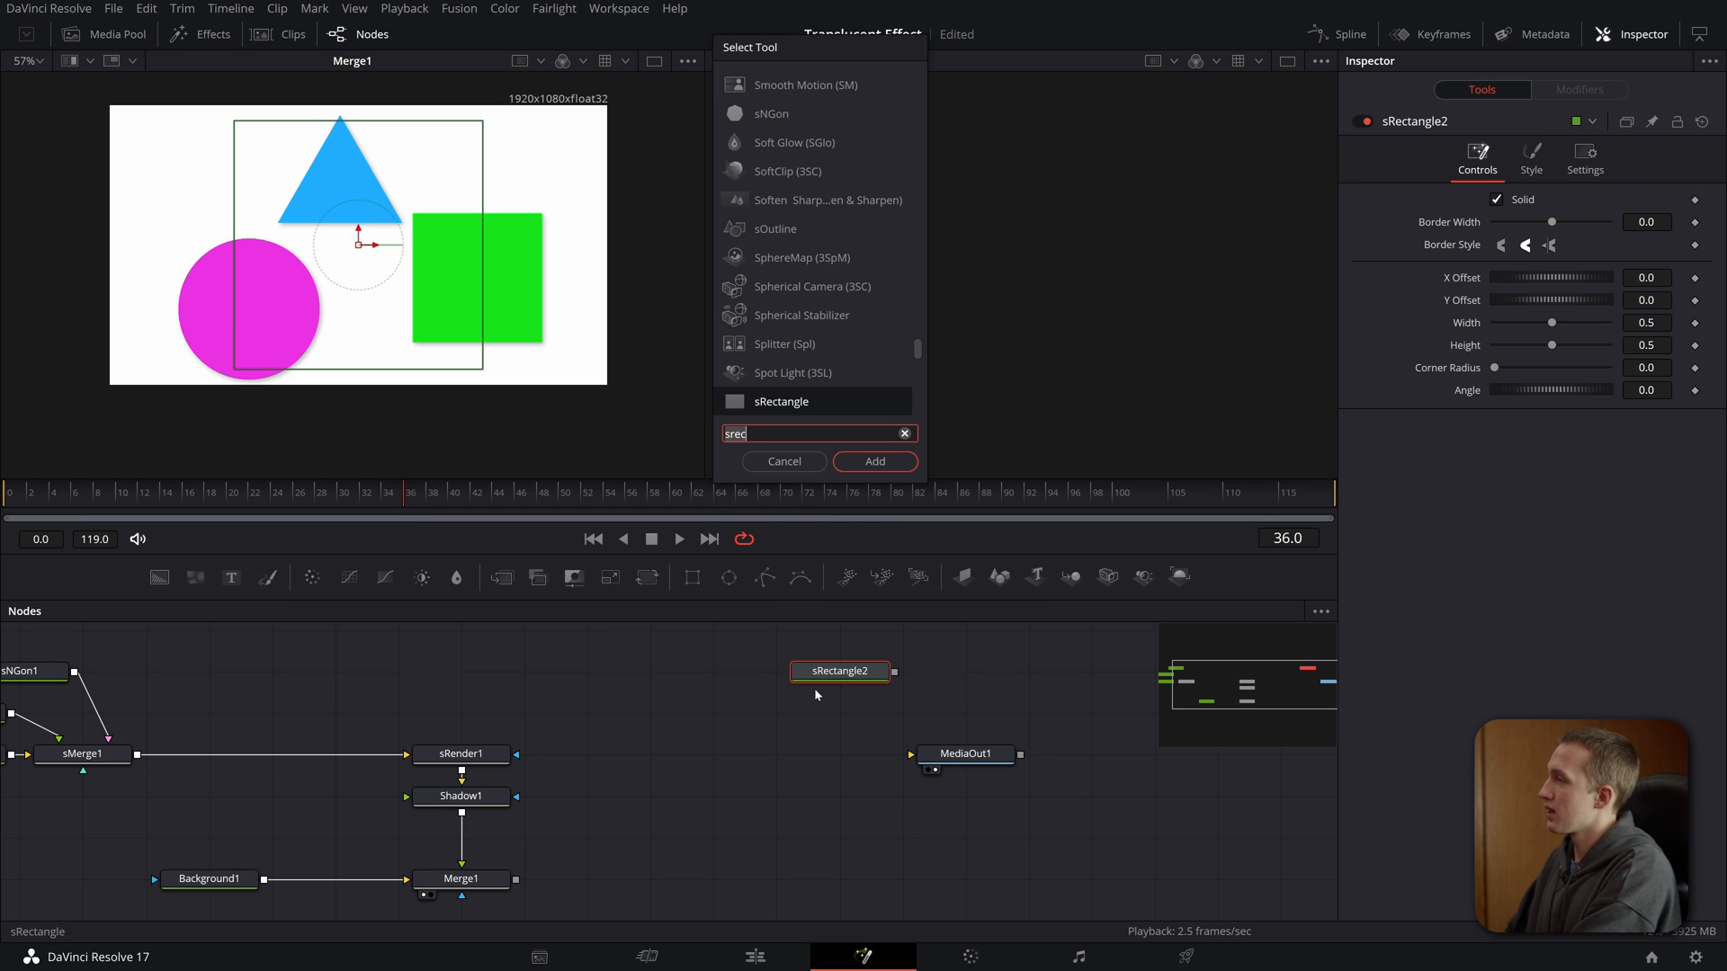
- Render sRectangle2 via sRender2, merge it over Merge1, and widen it with rounded corners
click(874, 461)
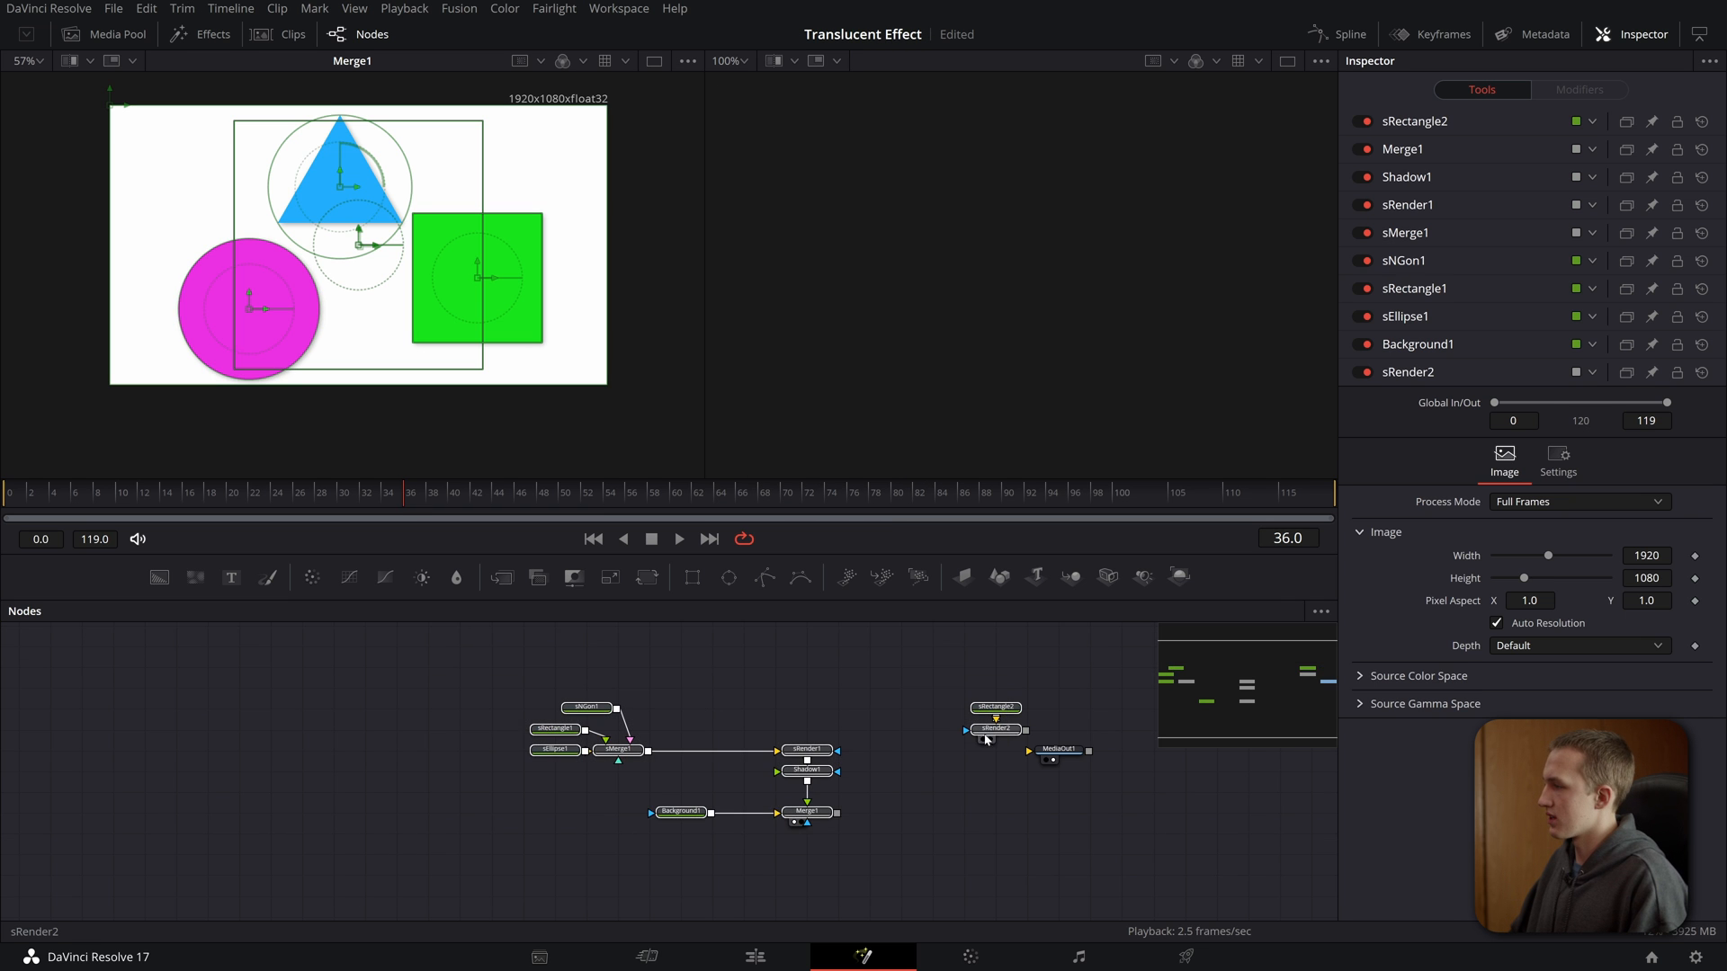
click(993, 707)
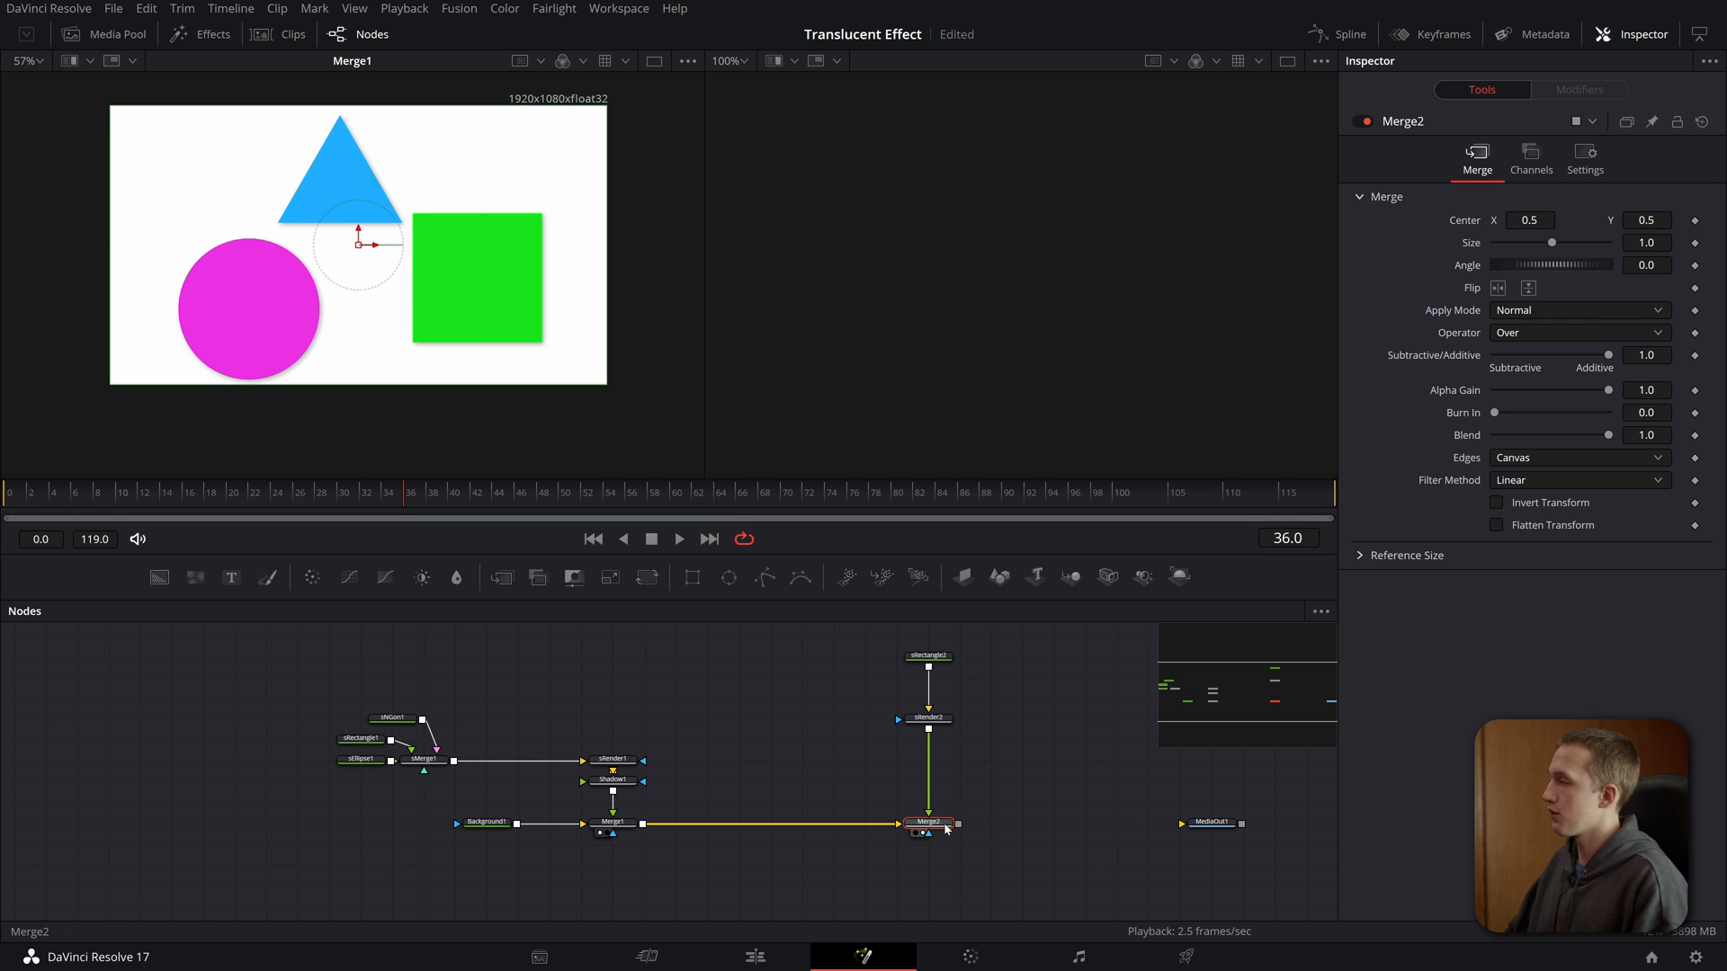
click(927, 657)
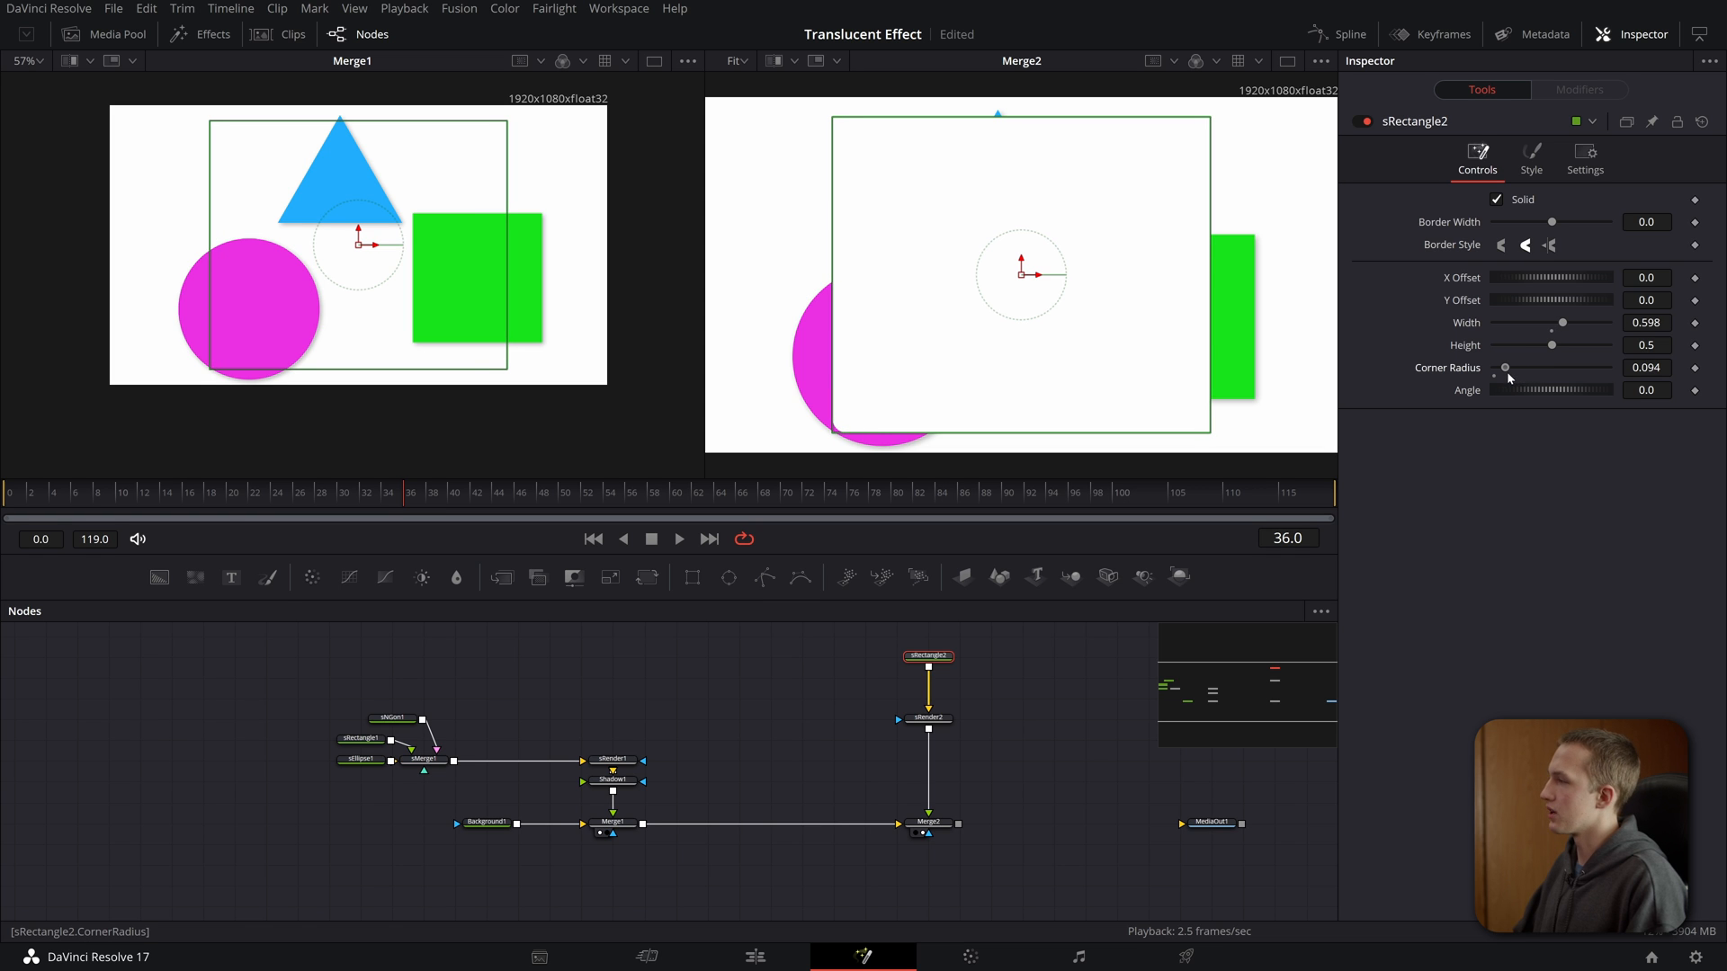
click(926, 717)
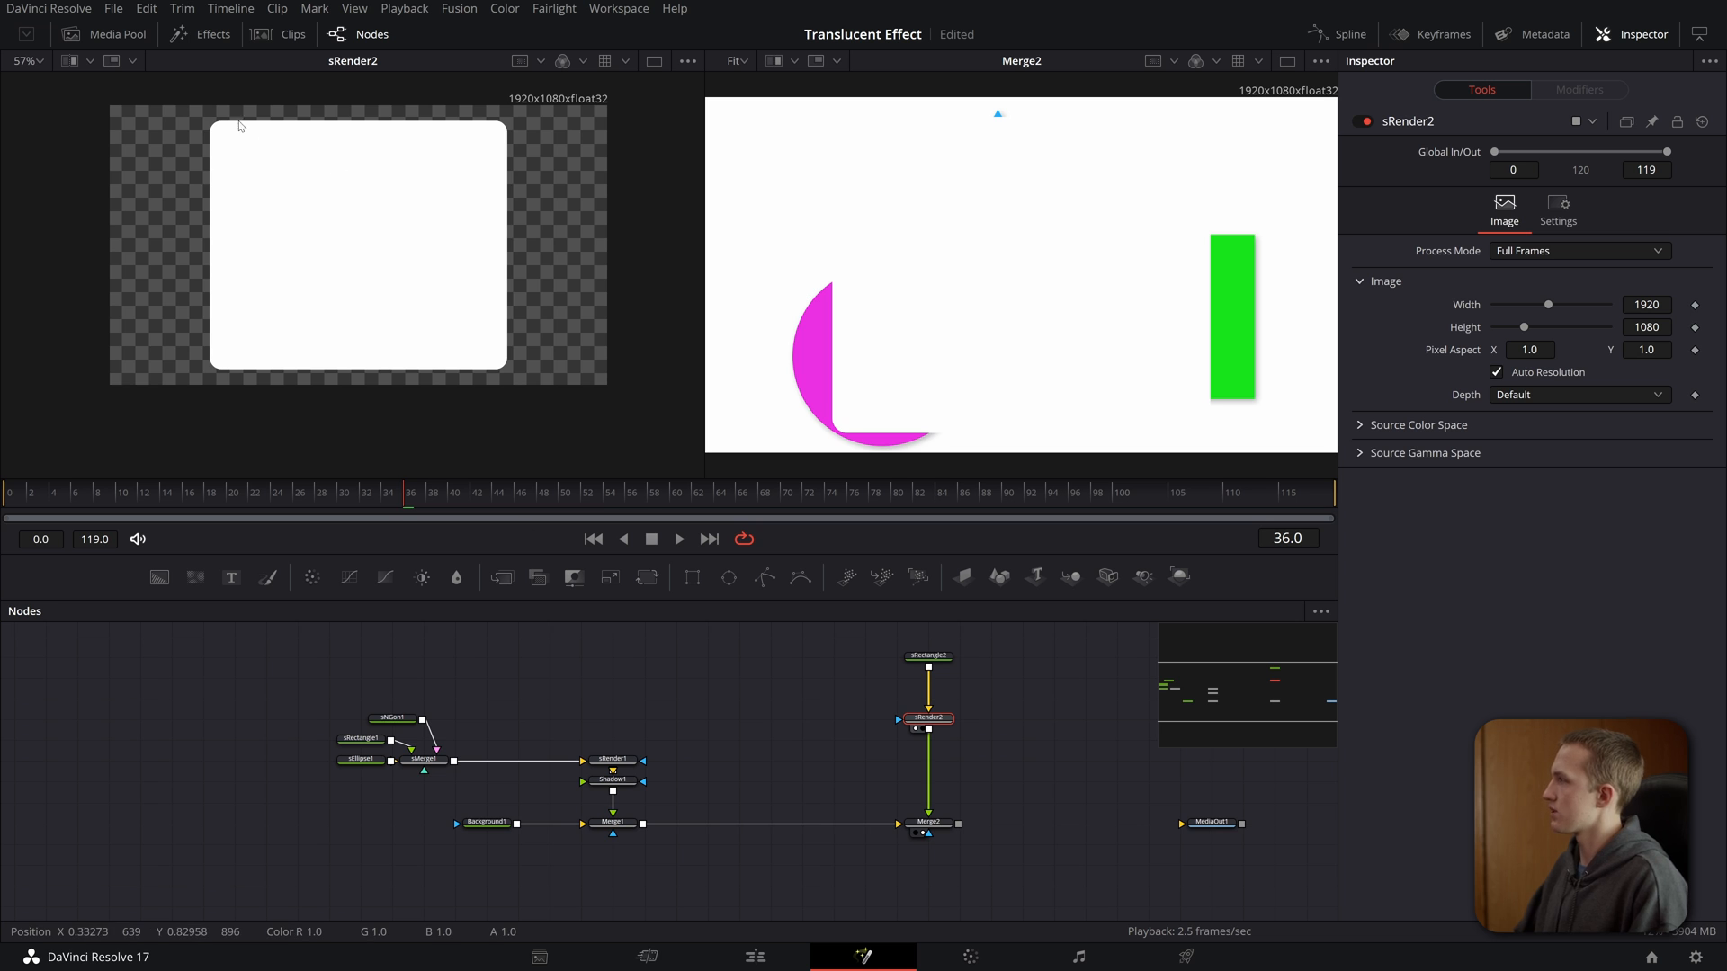
click(928, 656)
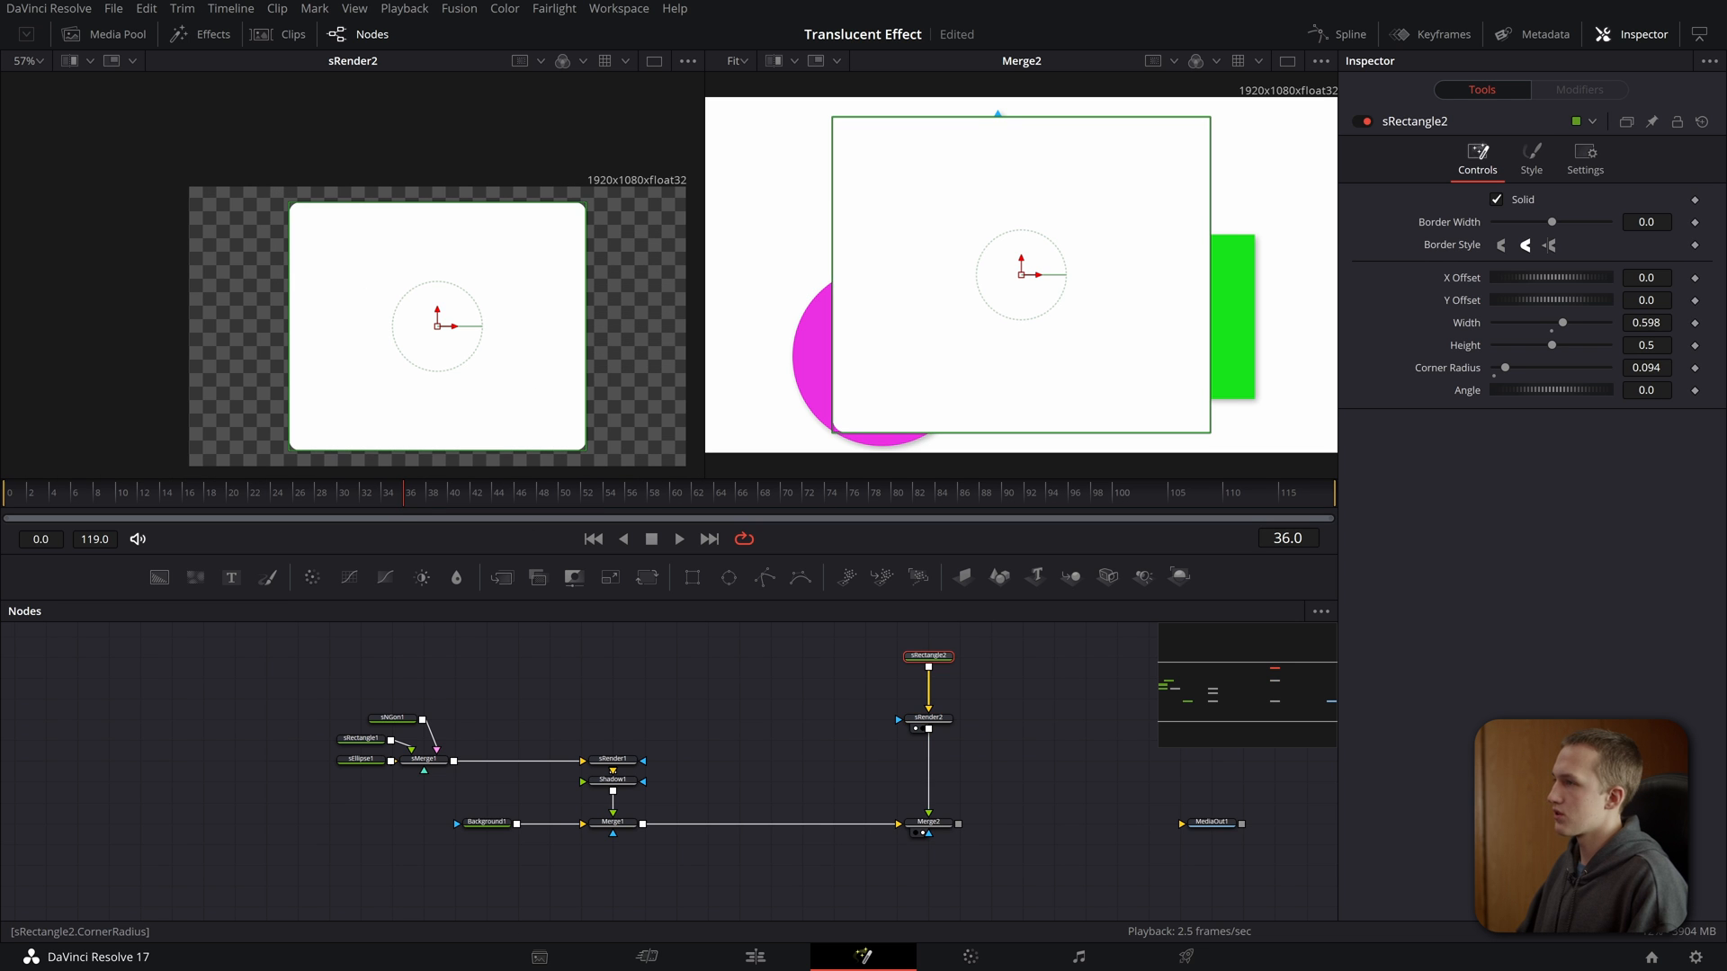
click(997, 875)
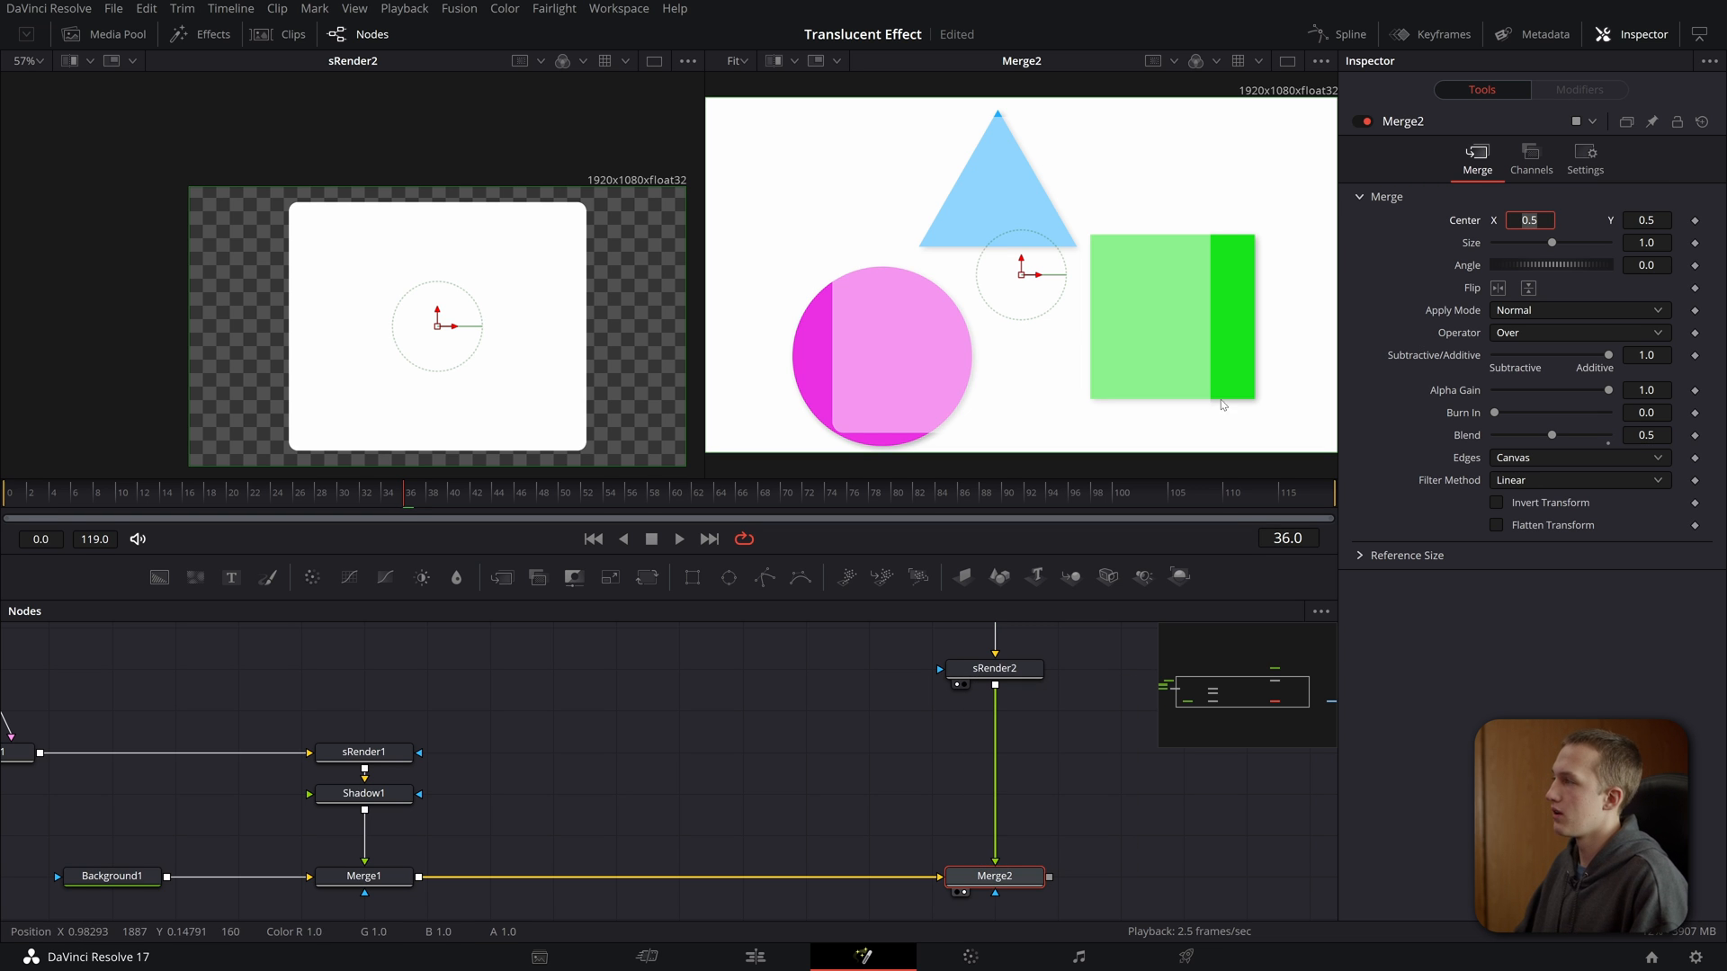
mouse_move(972, 334)
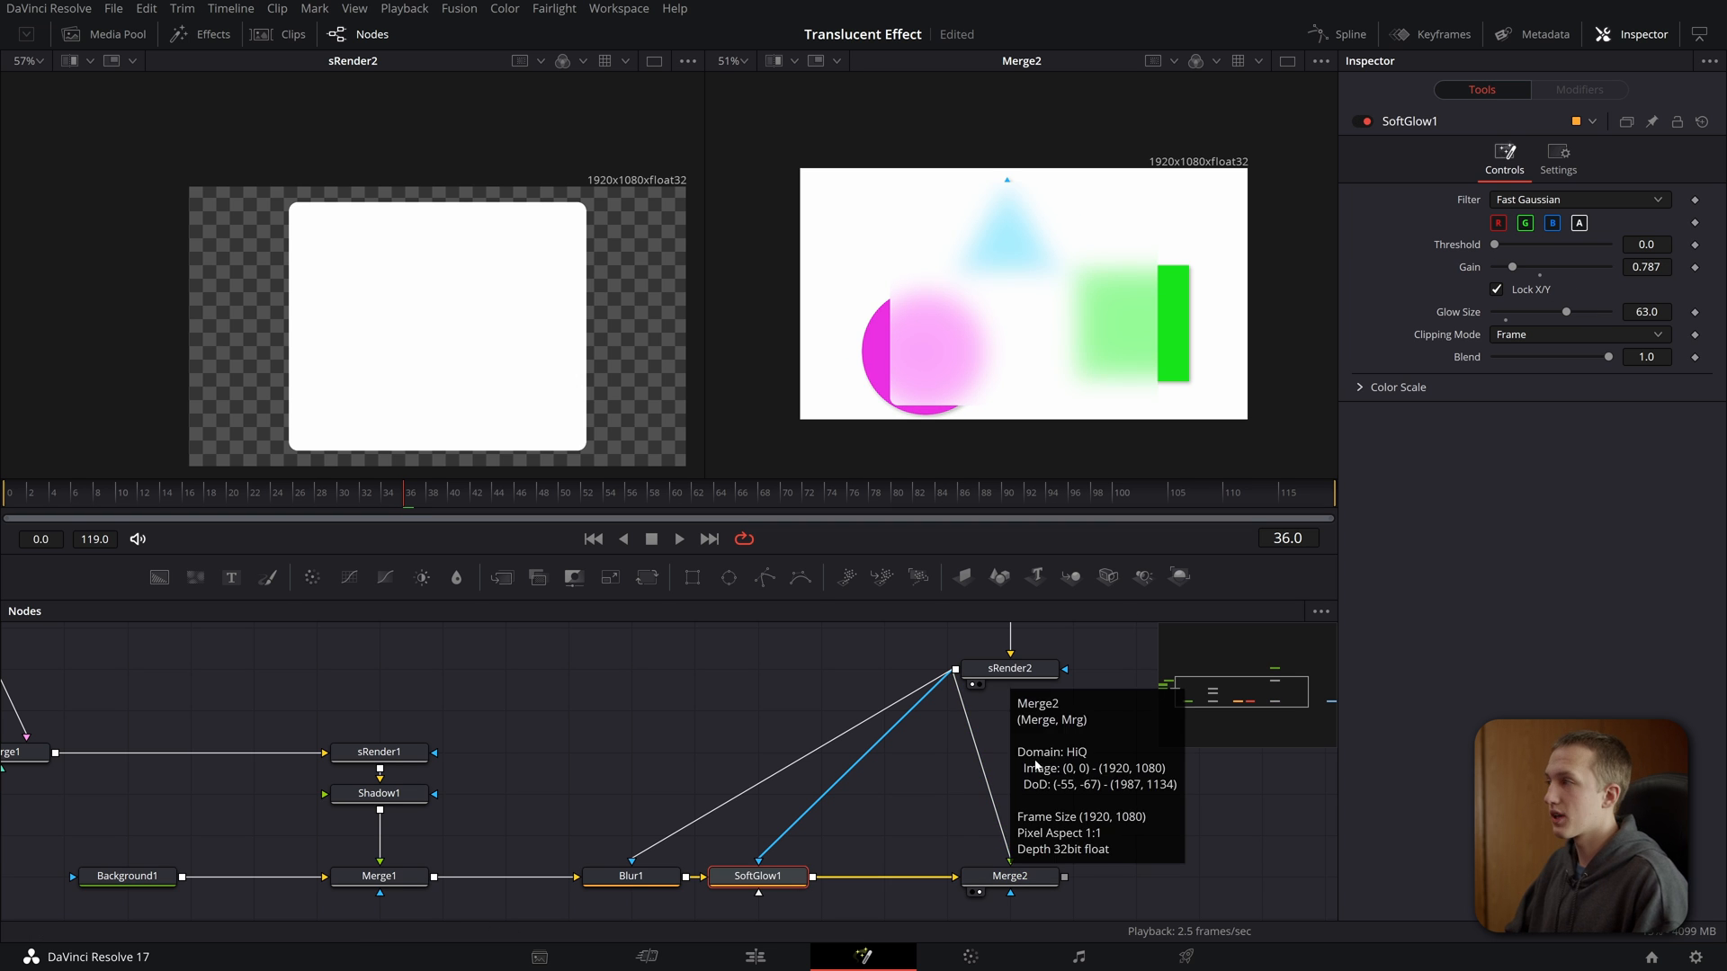
- Add an sOutline1 node after the panel rectangle and adjust its thickness
click(981, 700)
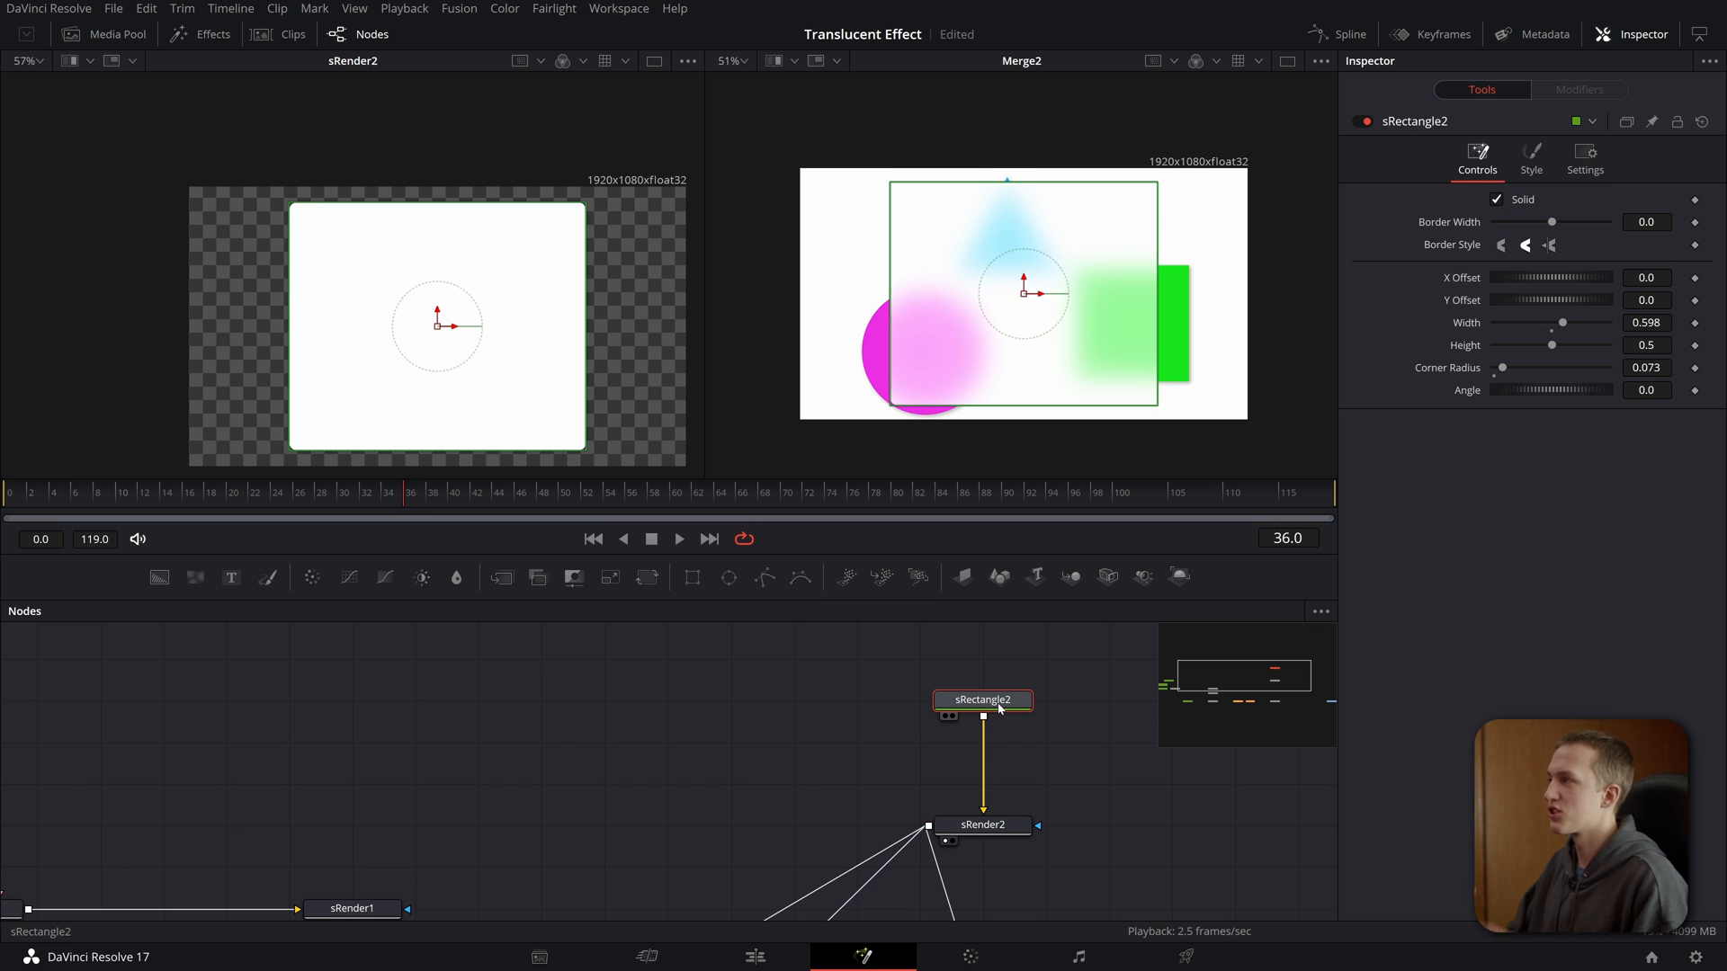
mouse_move(996, 708)
text(sOut)
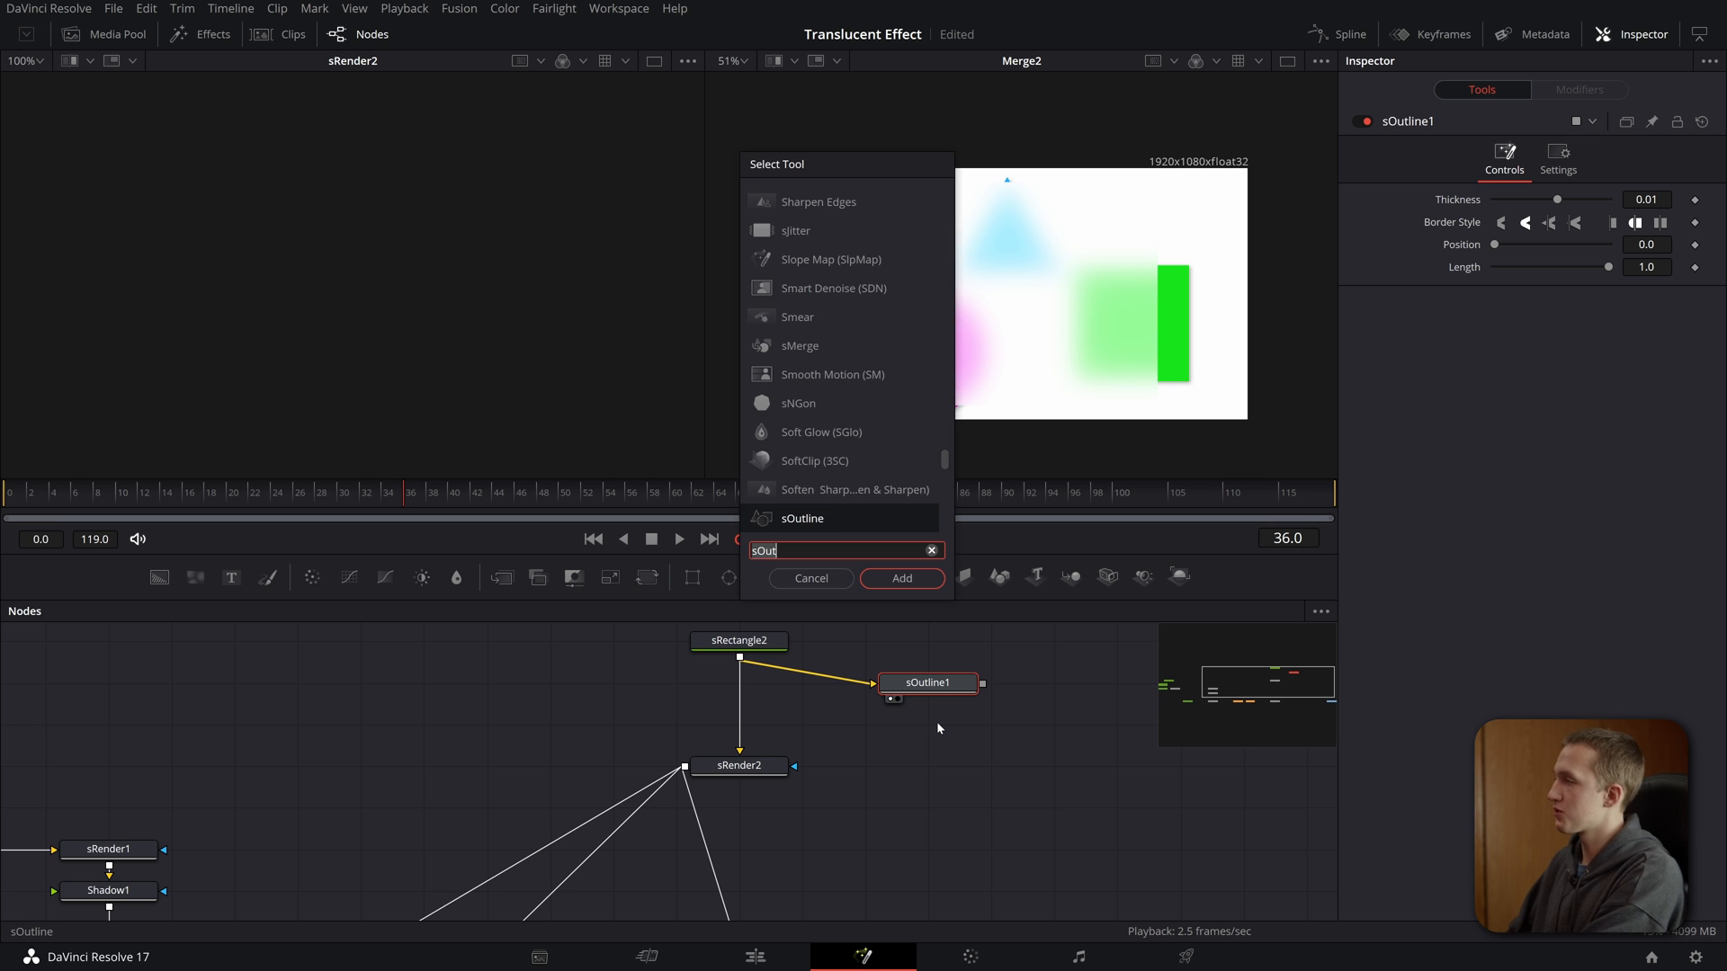
click(899, 578)
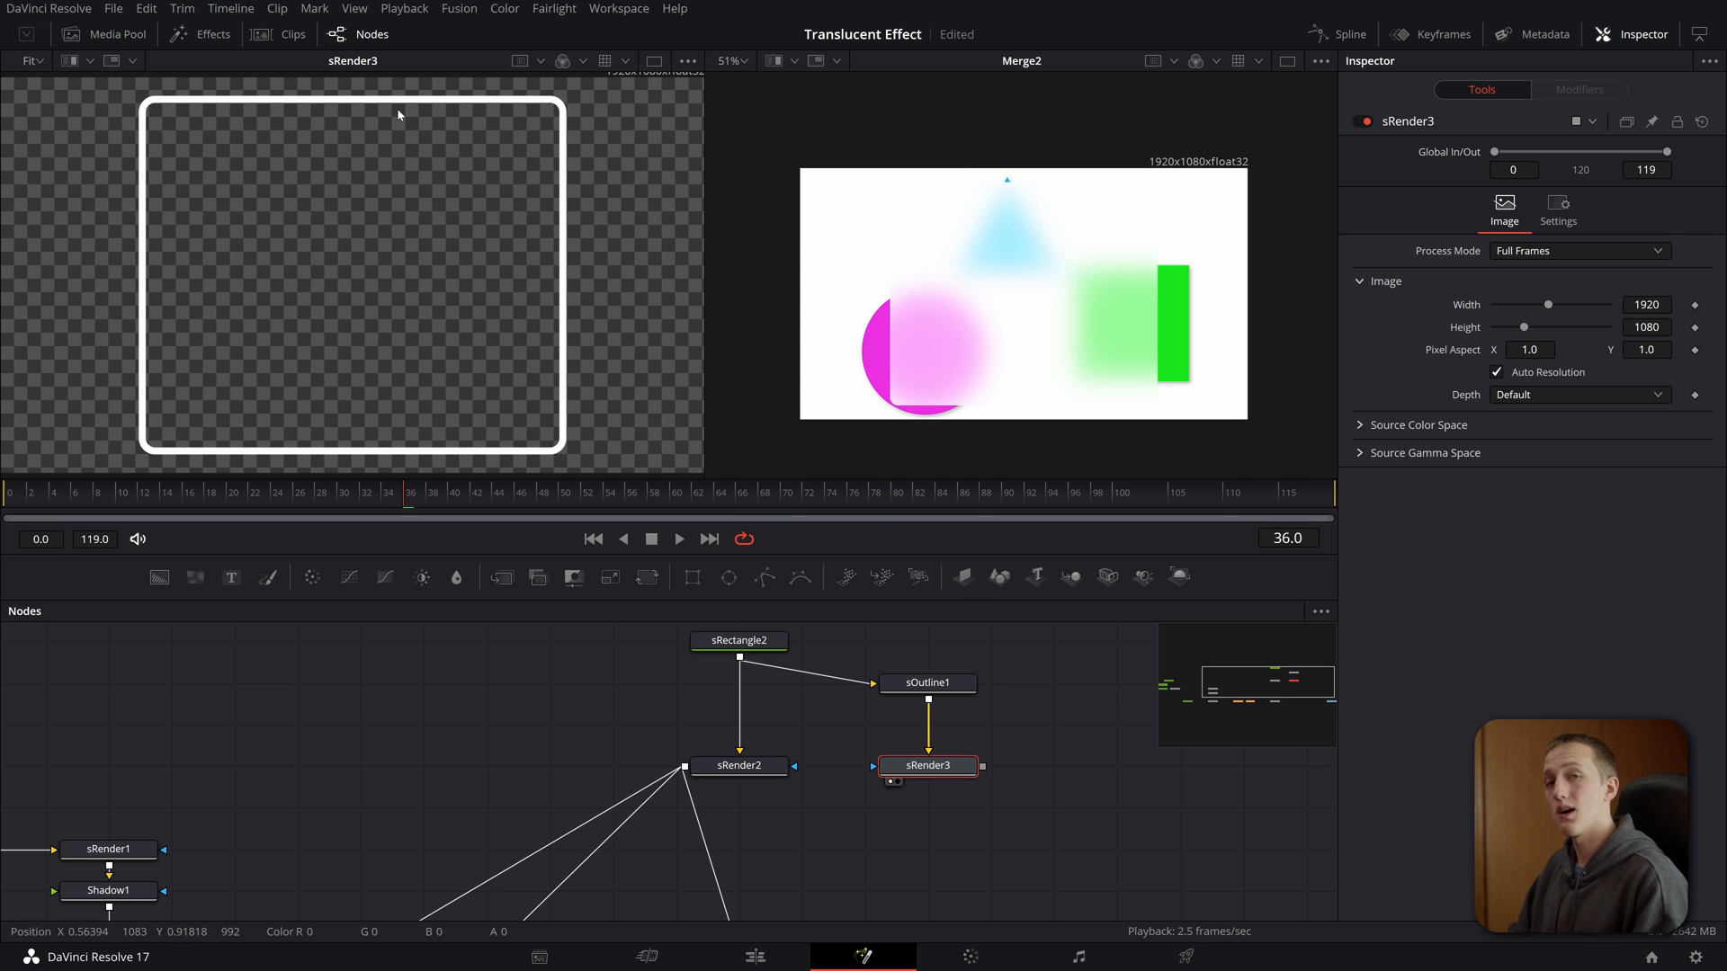
click(927, 683)
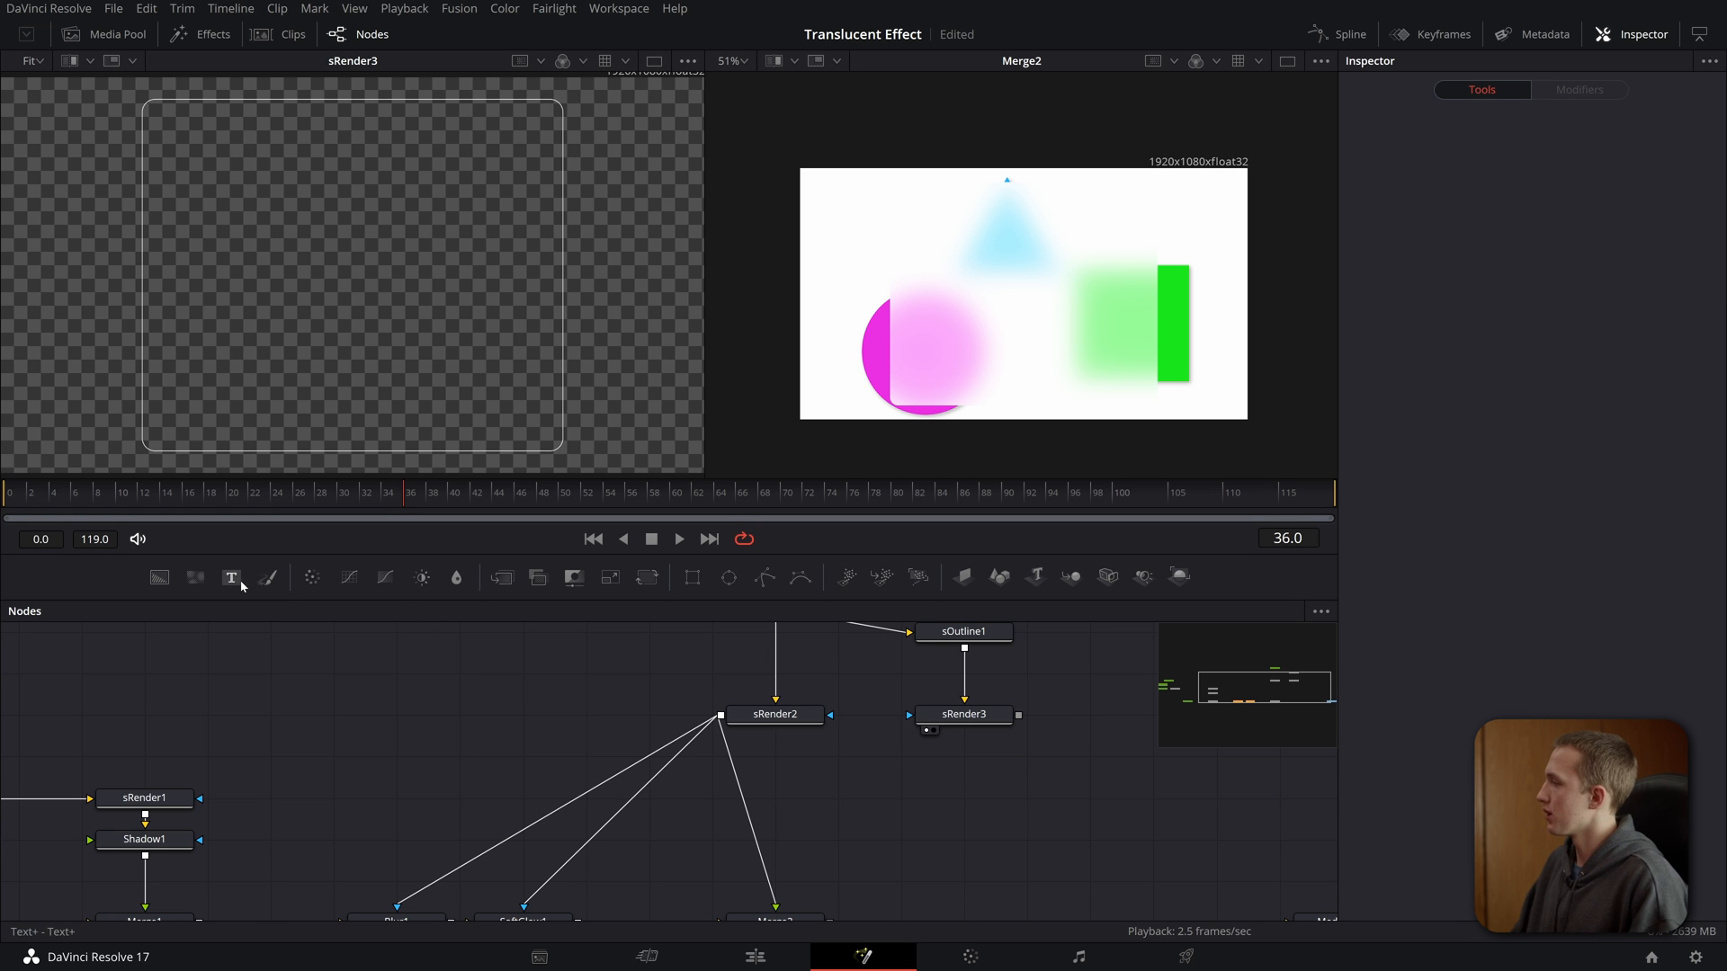
- Add Background2 masked by the outline render, merged via Merge3, with alpha 0.064
click(962, 713)
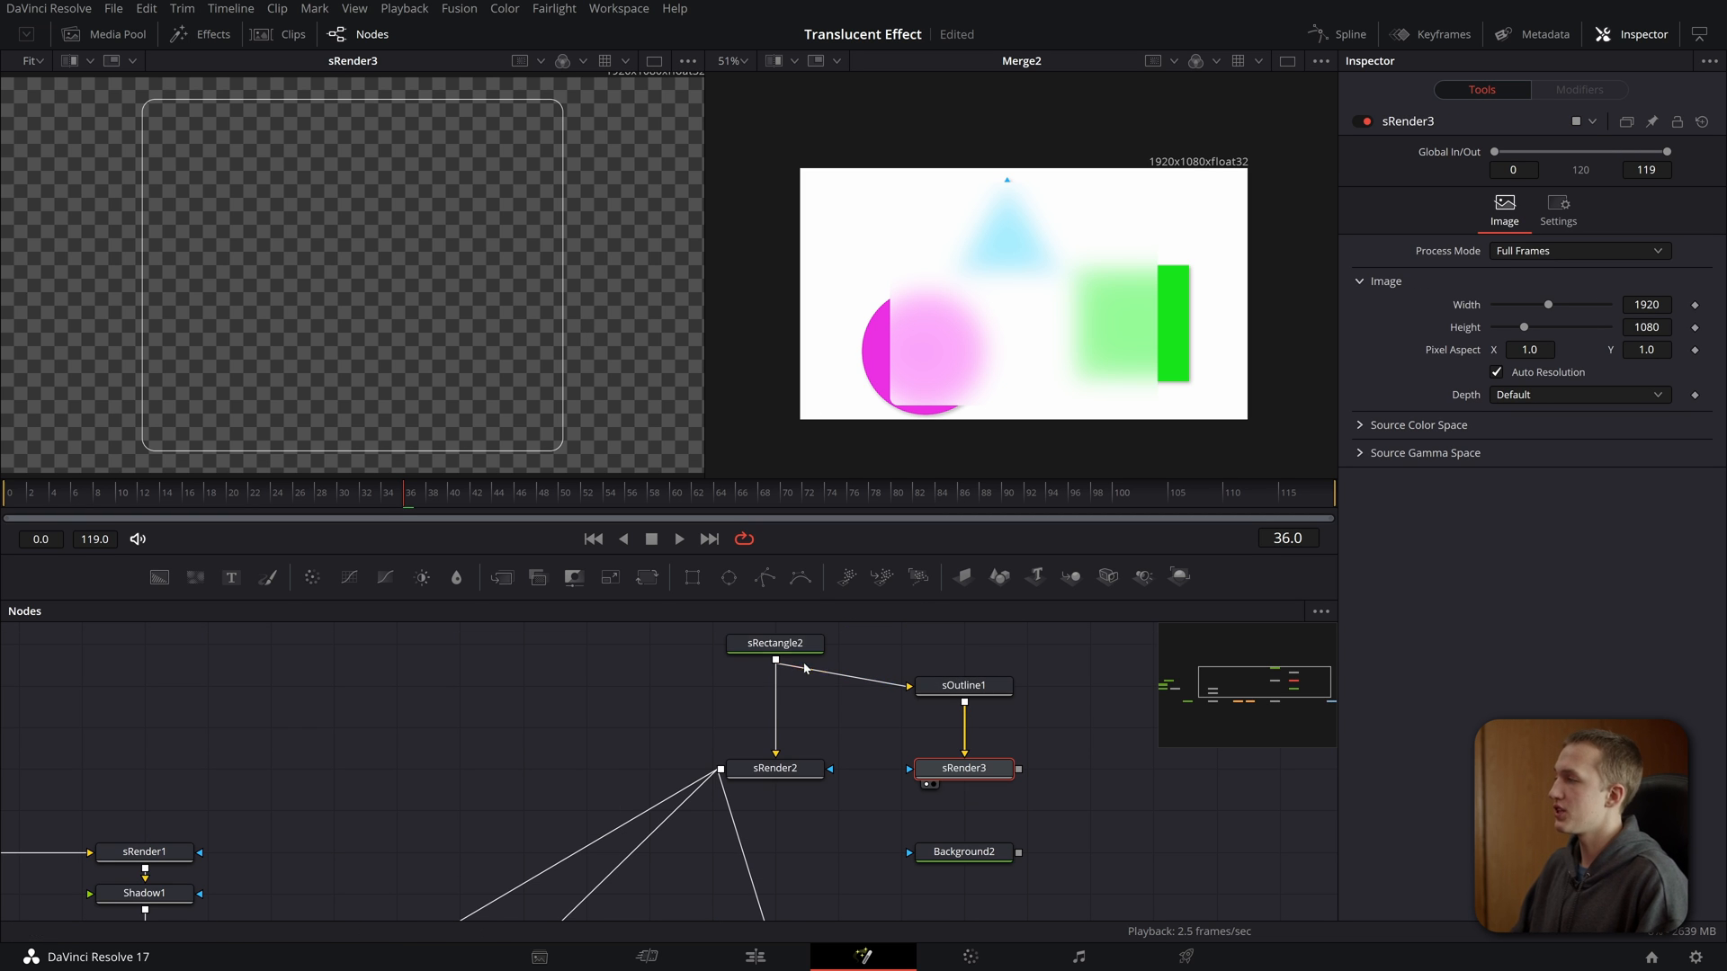
mouse_move(773, 643)
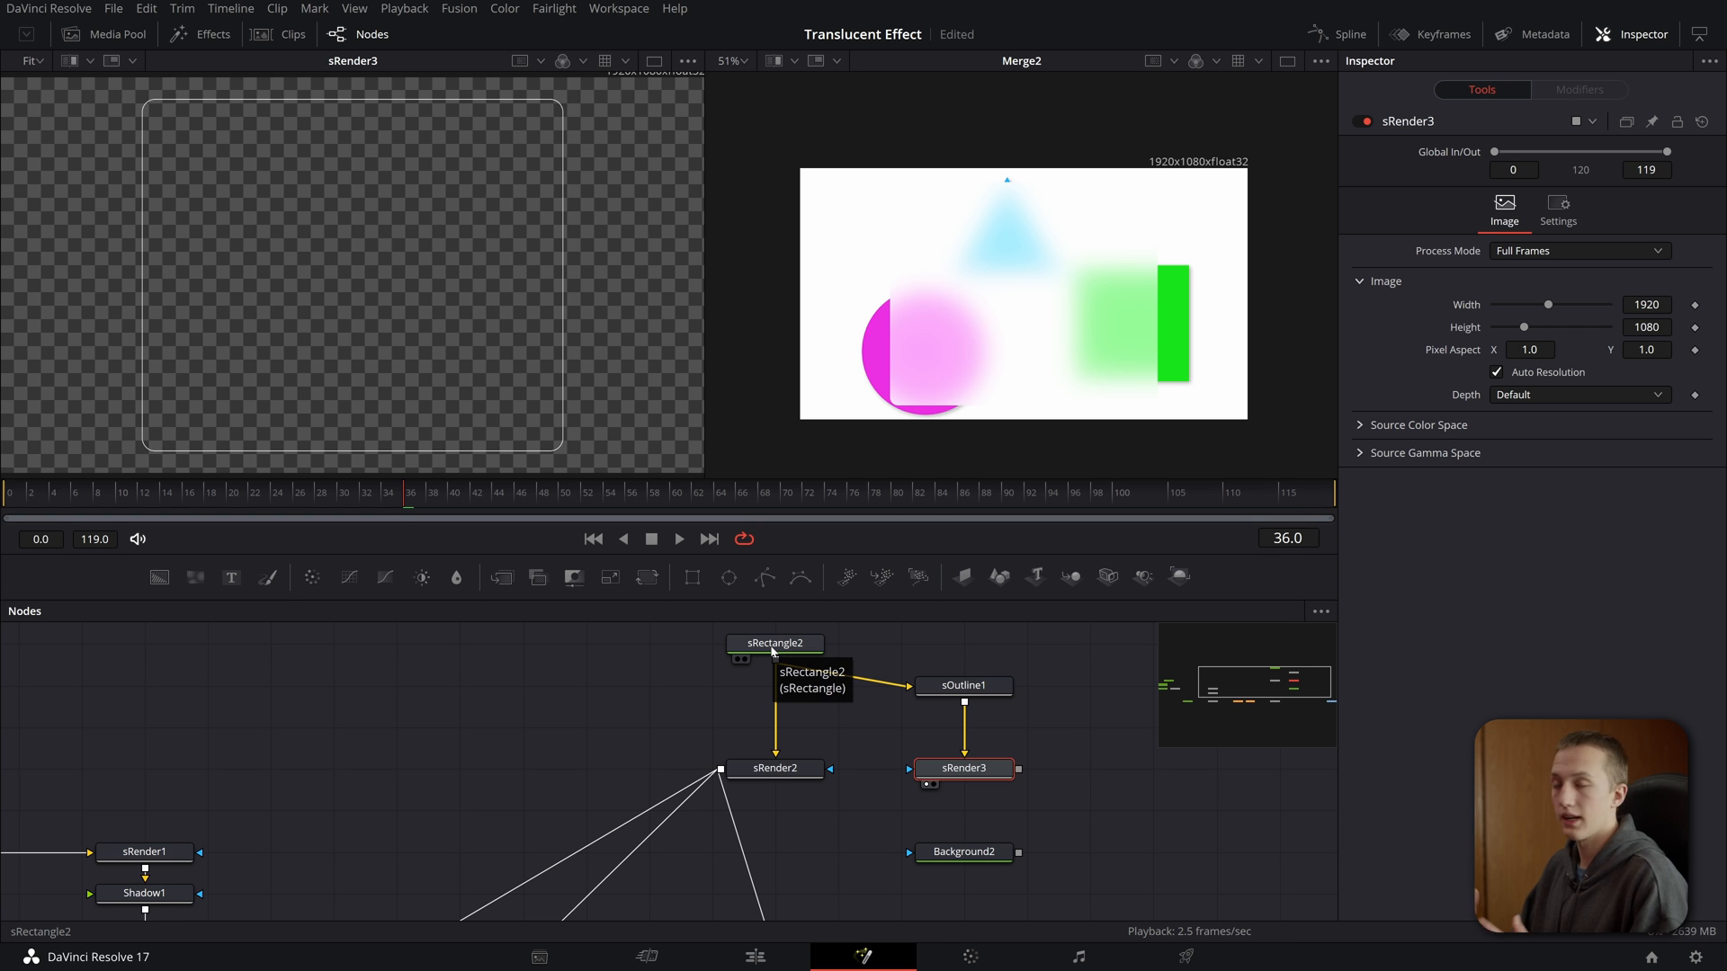
mouse_move(1157, 306)
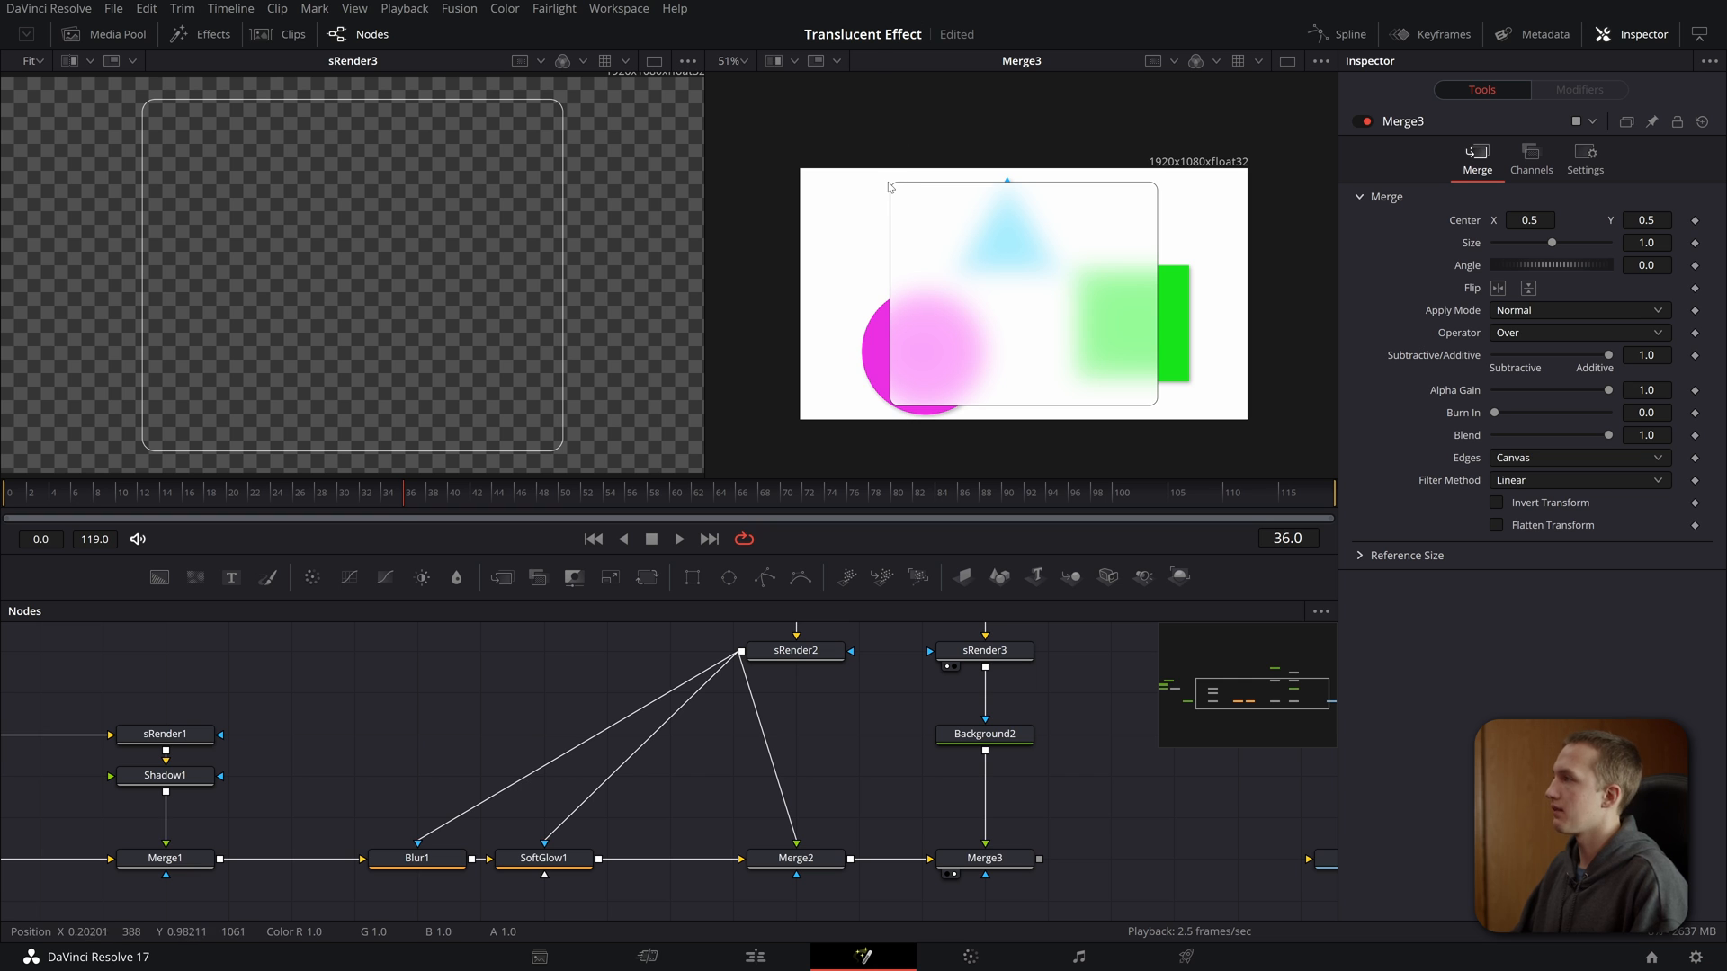
click(982, 735)
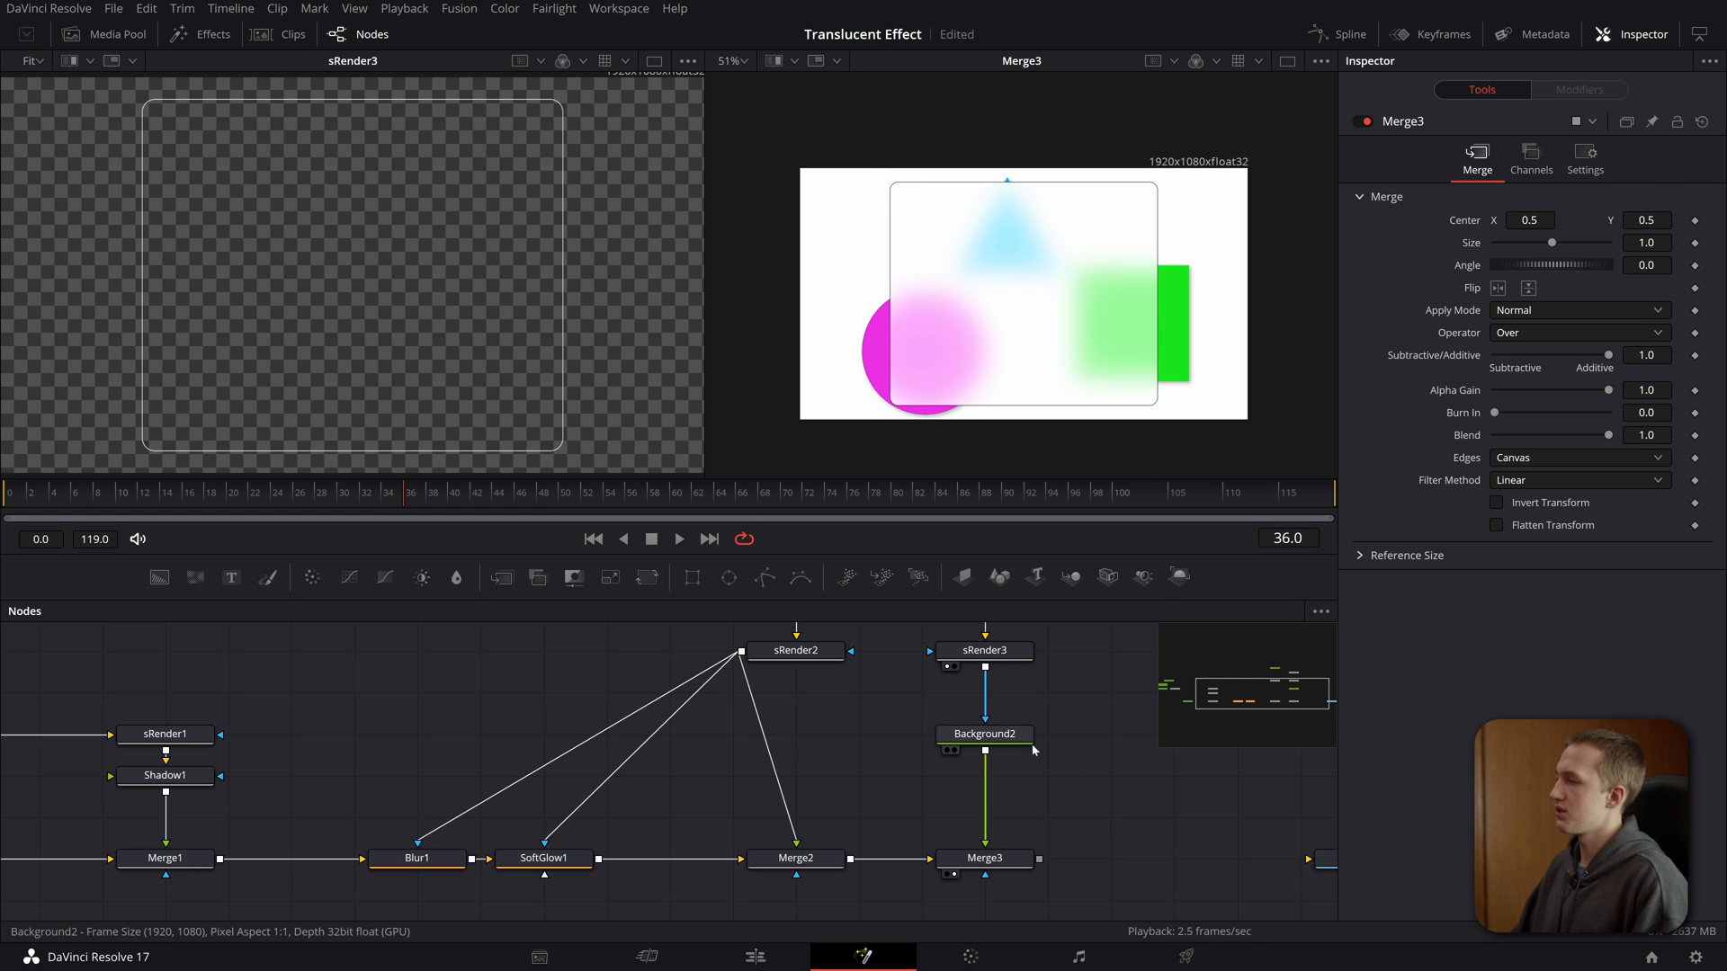
click(982, 735)
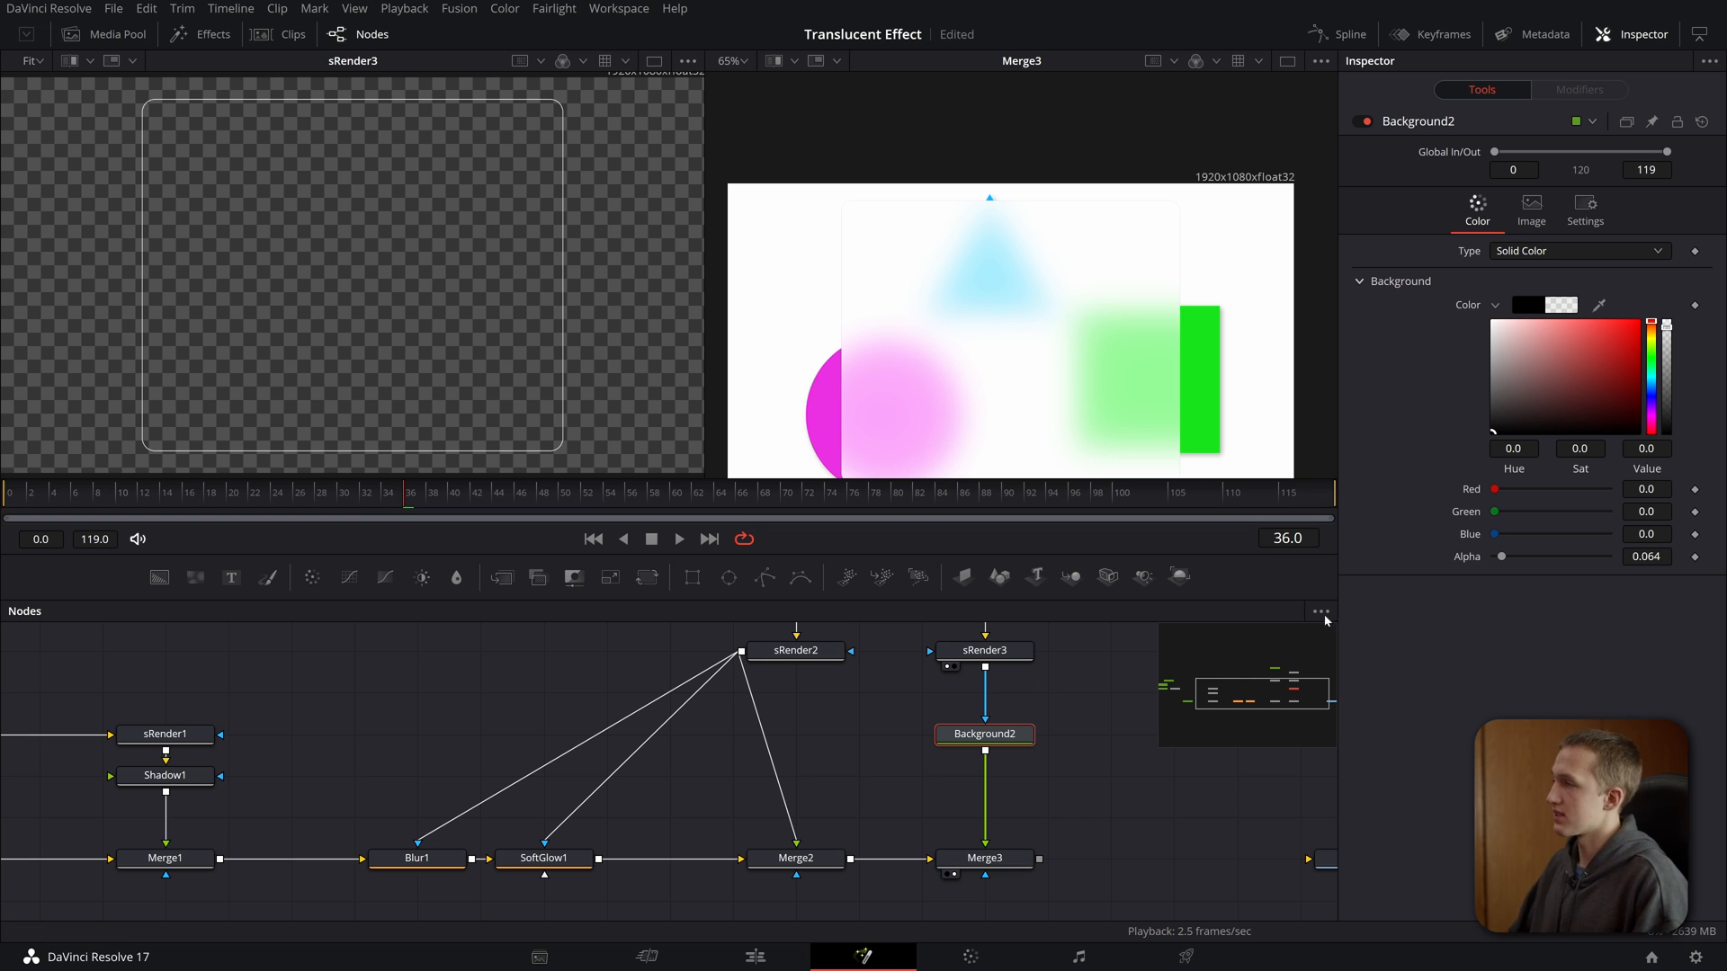
click(793, 649)
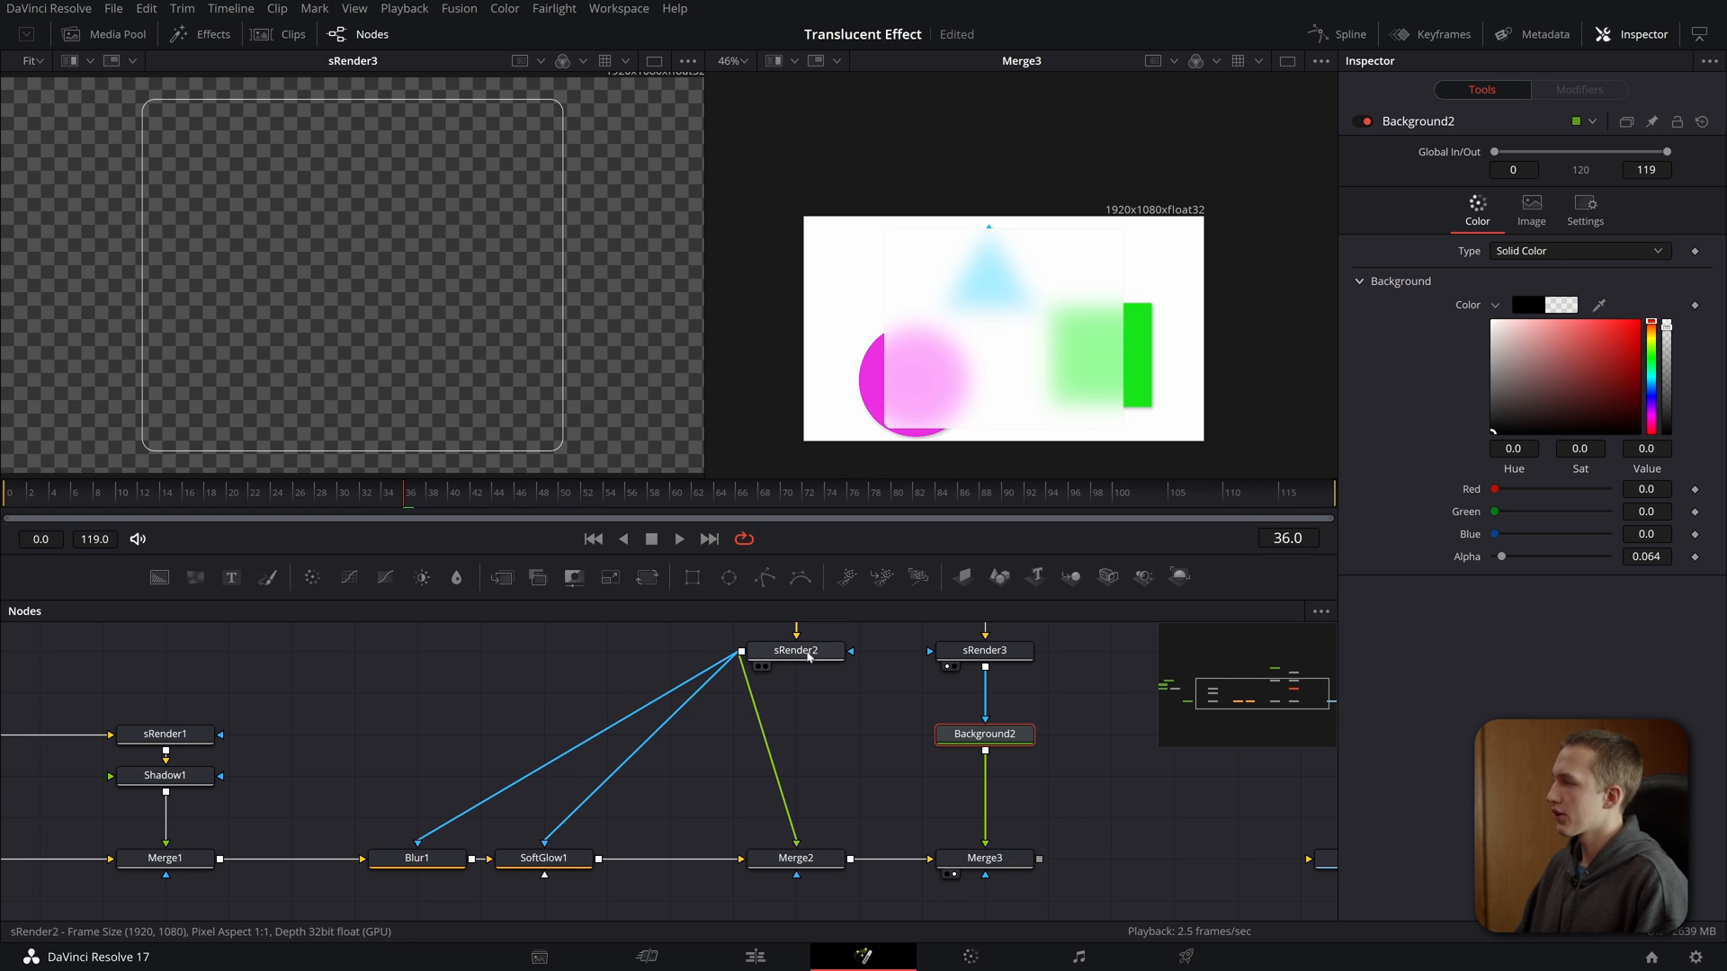
- Add a Shadow node after sRender2 with Softness 0.03 and Alpha about 0.35
click(795, 650)
text(shadow)
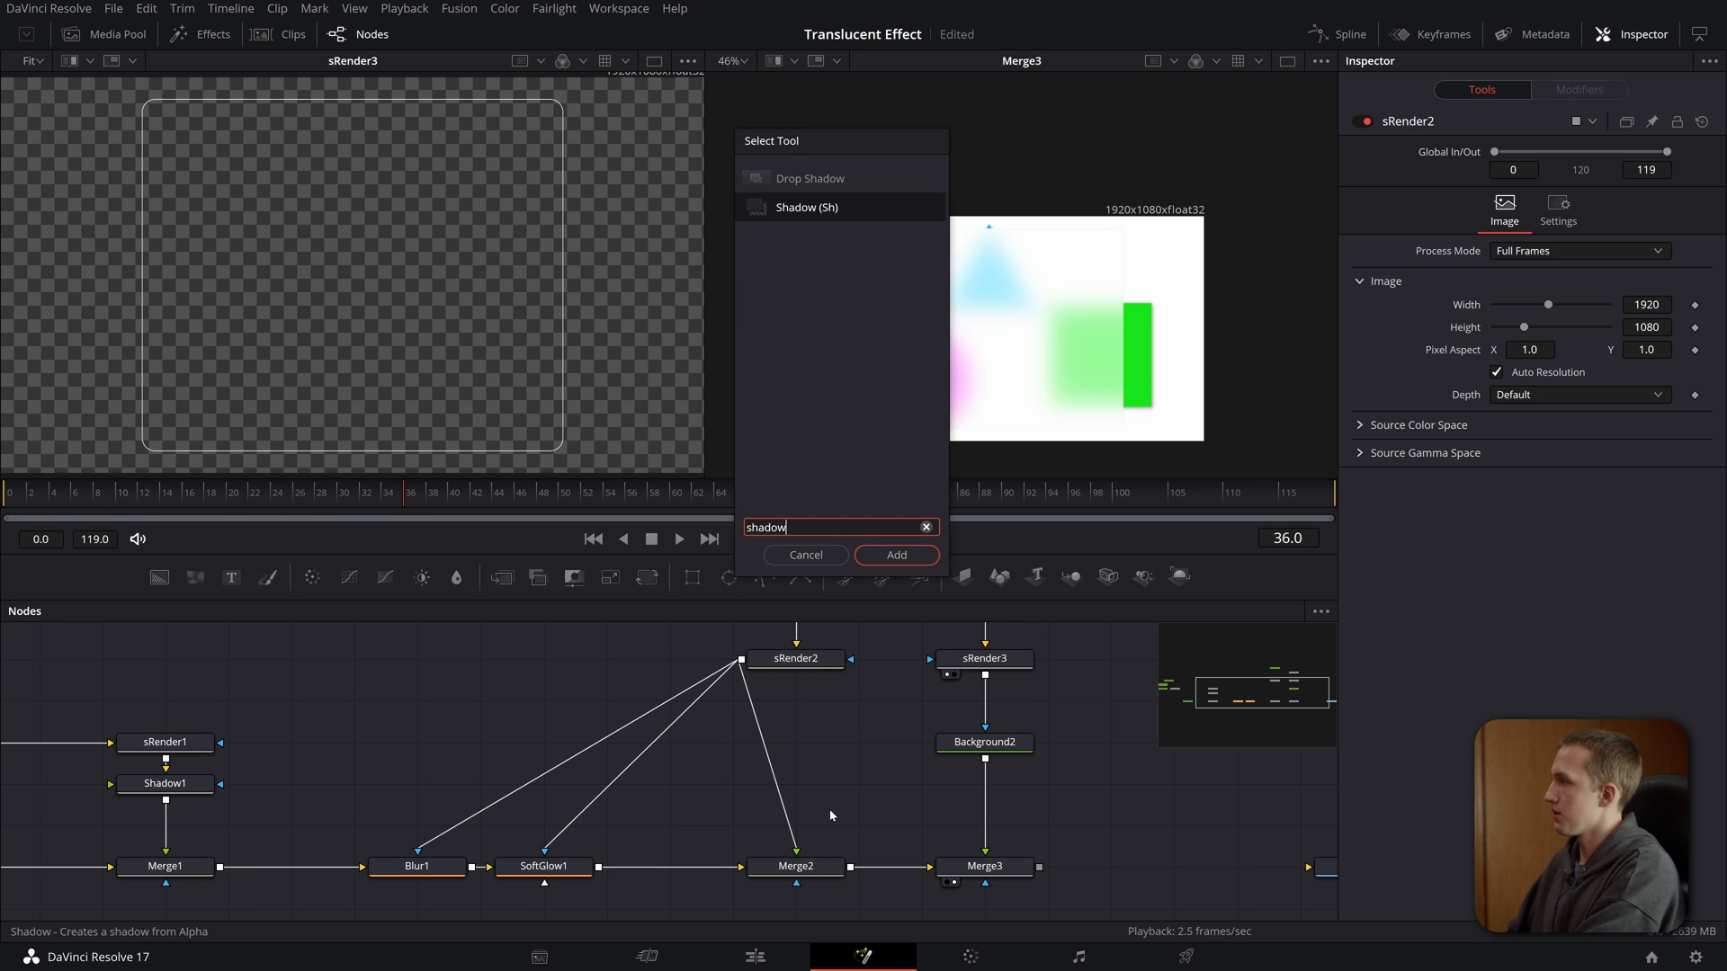
click(896, 555)
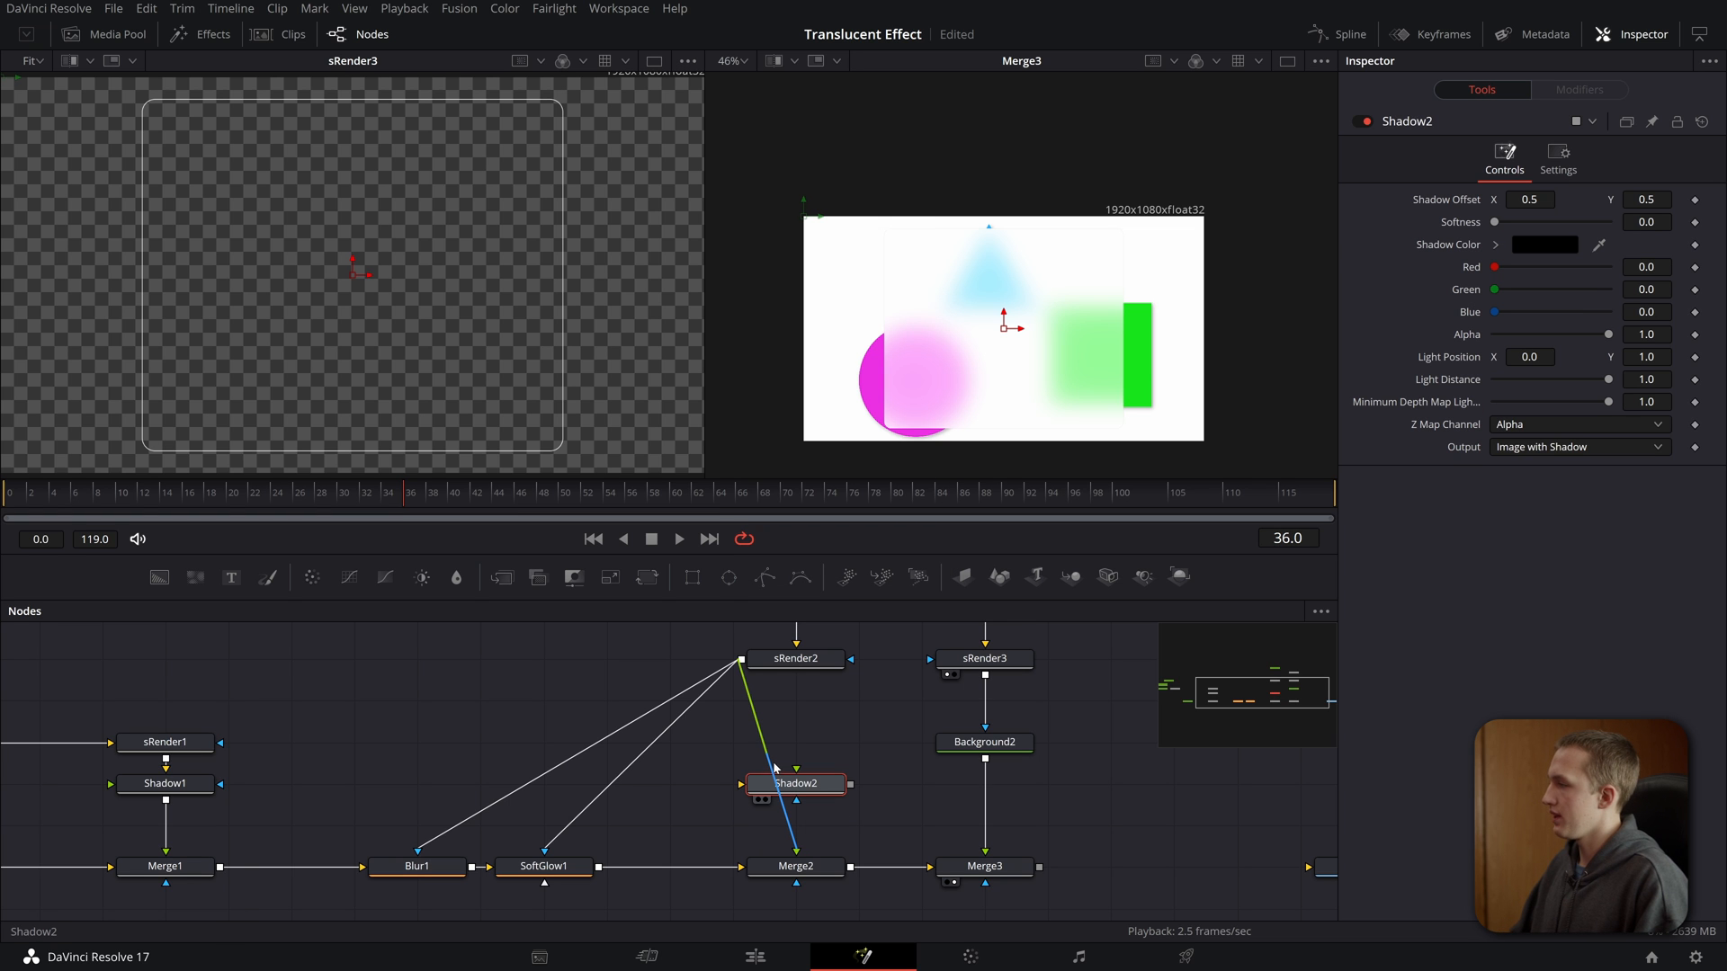
click(794, 784)
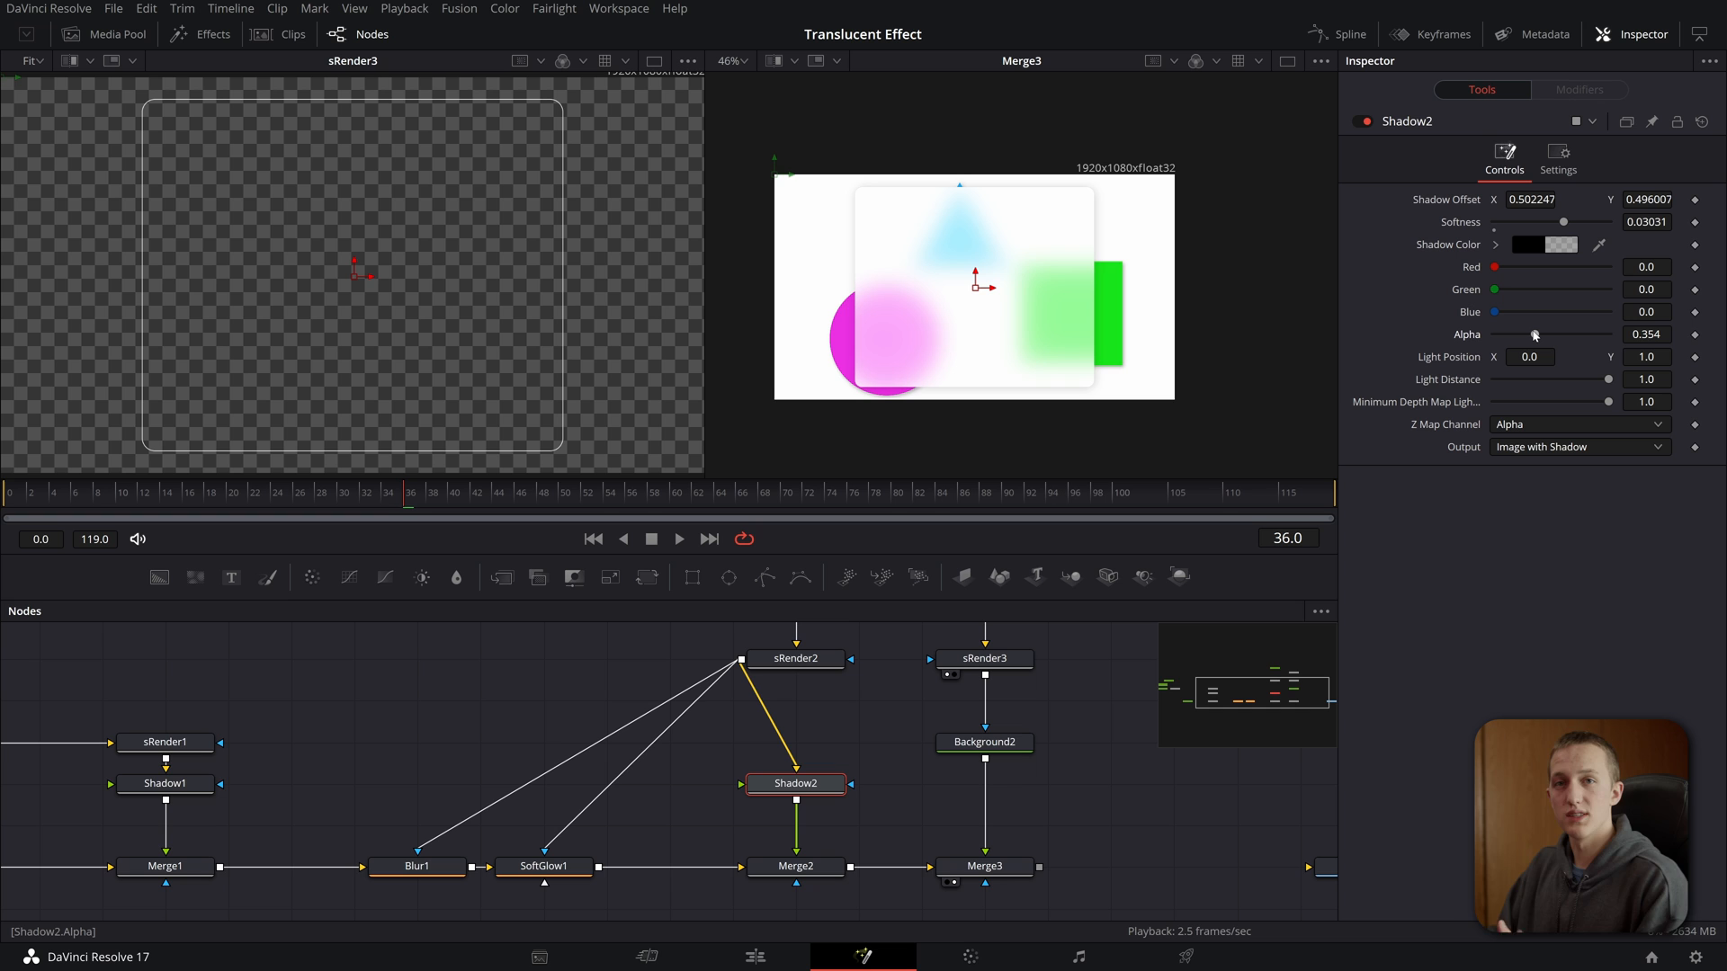
mouse_move(812, 224)
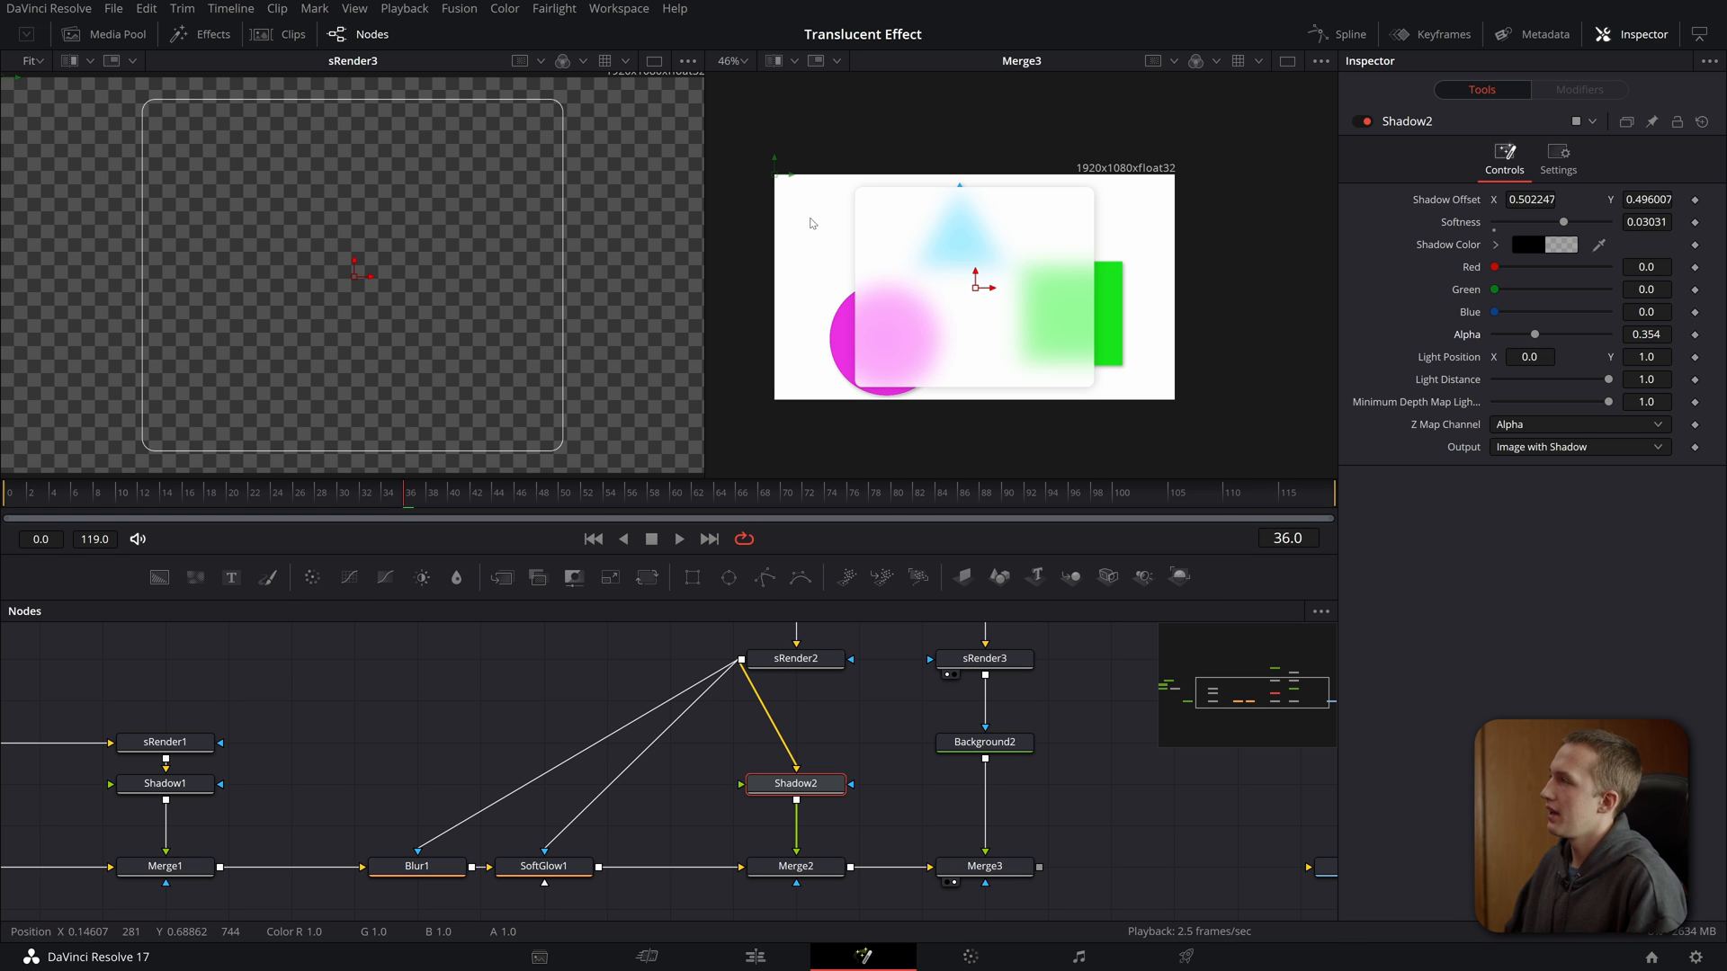
mouse_move(700, 171)
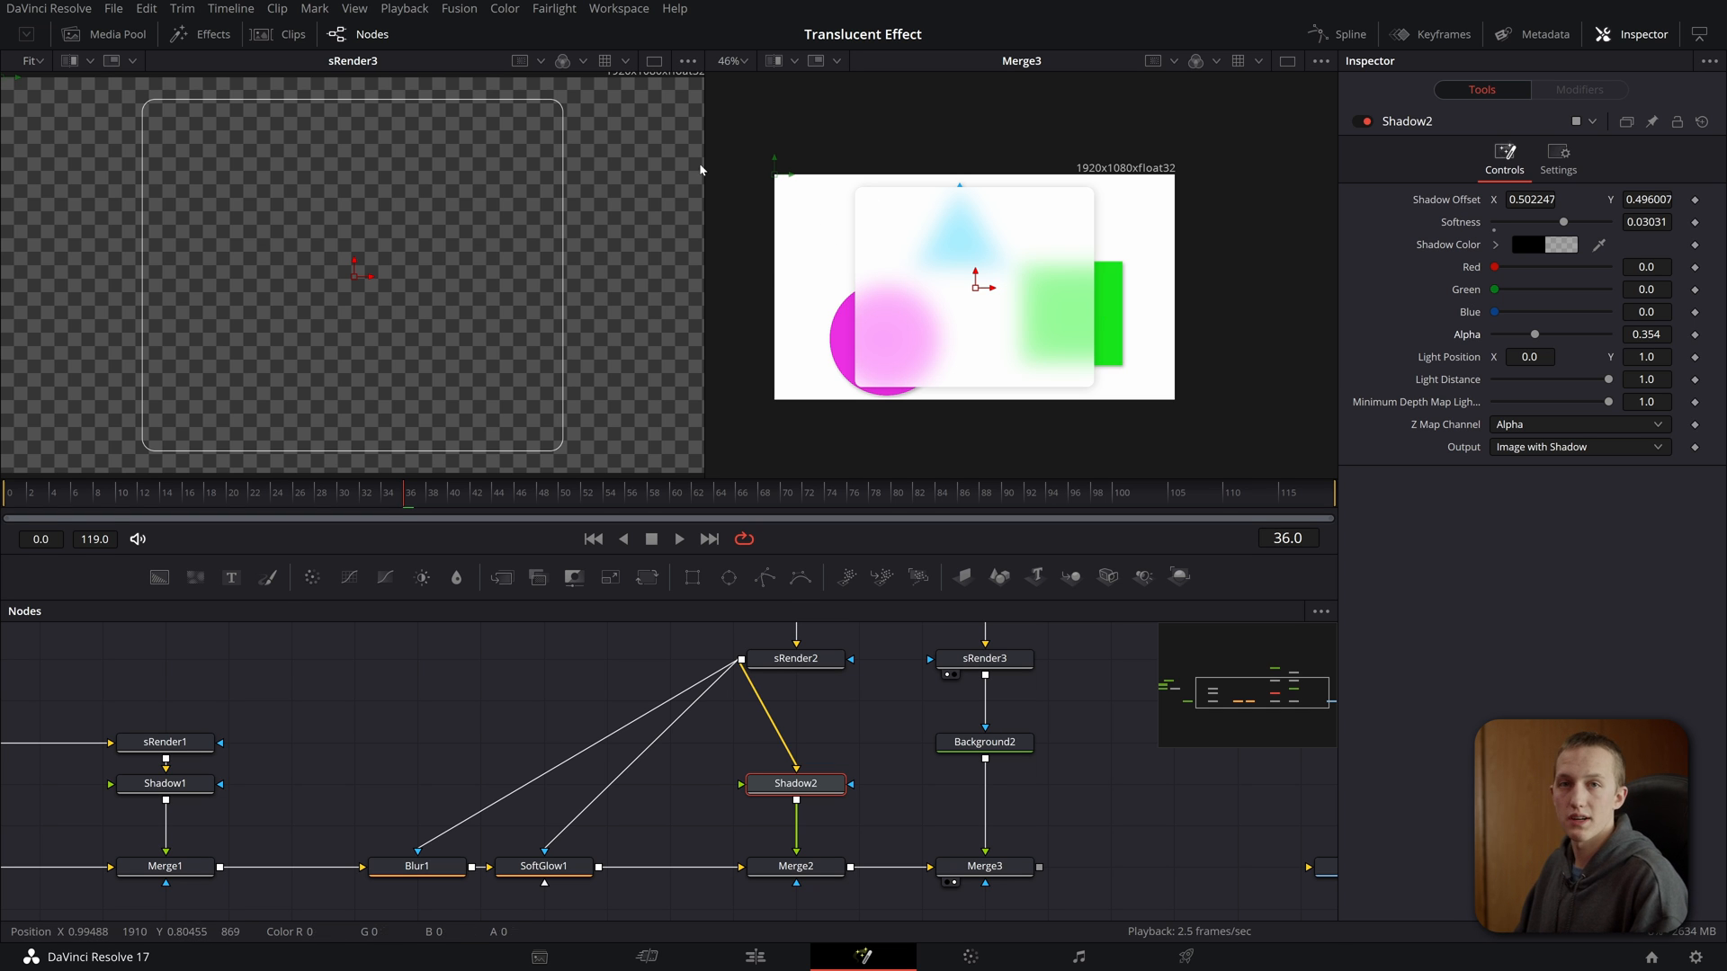
mouse_move(855, 903)
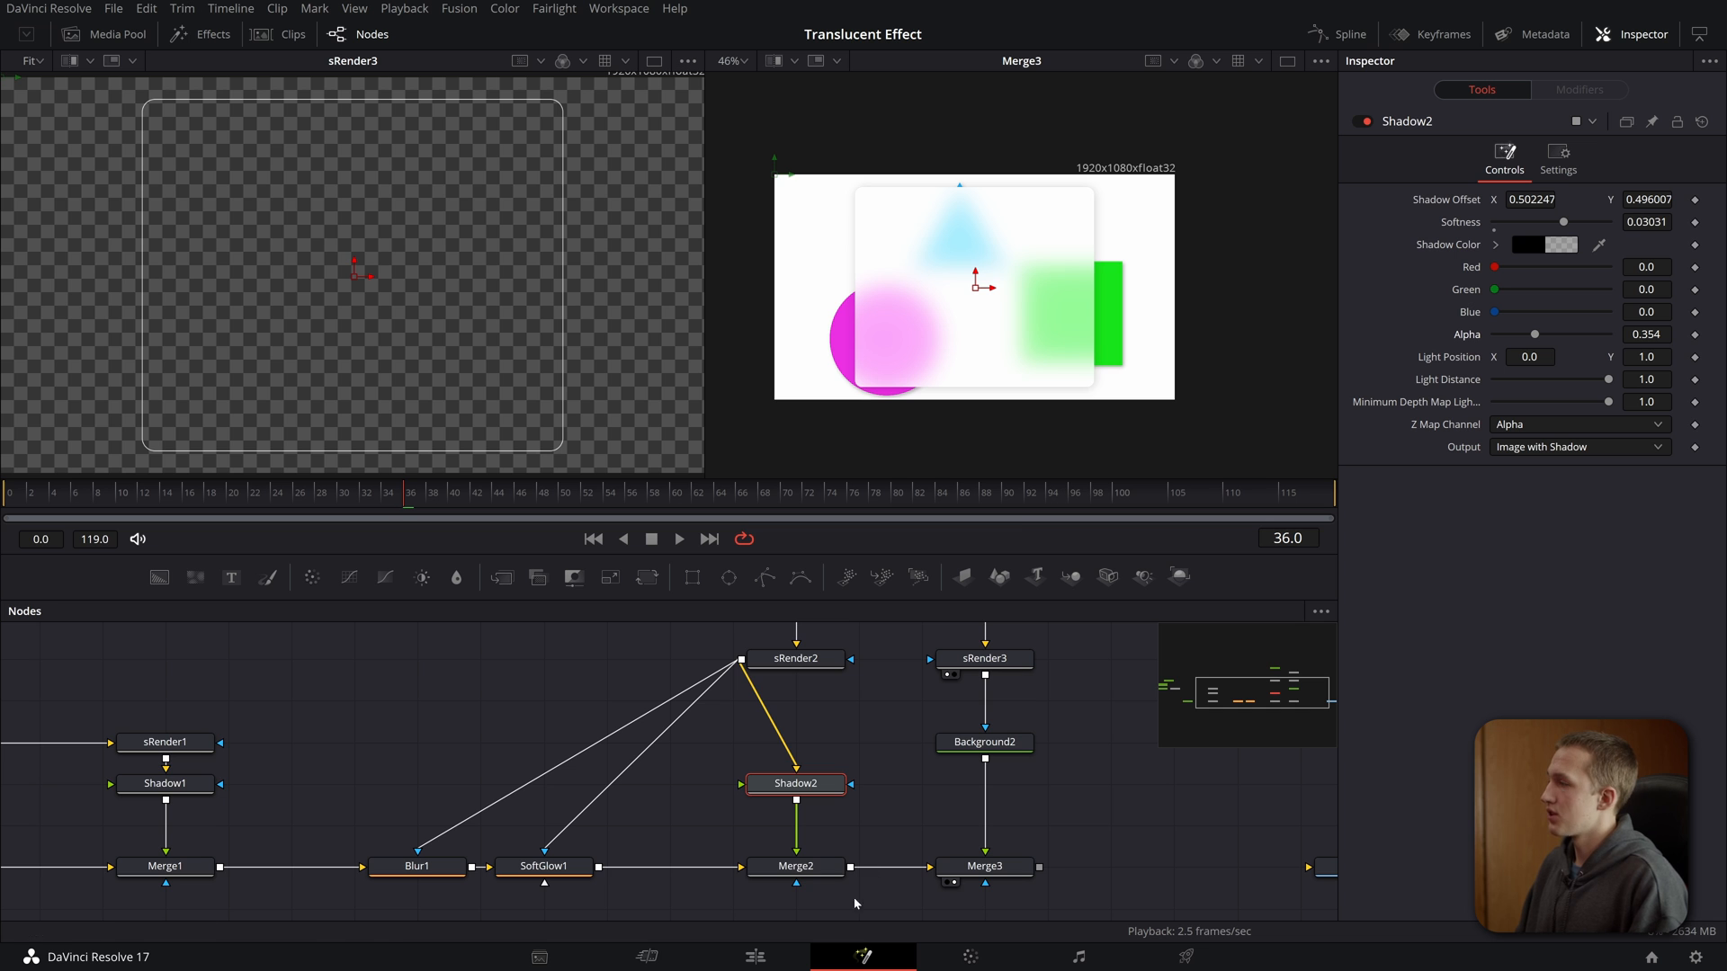
- Add Film Grain after Shadow2 with Size 0.079 and Strength 0.0153
text(fil)
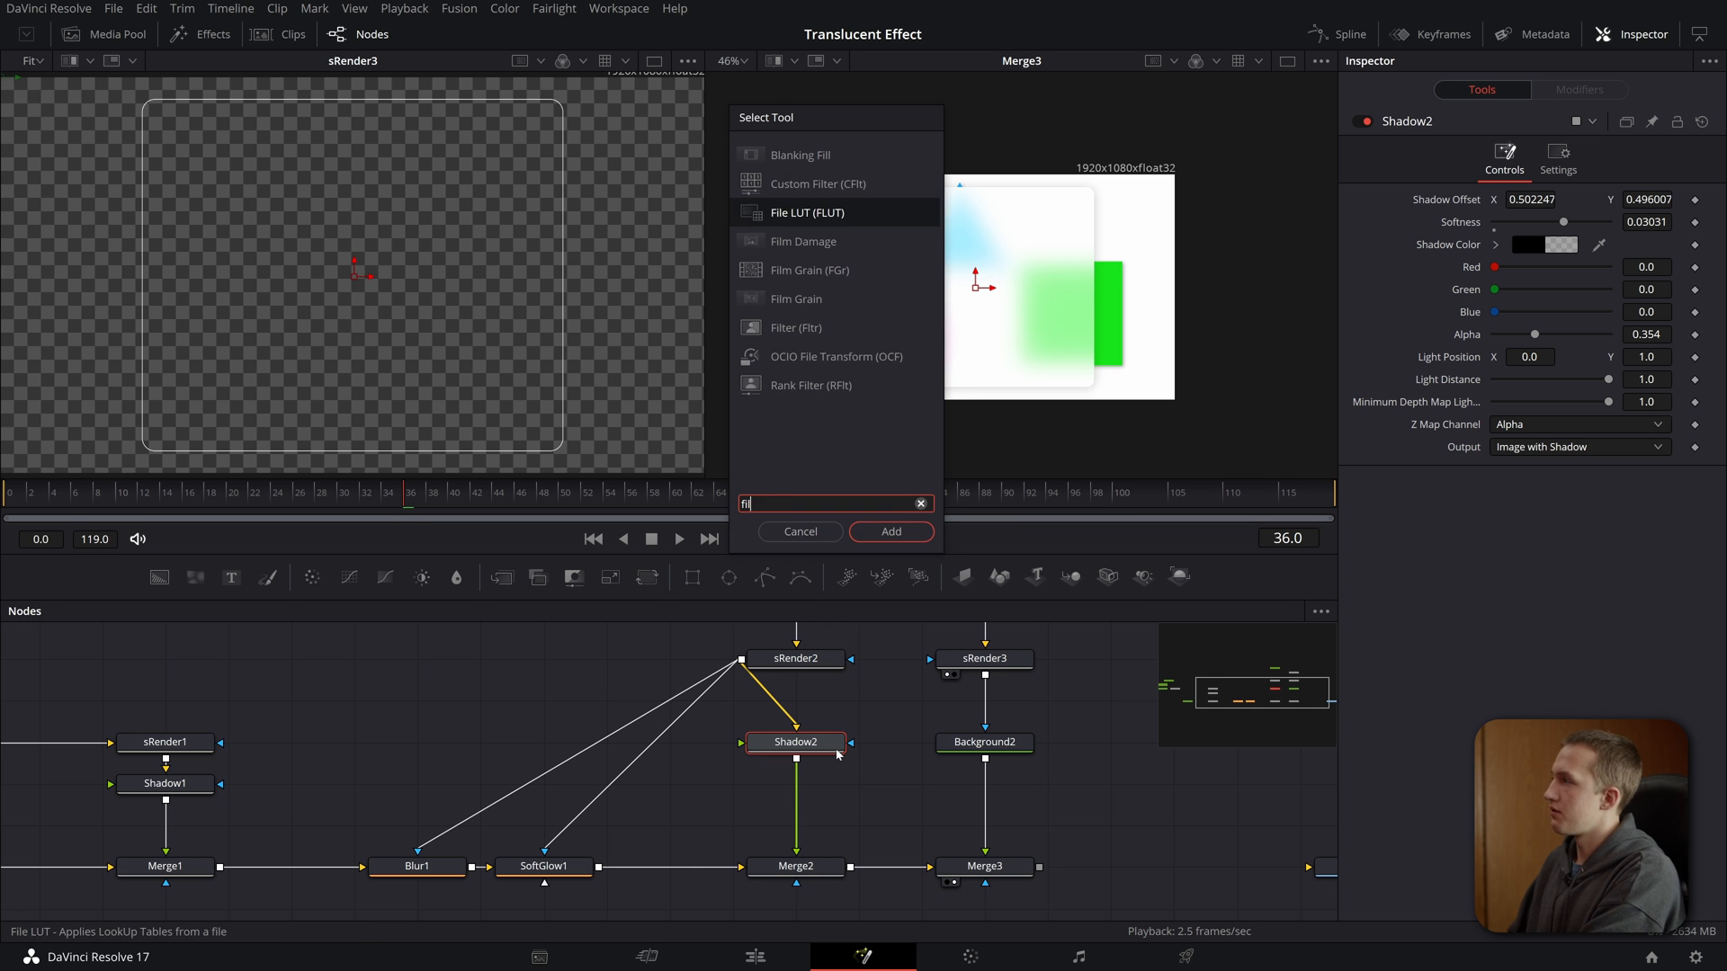
click(889, 531)
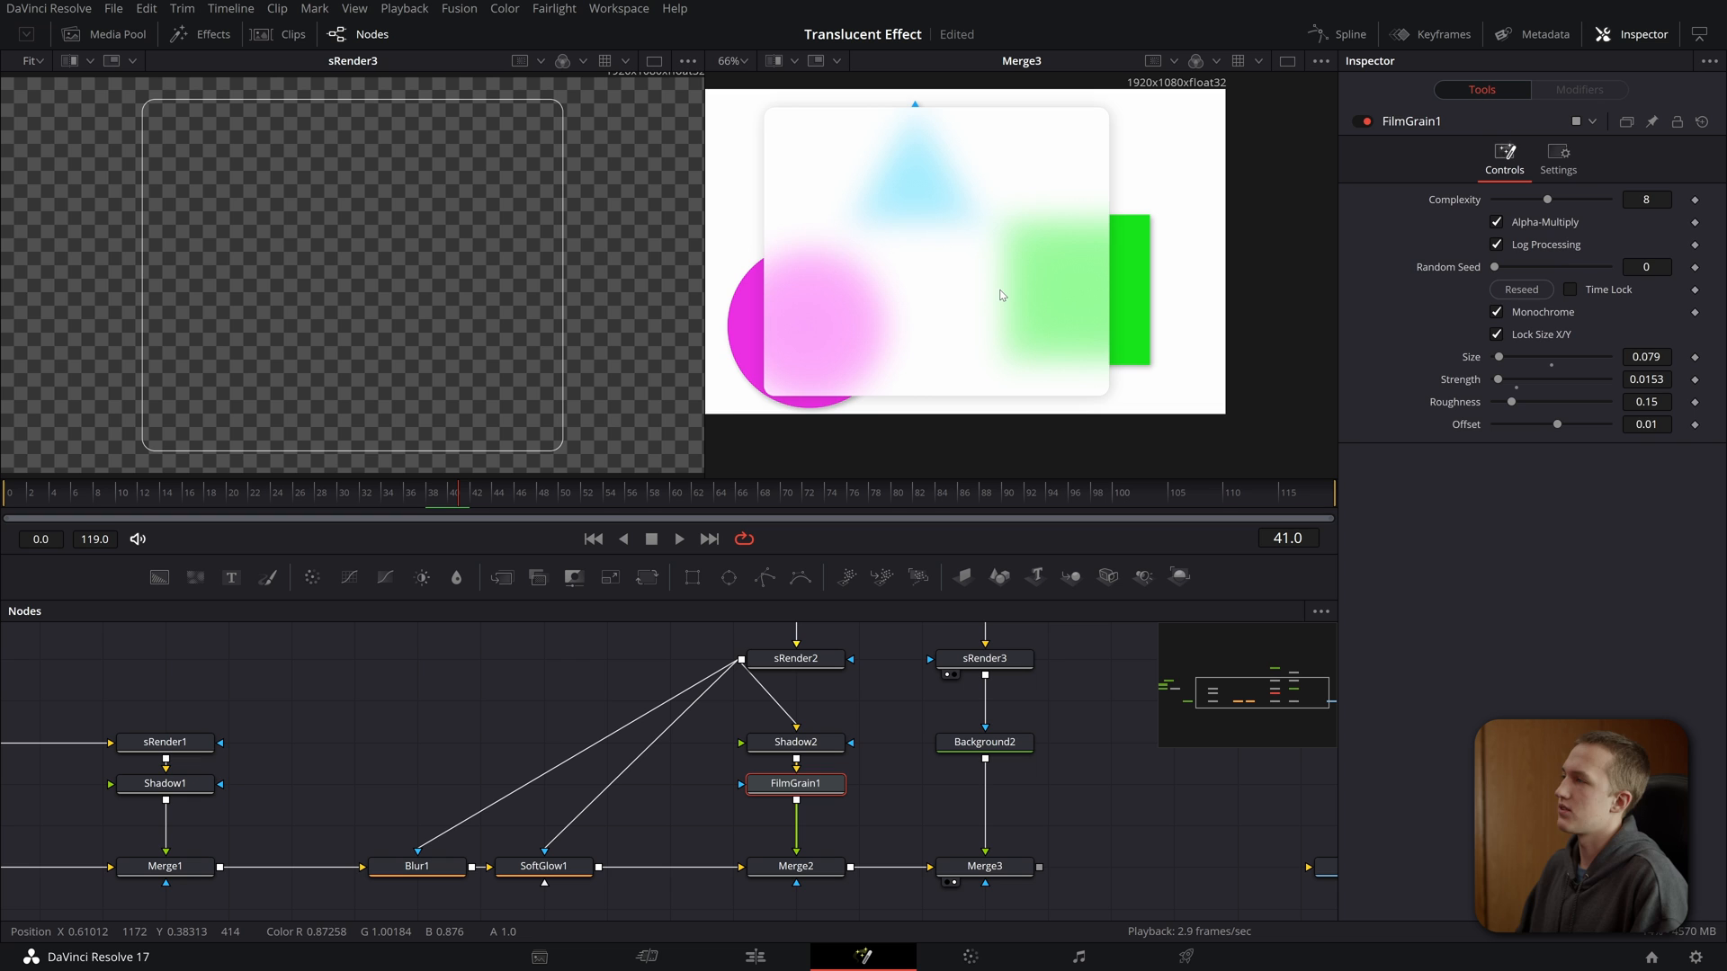
click(983, 865)
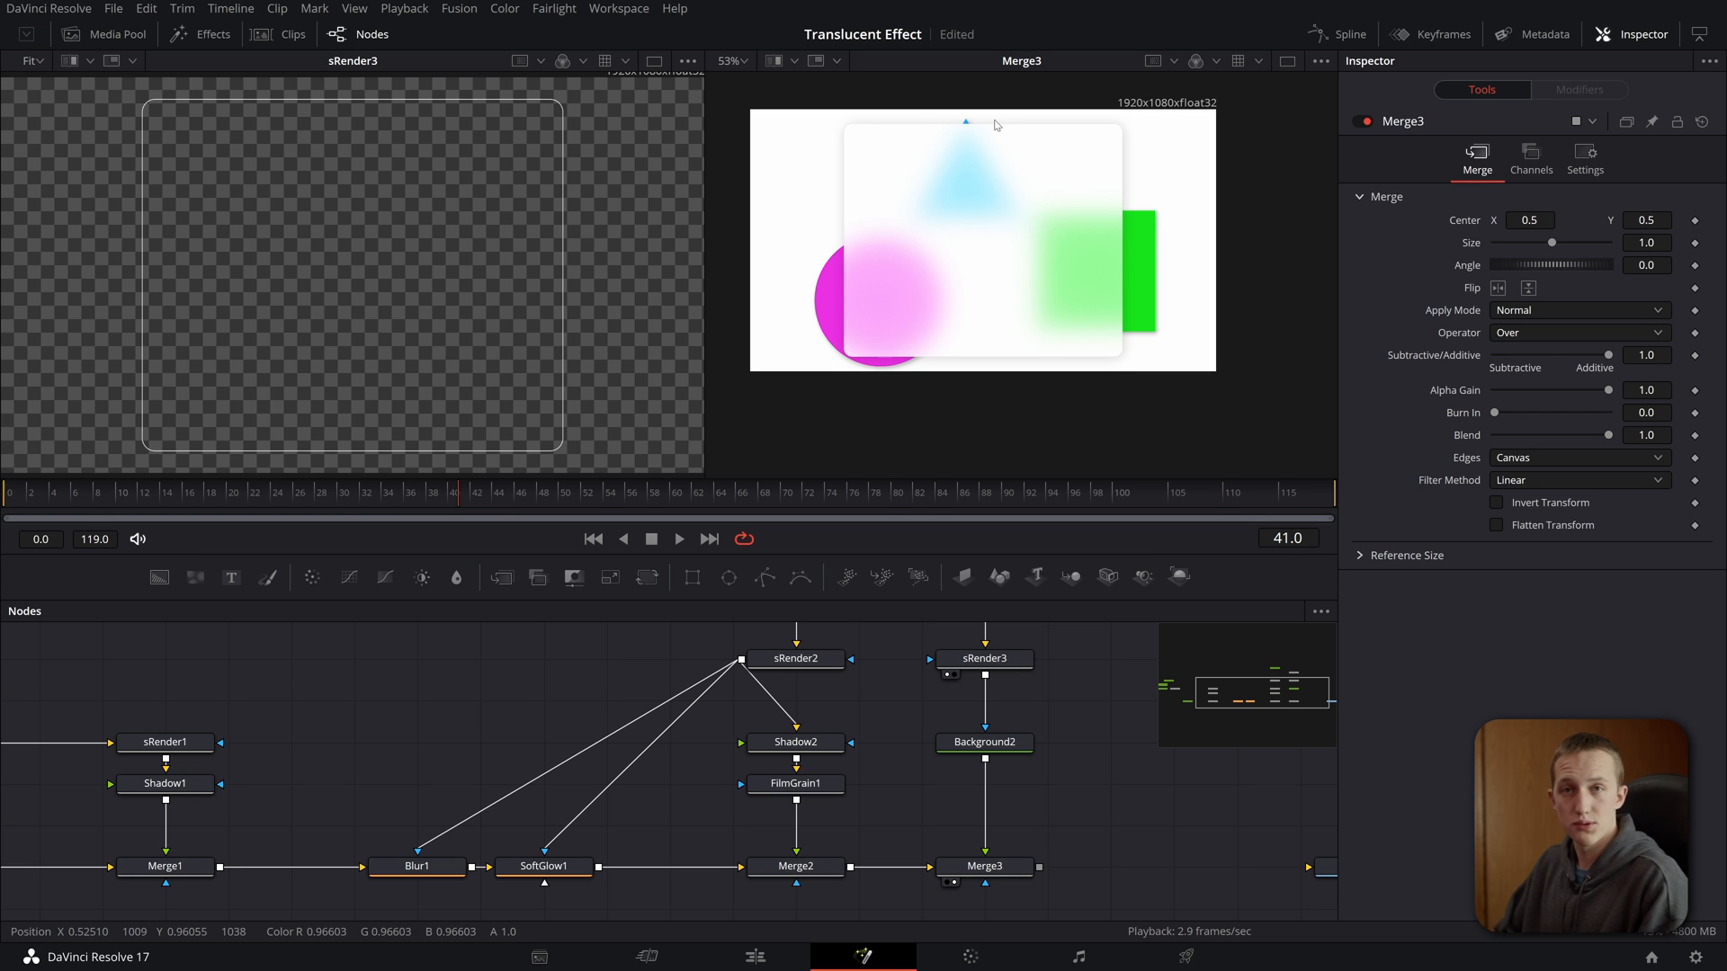
mouse_move(710, 363)
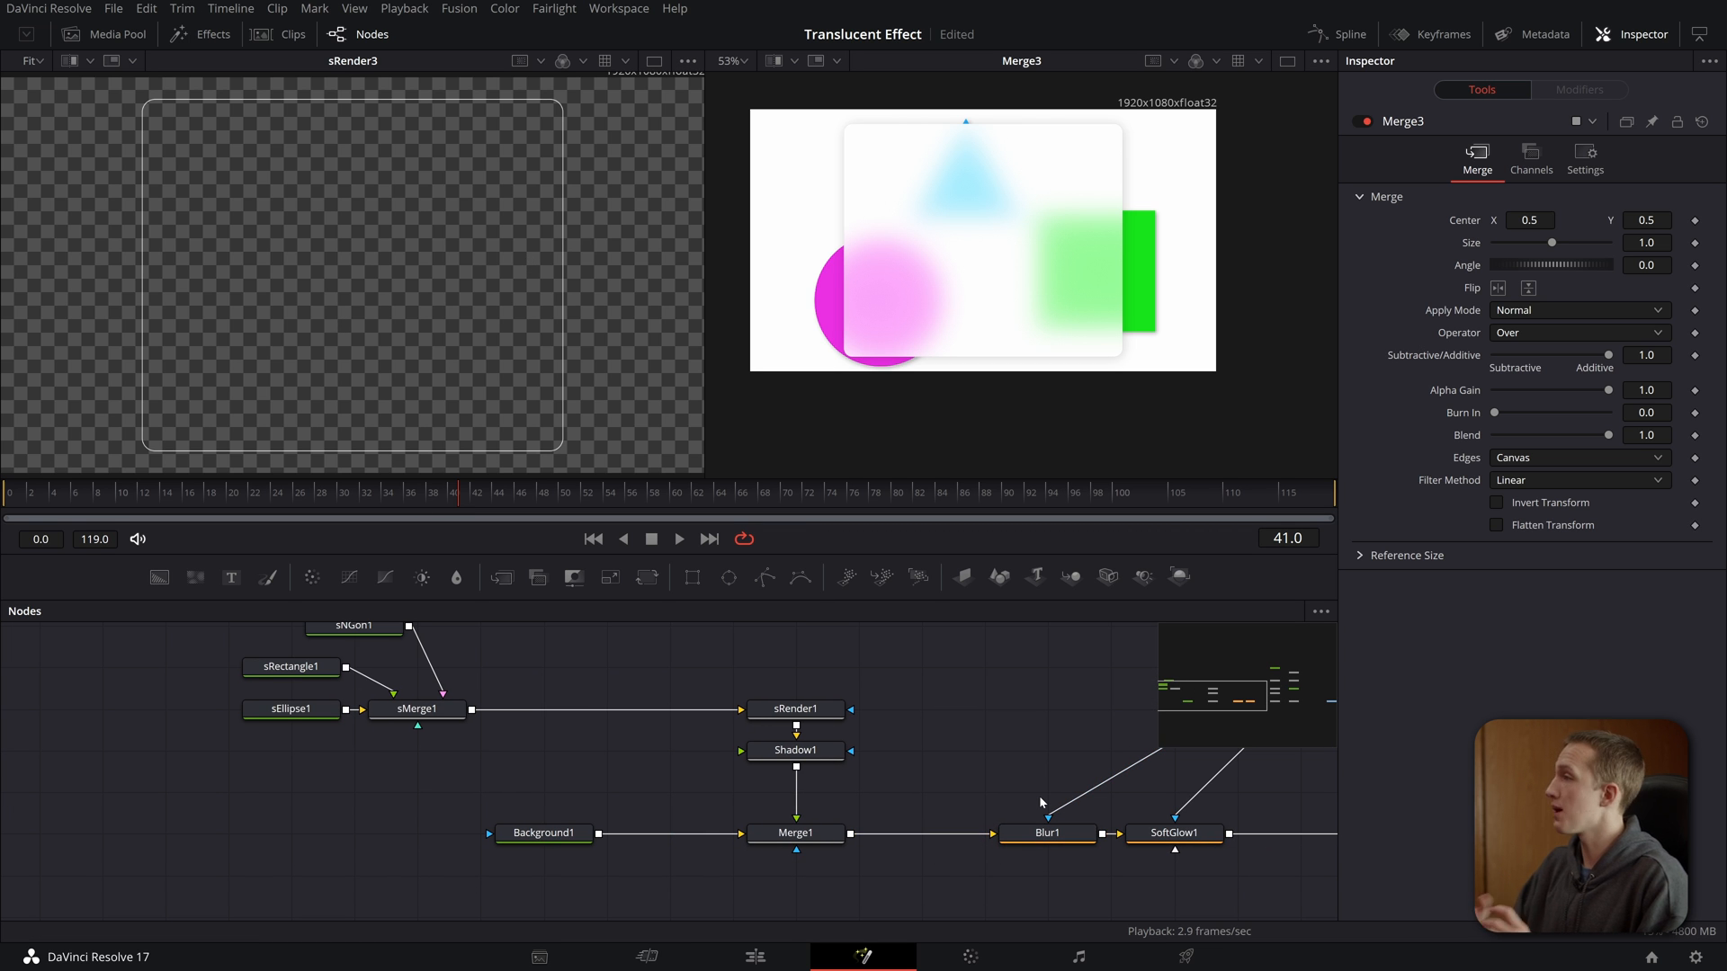
mouse_move(1041, 752)
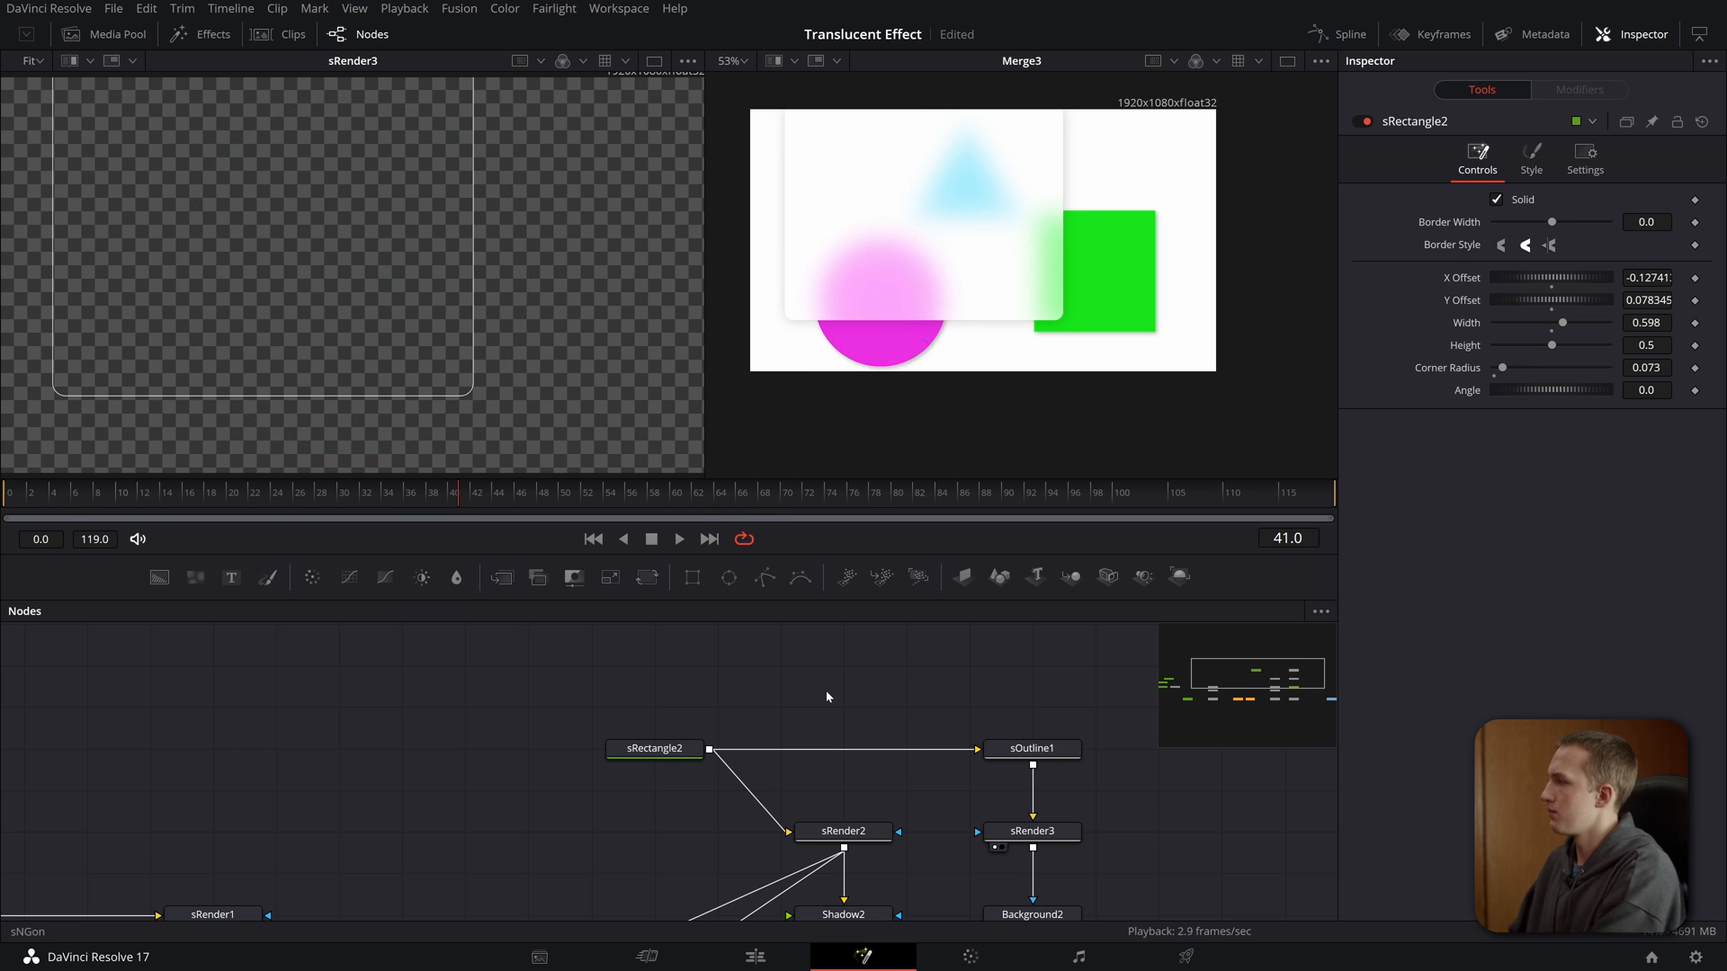
- Add an sNGon hexagon and connect it into an sMerge between sRectangle2 and sOutline1
click(653, 748)
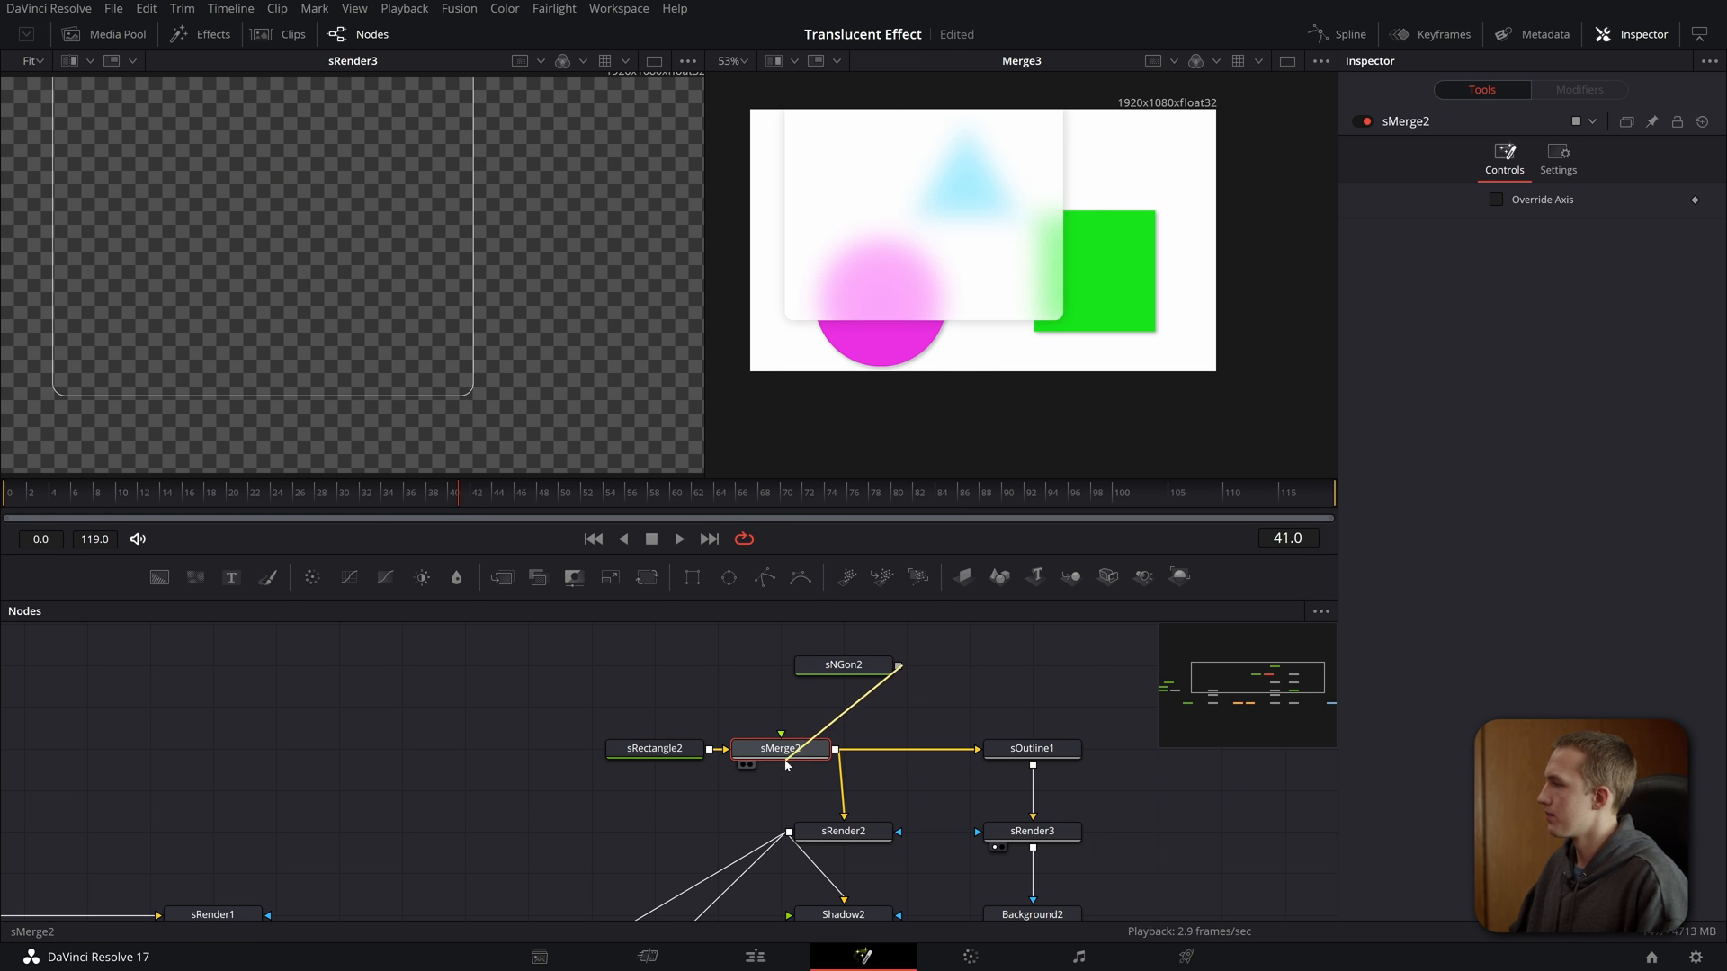
click(843, 664)
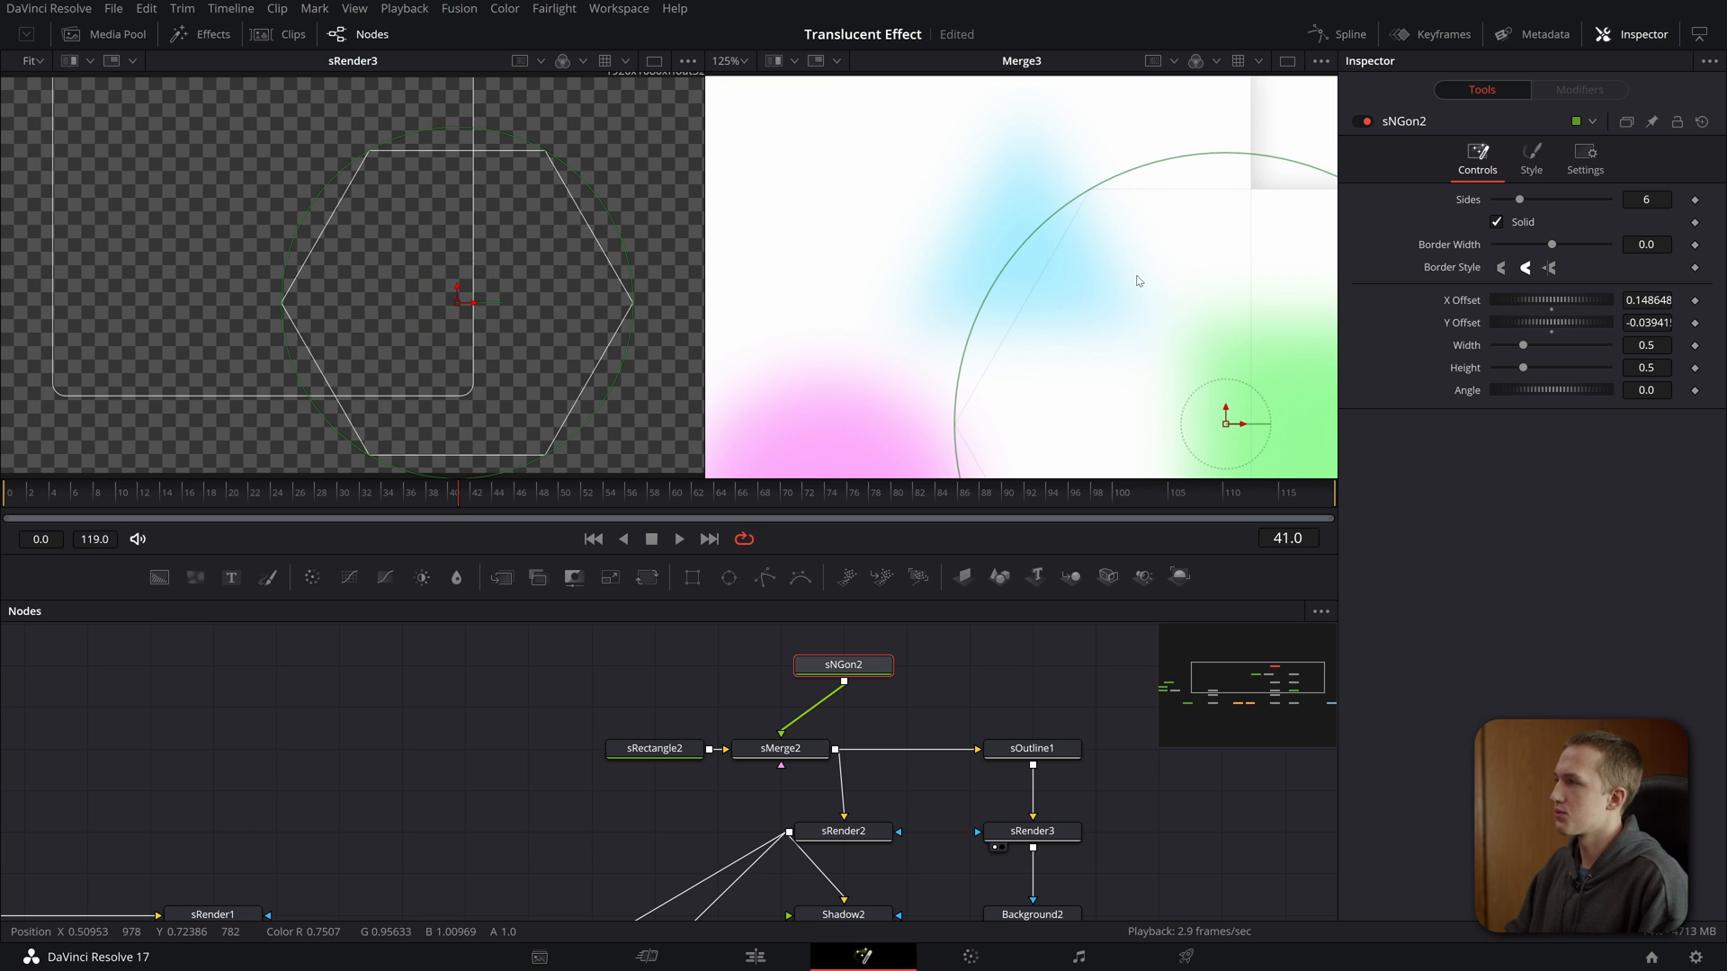
mouse_move(1227, 201)
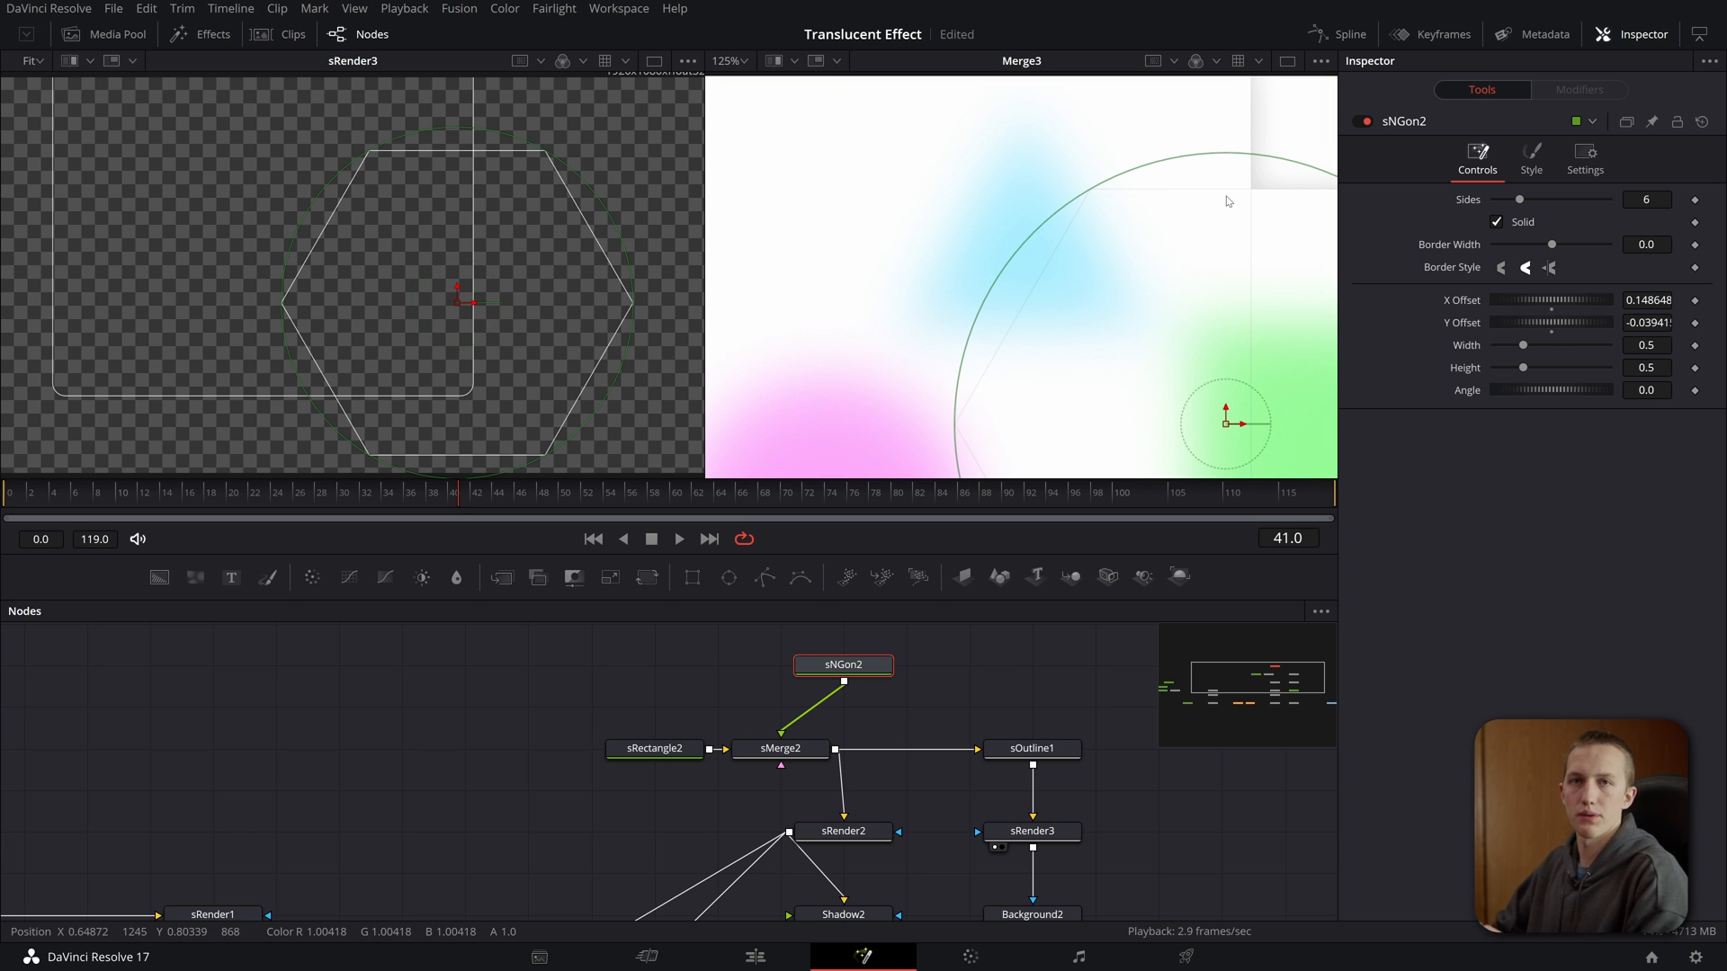
mouse_move(925, 703)
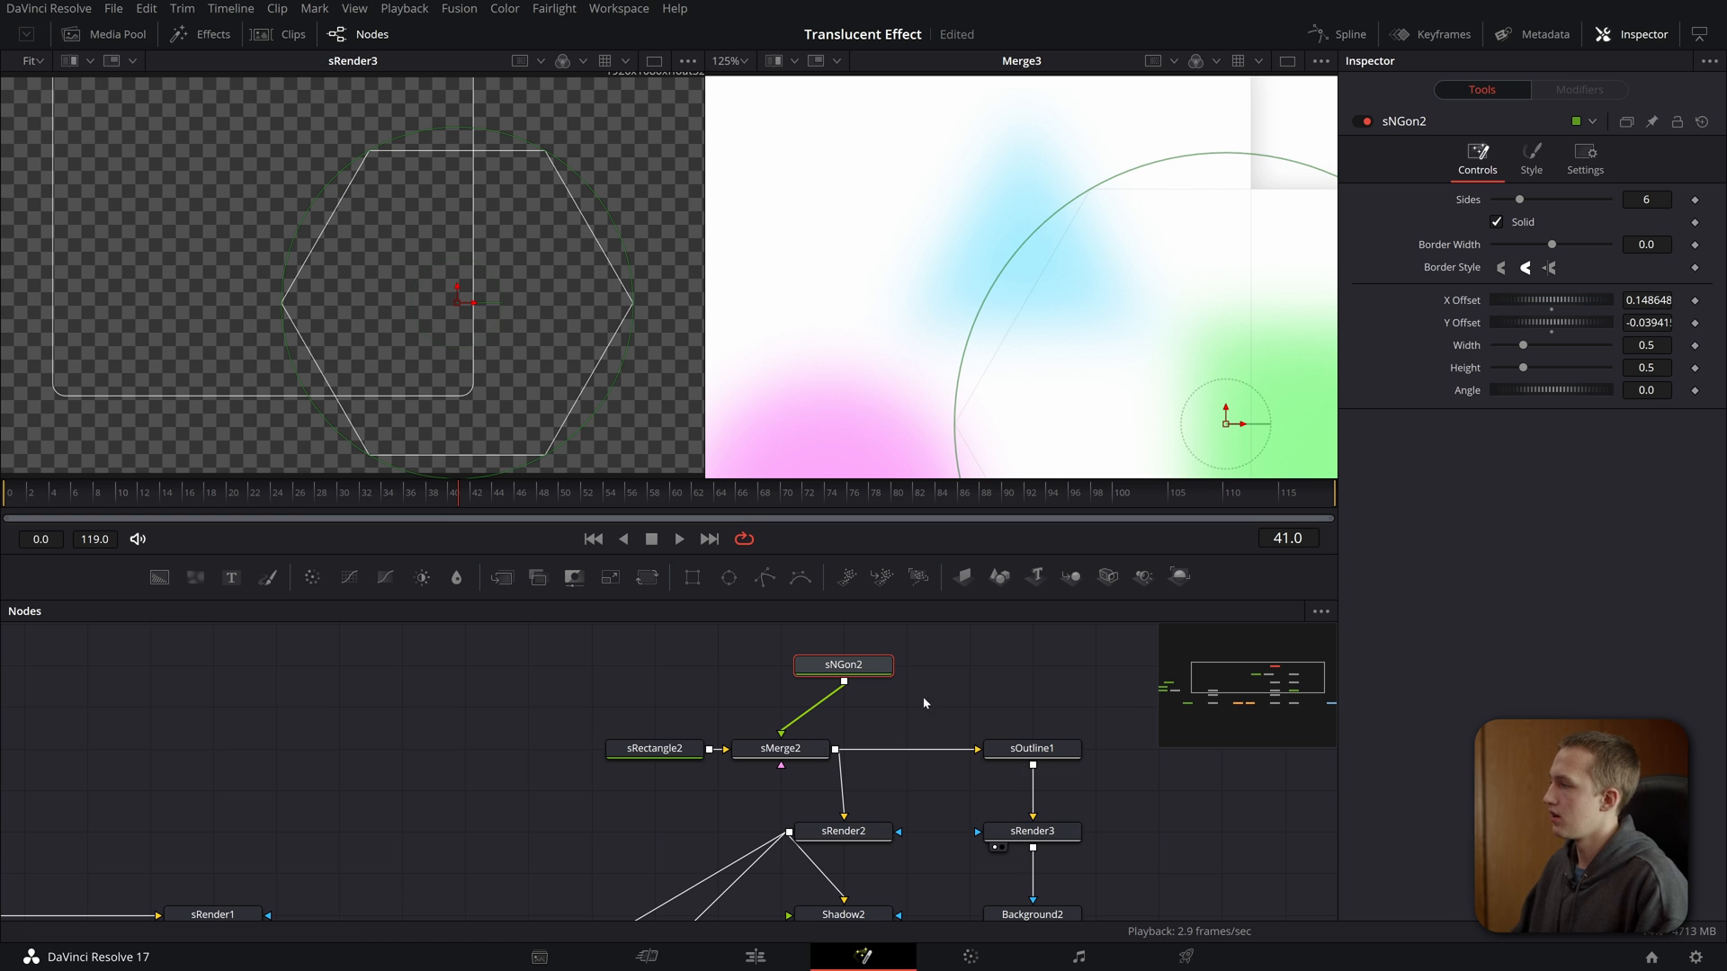
- Replace sMerge2 with an sBoolean in Union mode combining the rectangle and hexagon
click(652, 750)
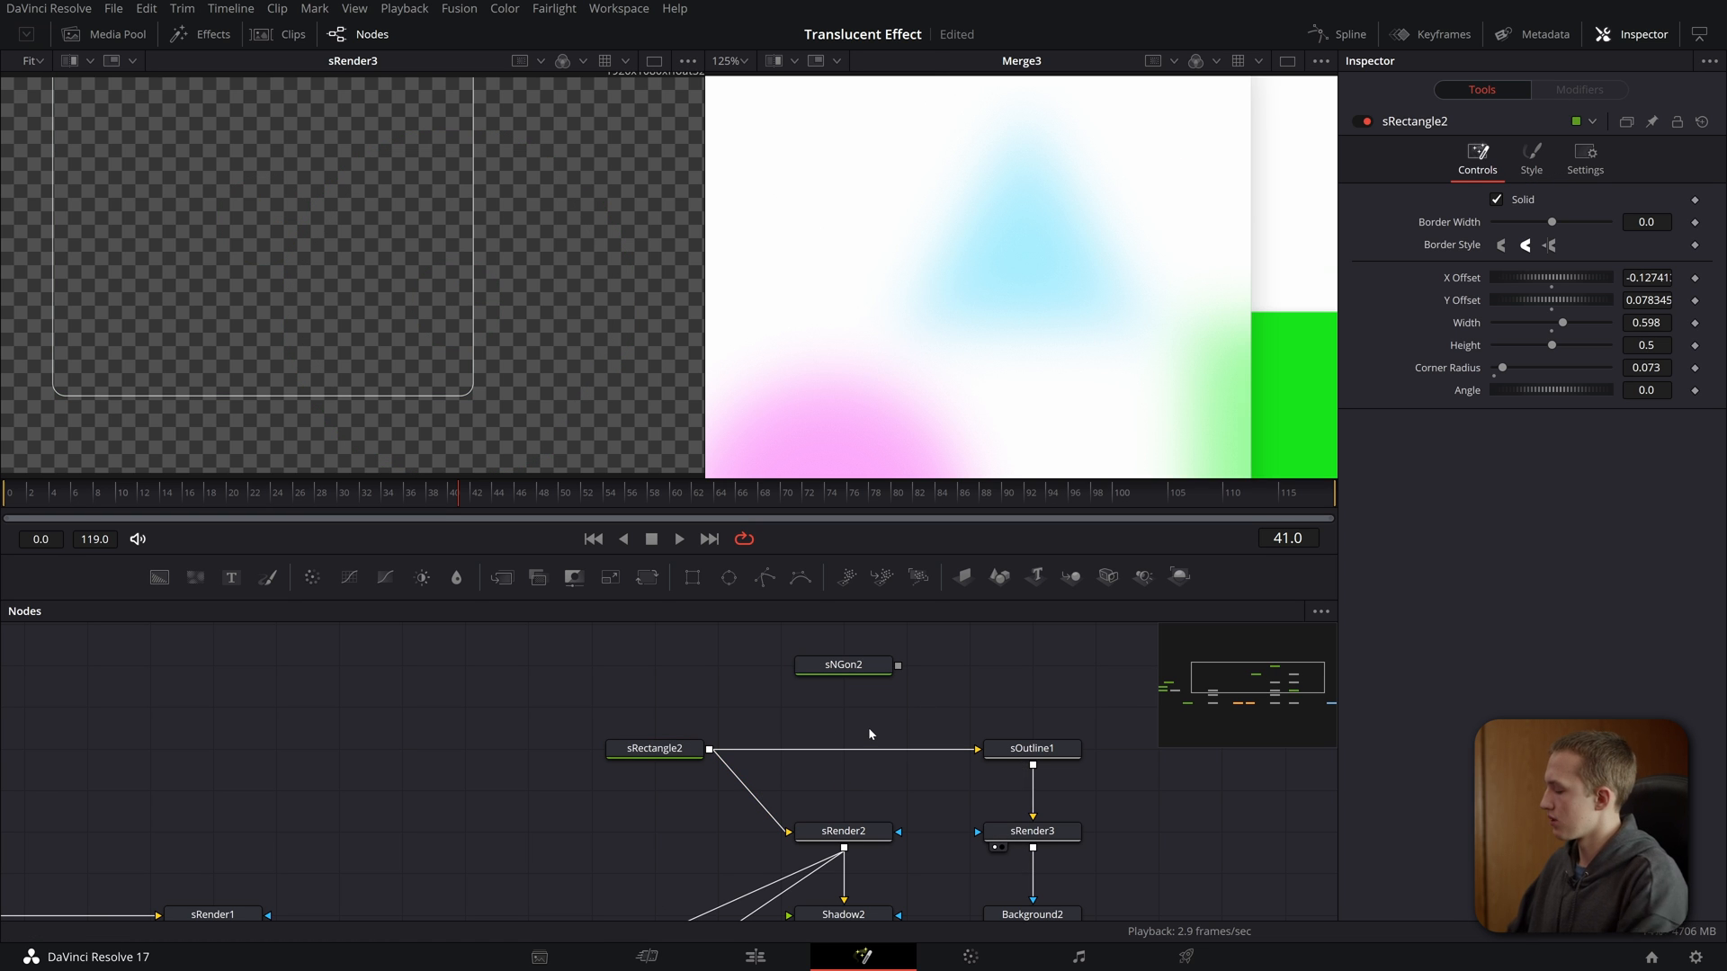
click(843, 749)
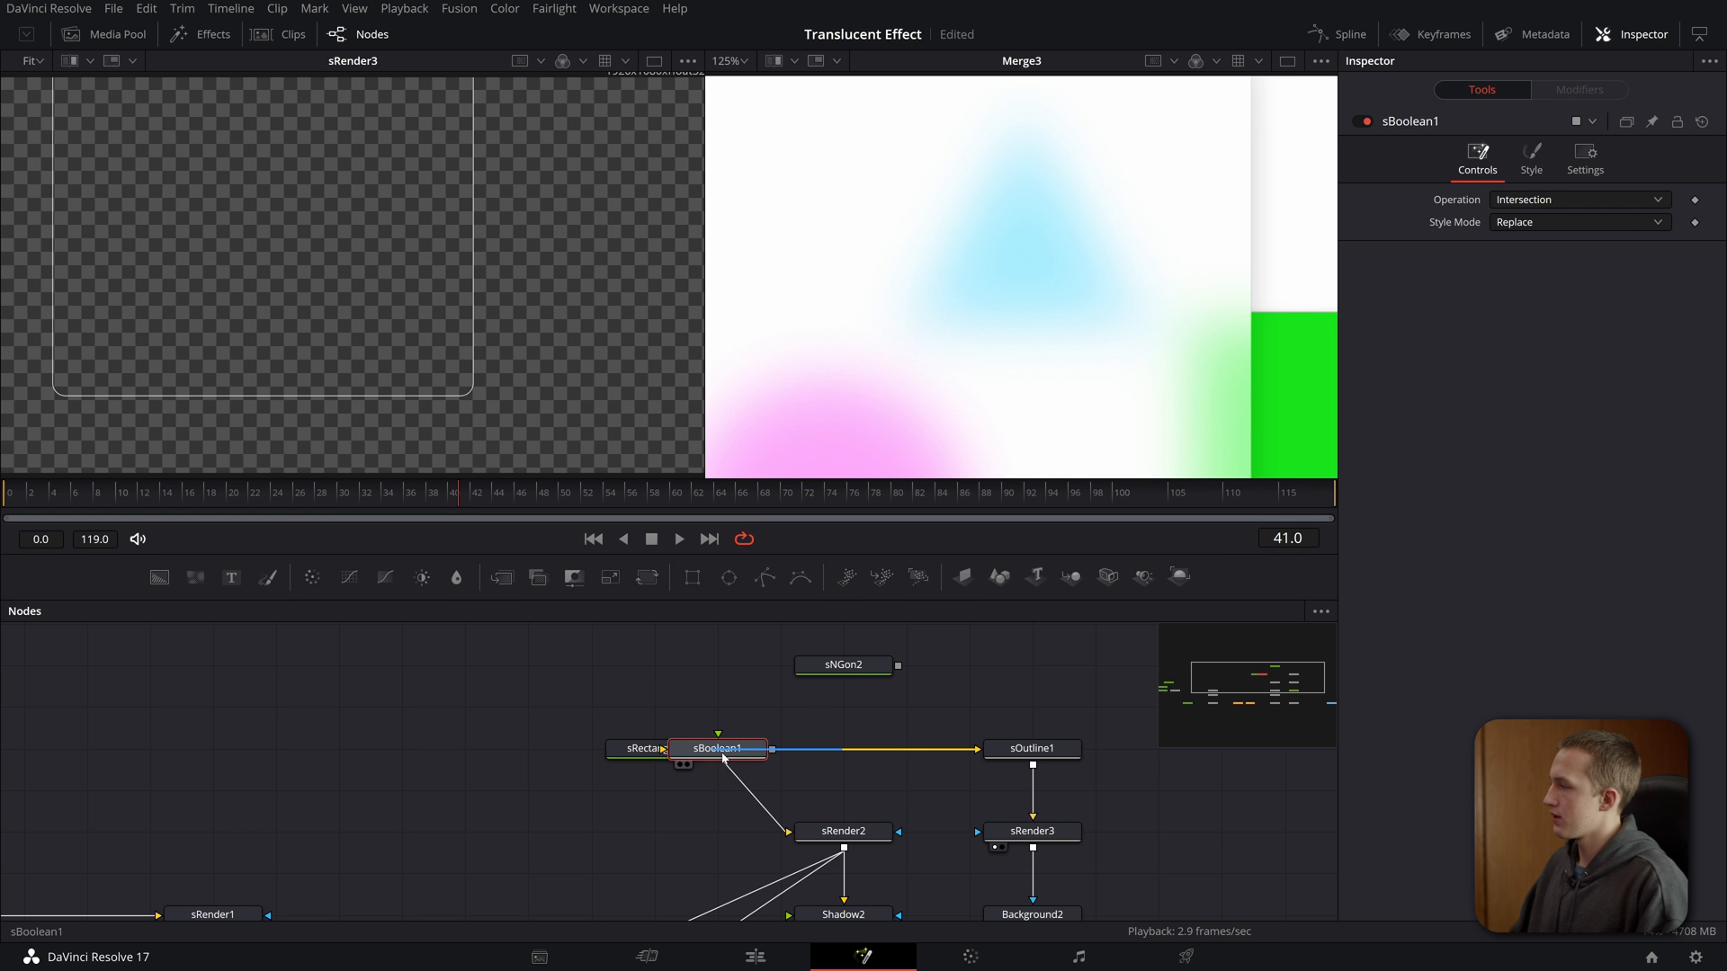
click(653, 749)
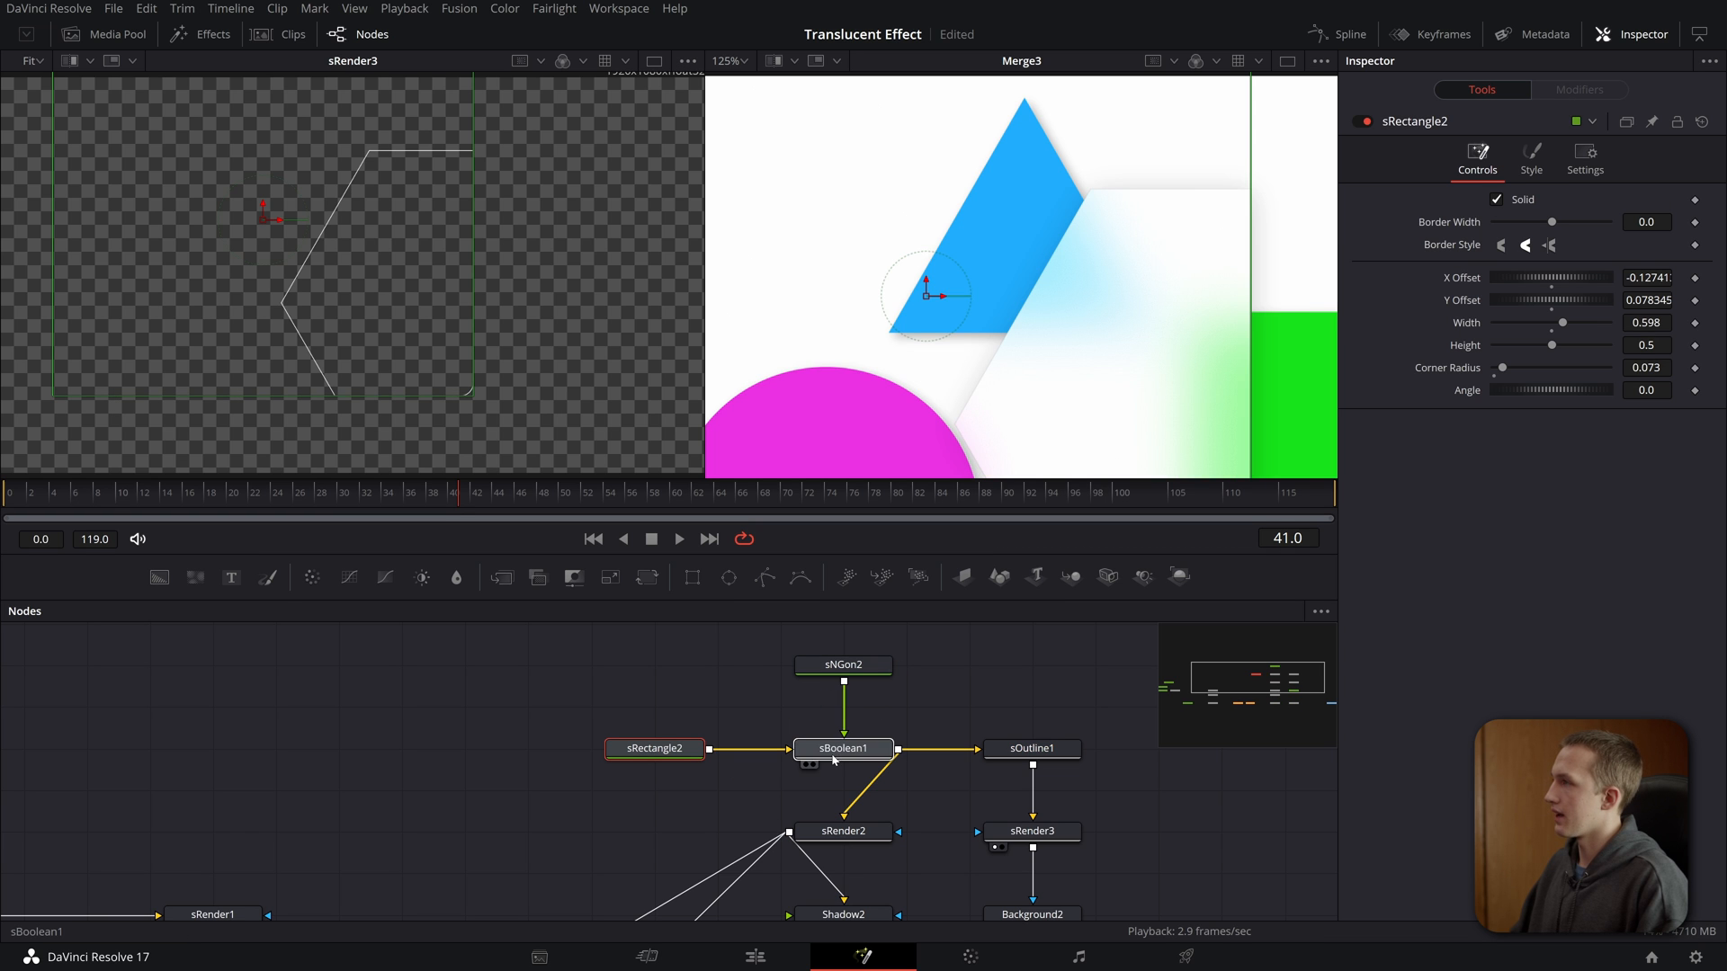
click(844, 749)
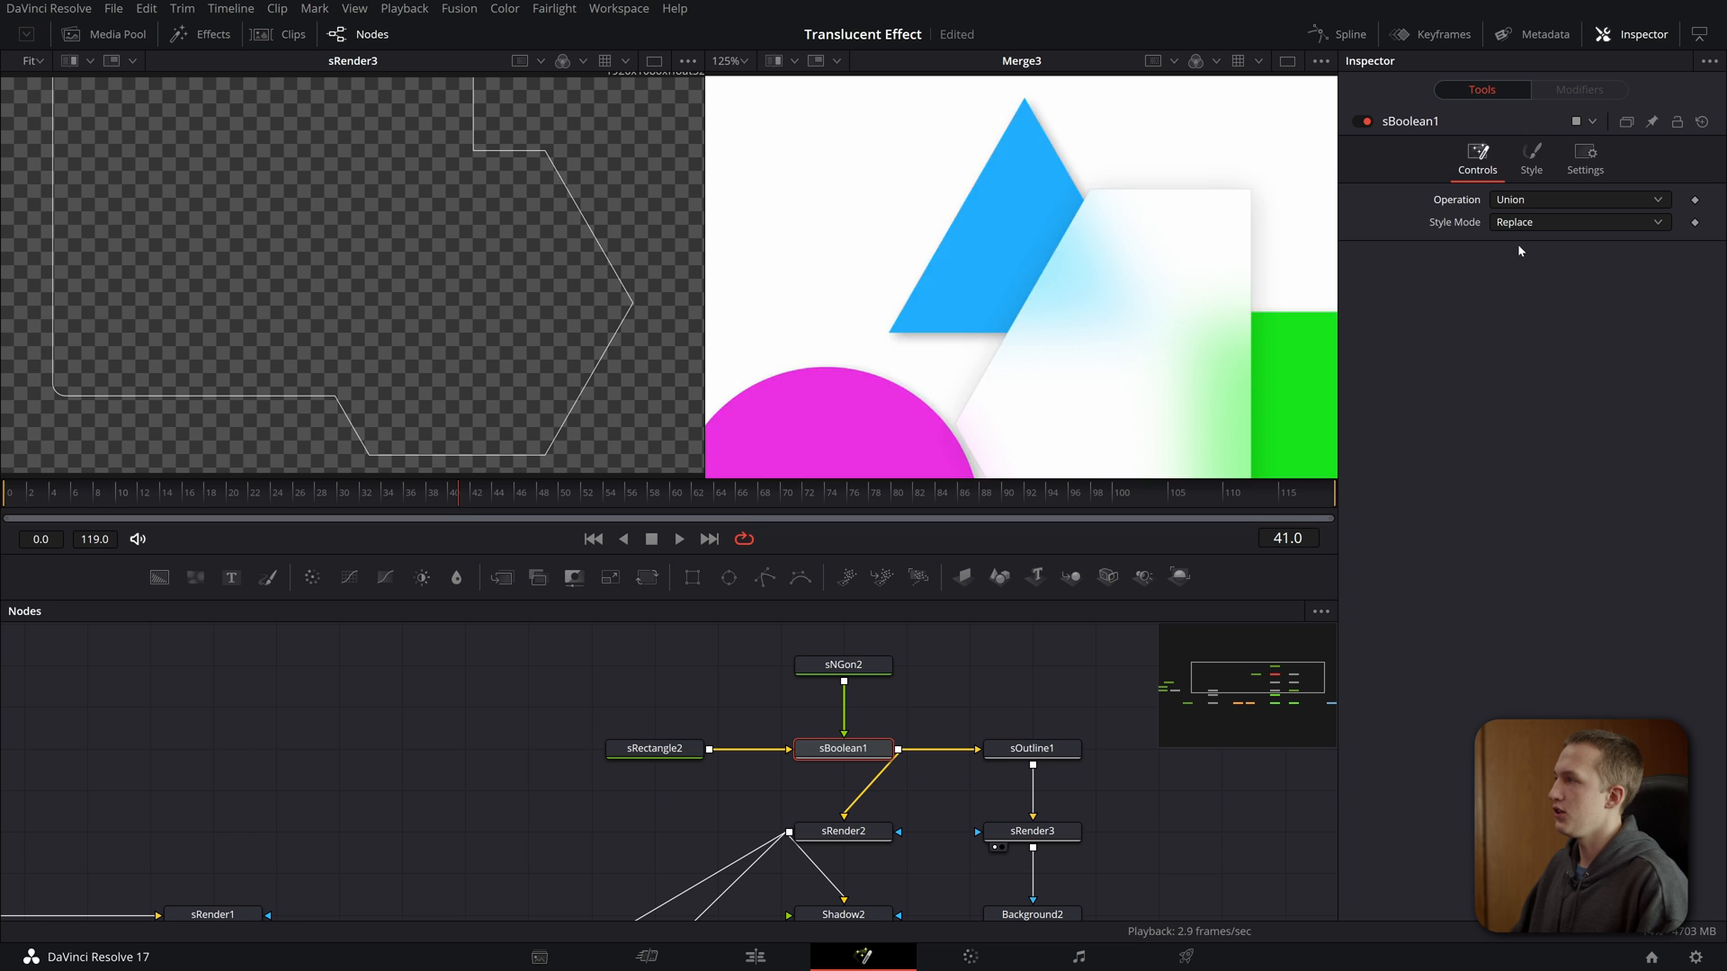
scroll(down, 3)
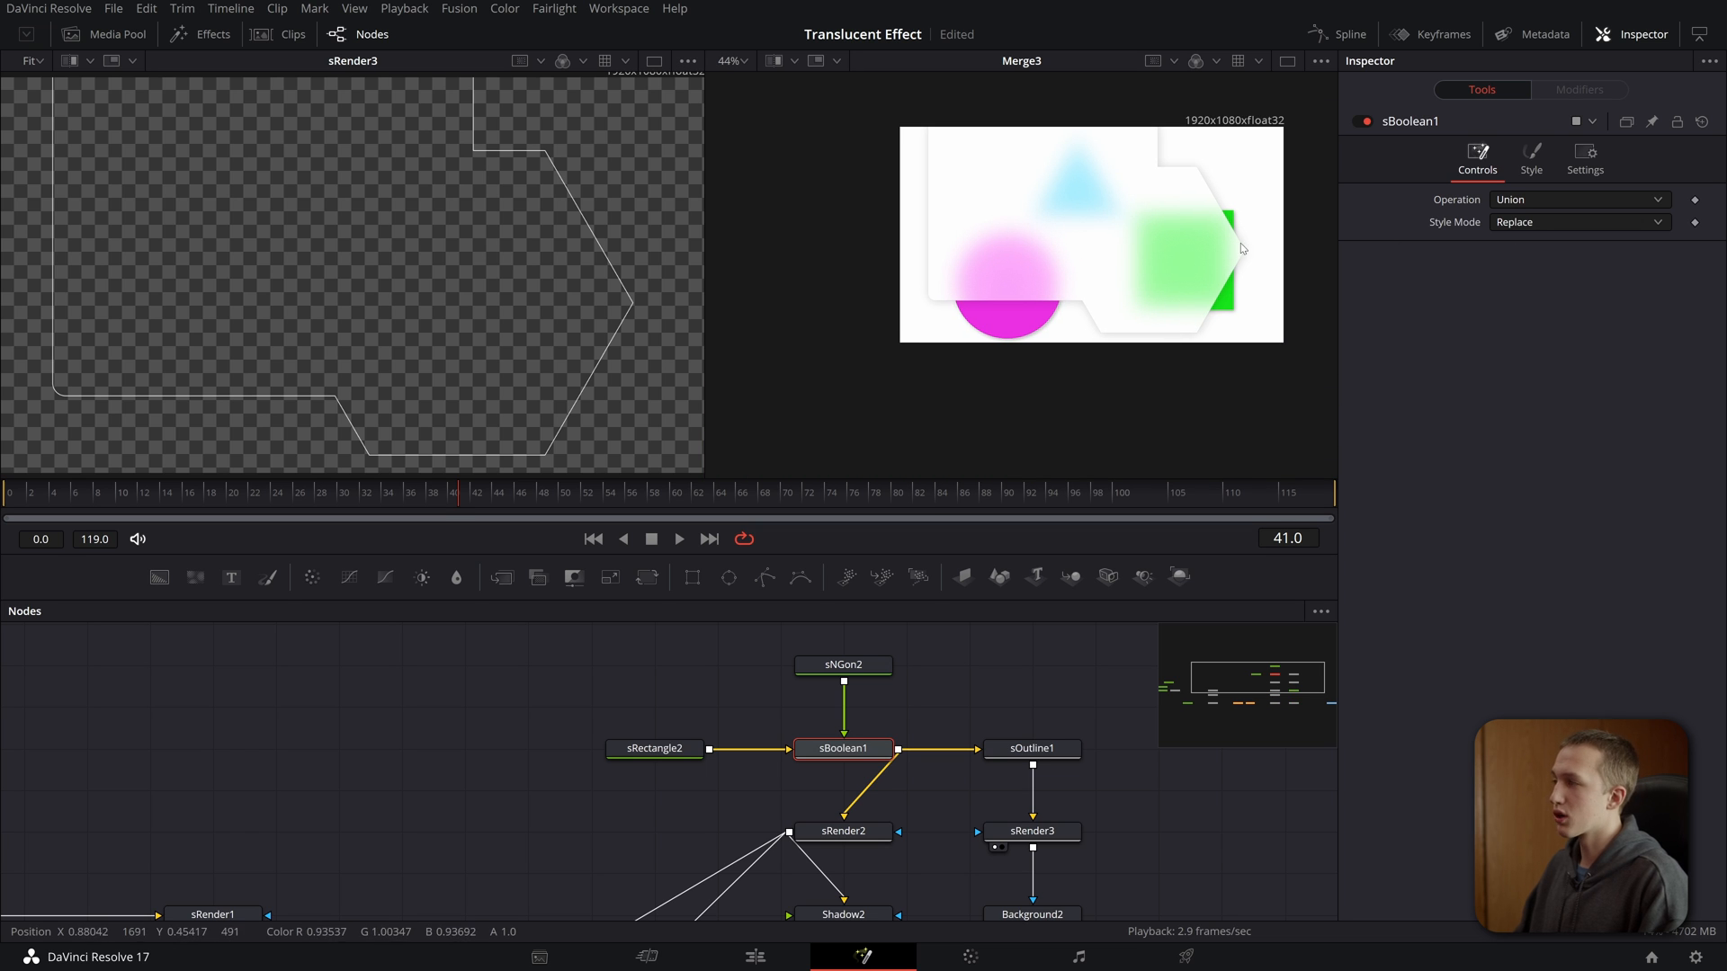
mouse_move(485, 183)
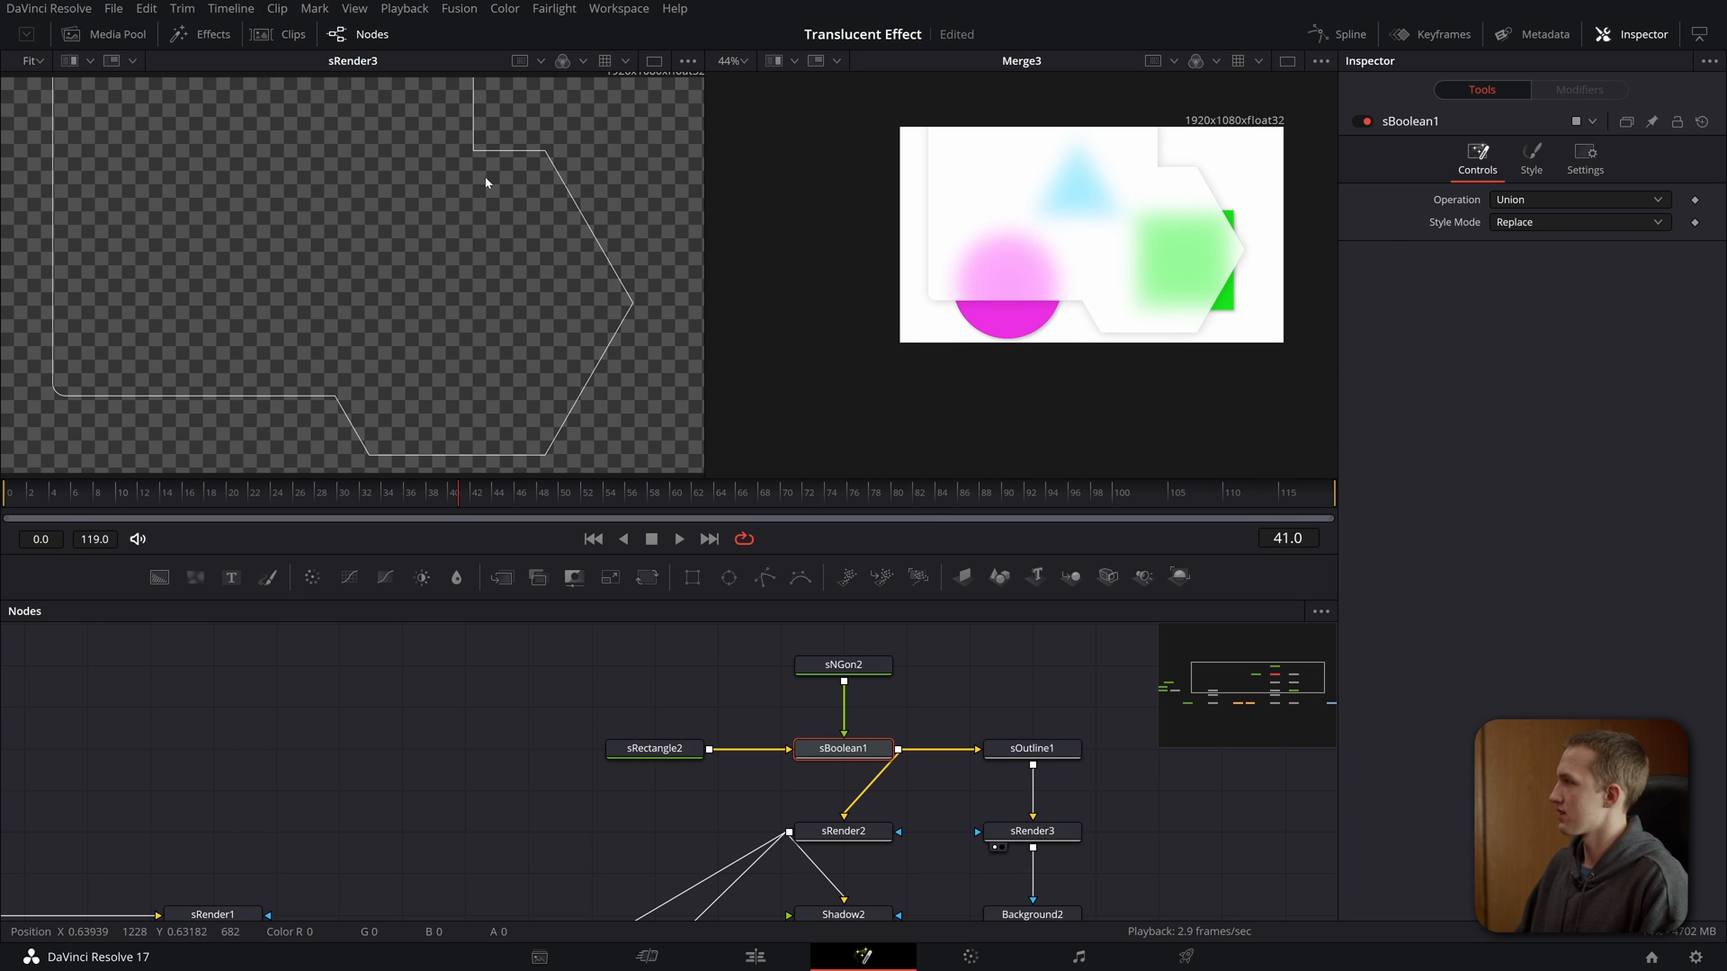
- Drag the hexagon's center right in the viewer, past the panel edge
click(843, 664)
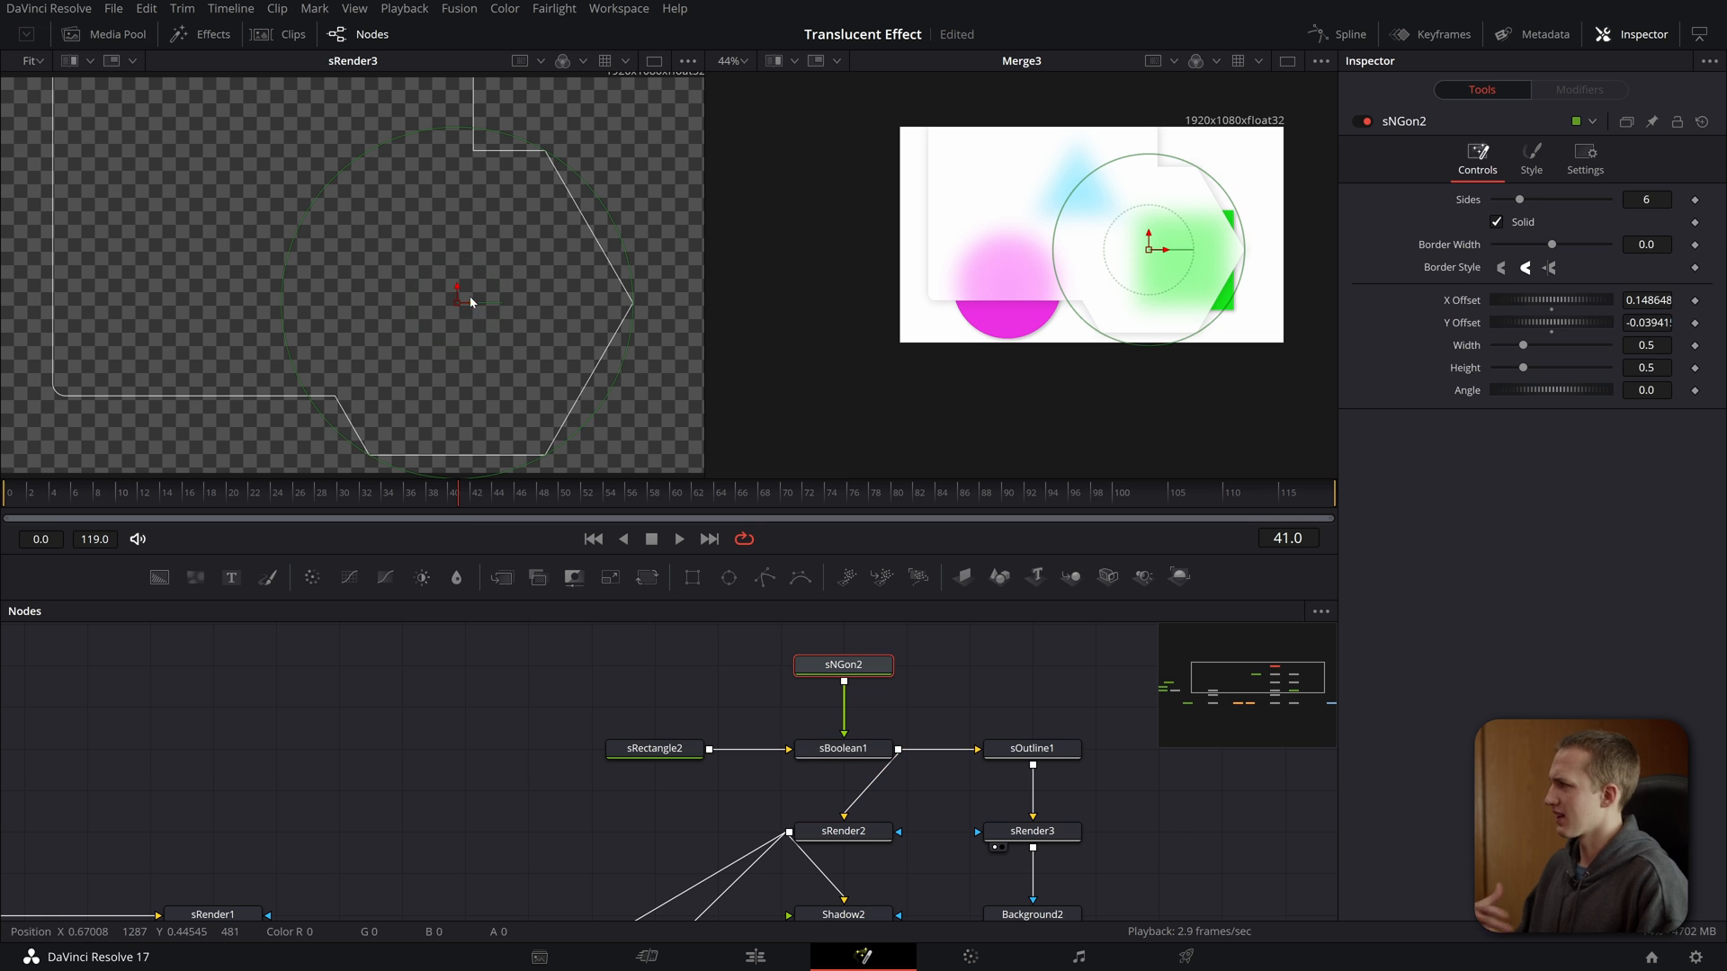
drag(457, 292, 490, 335)
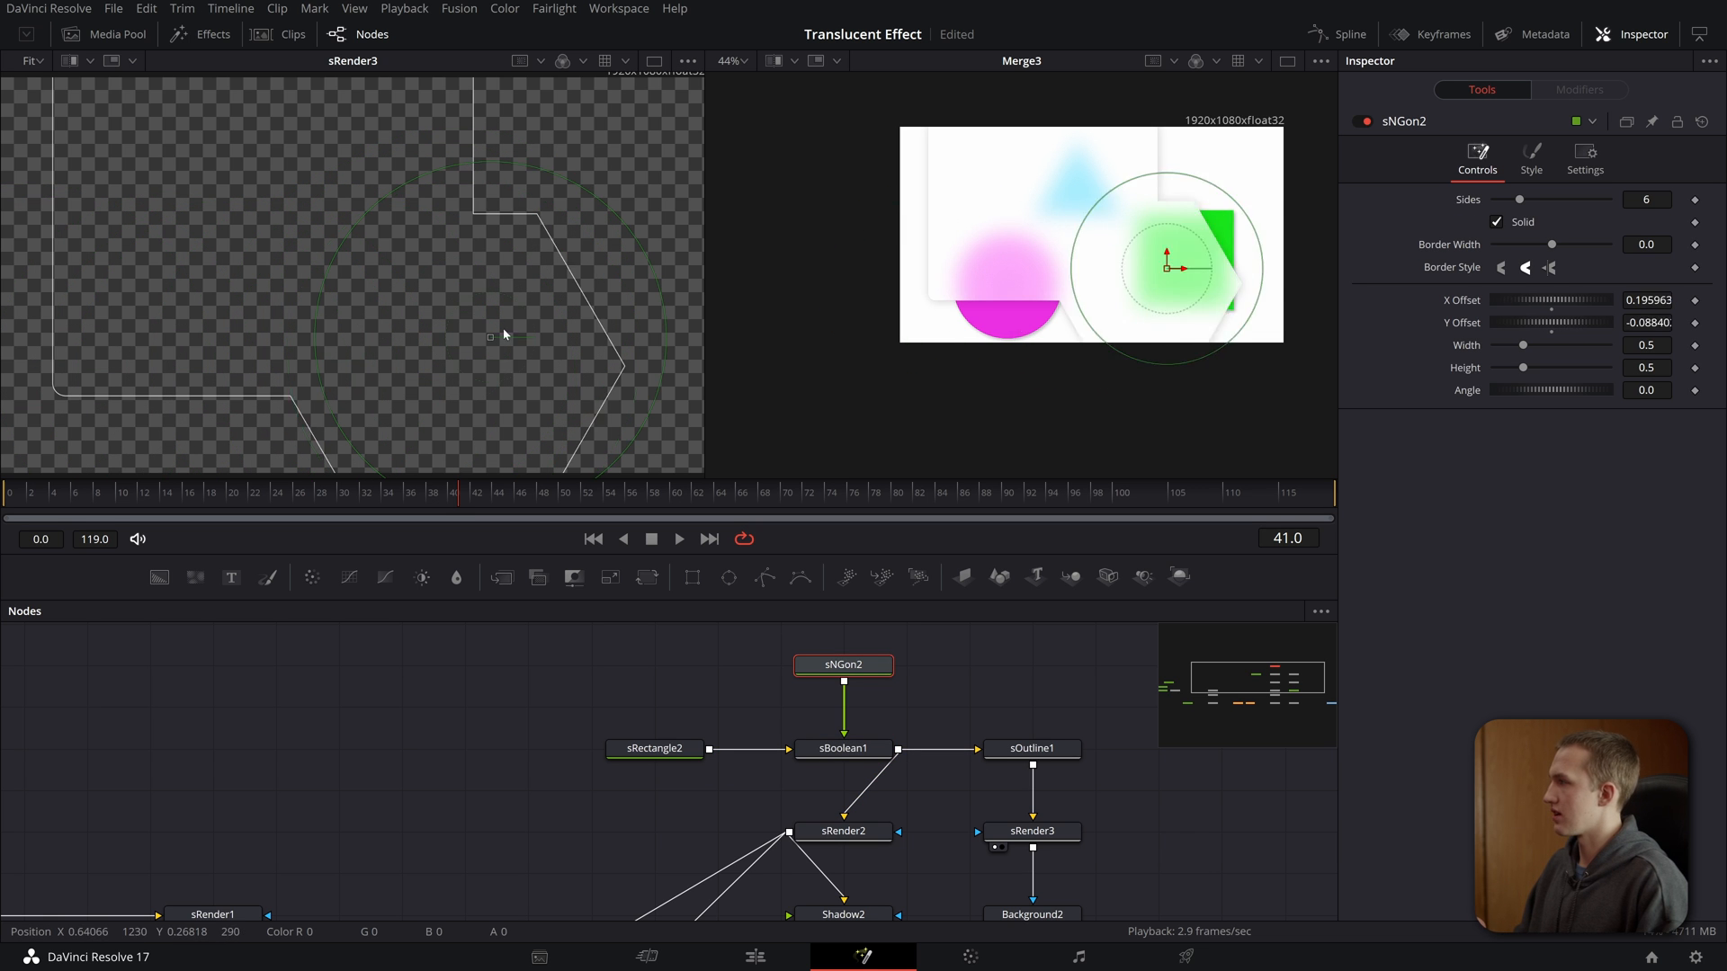
drag(492, 336, 535, 299)
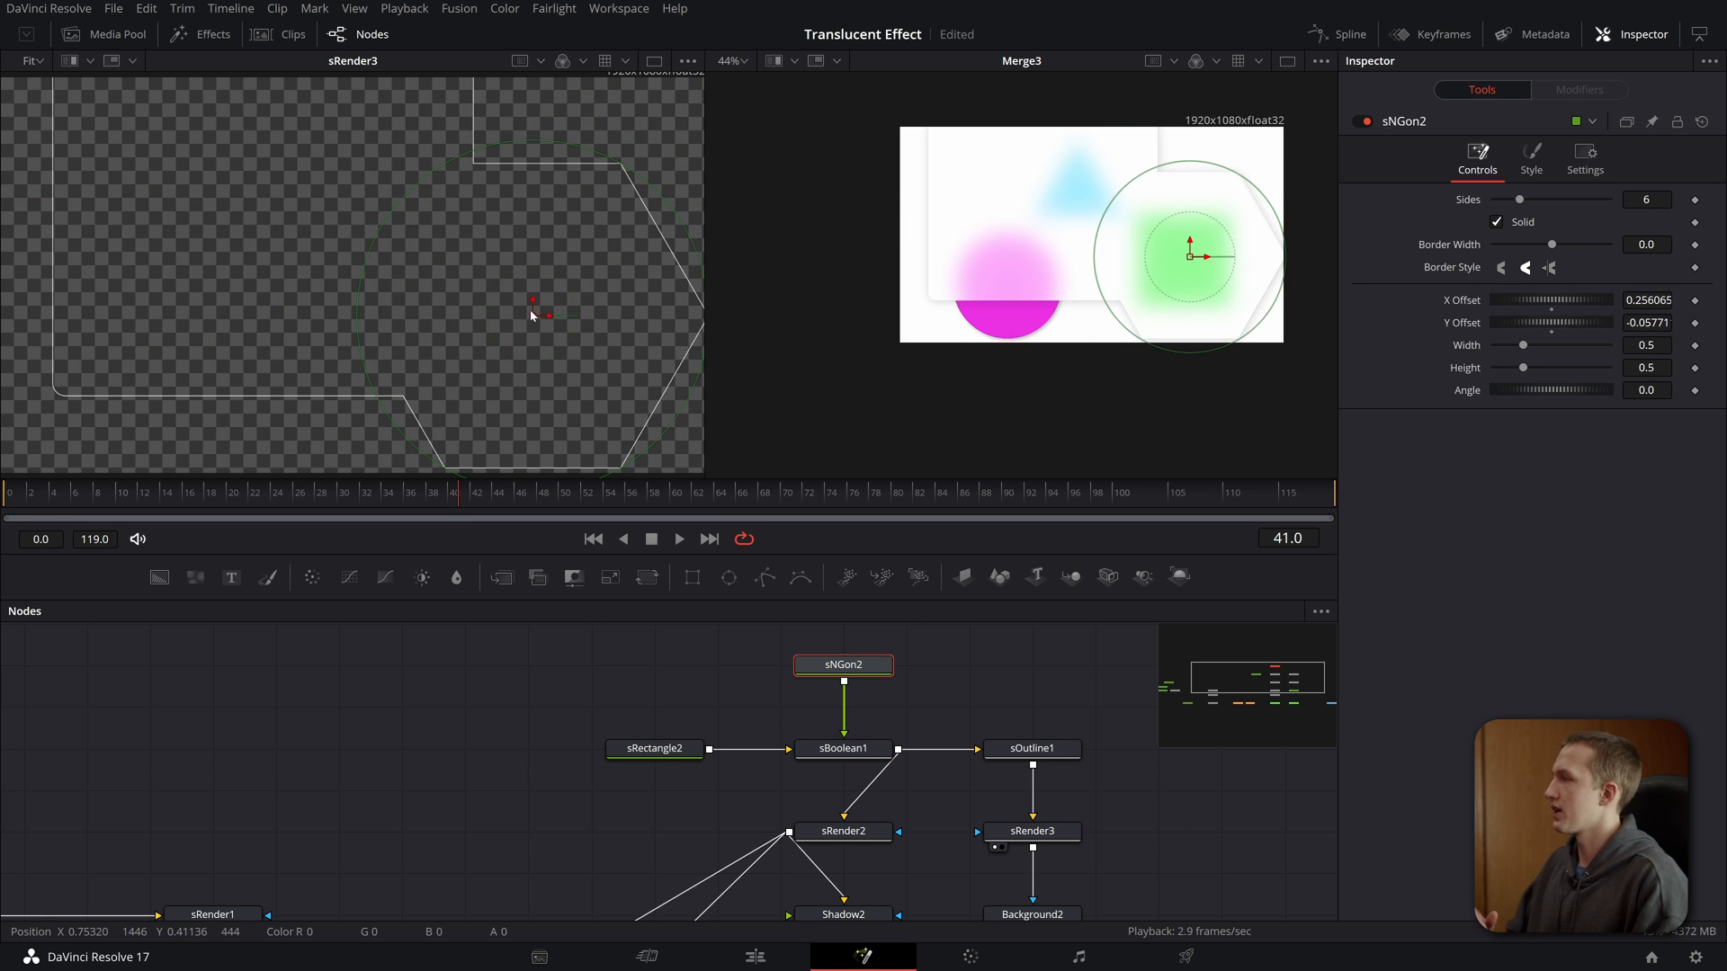